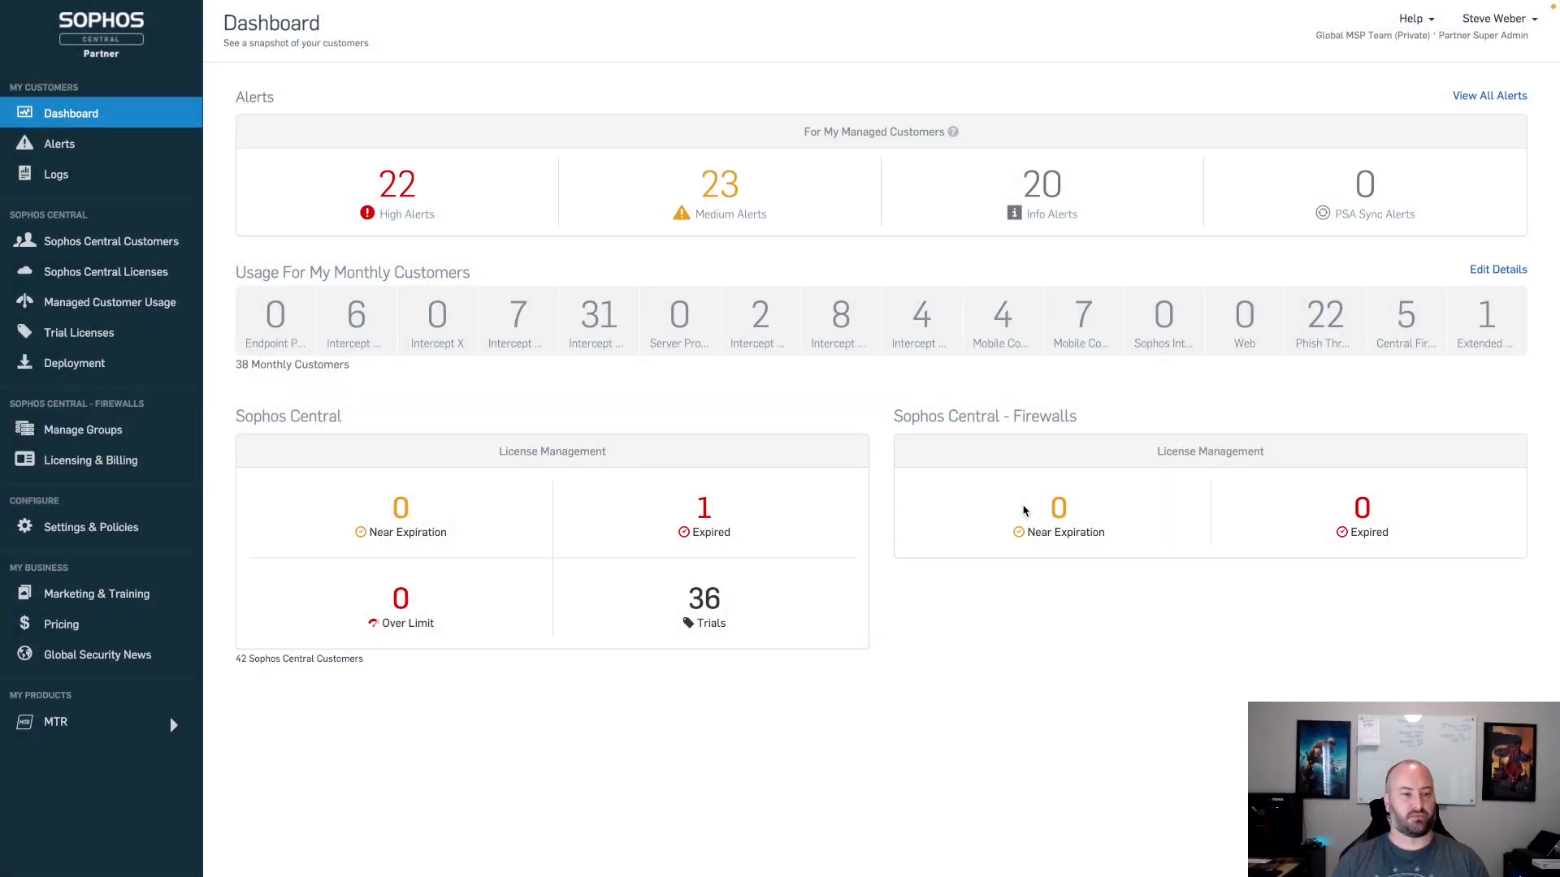
pyautogui.moveTo(162, 428)
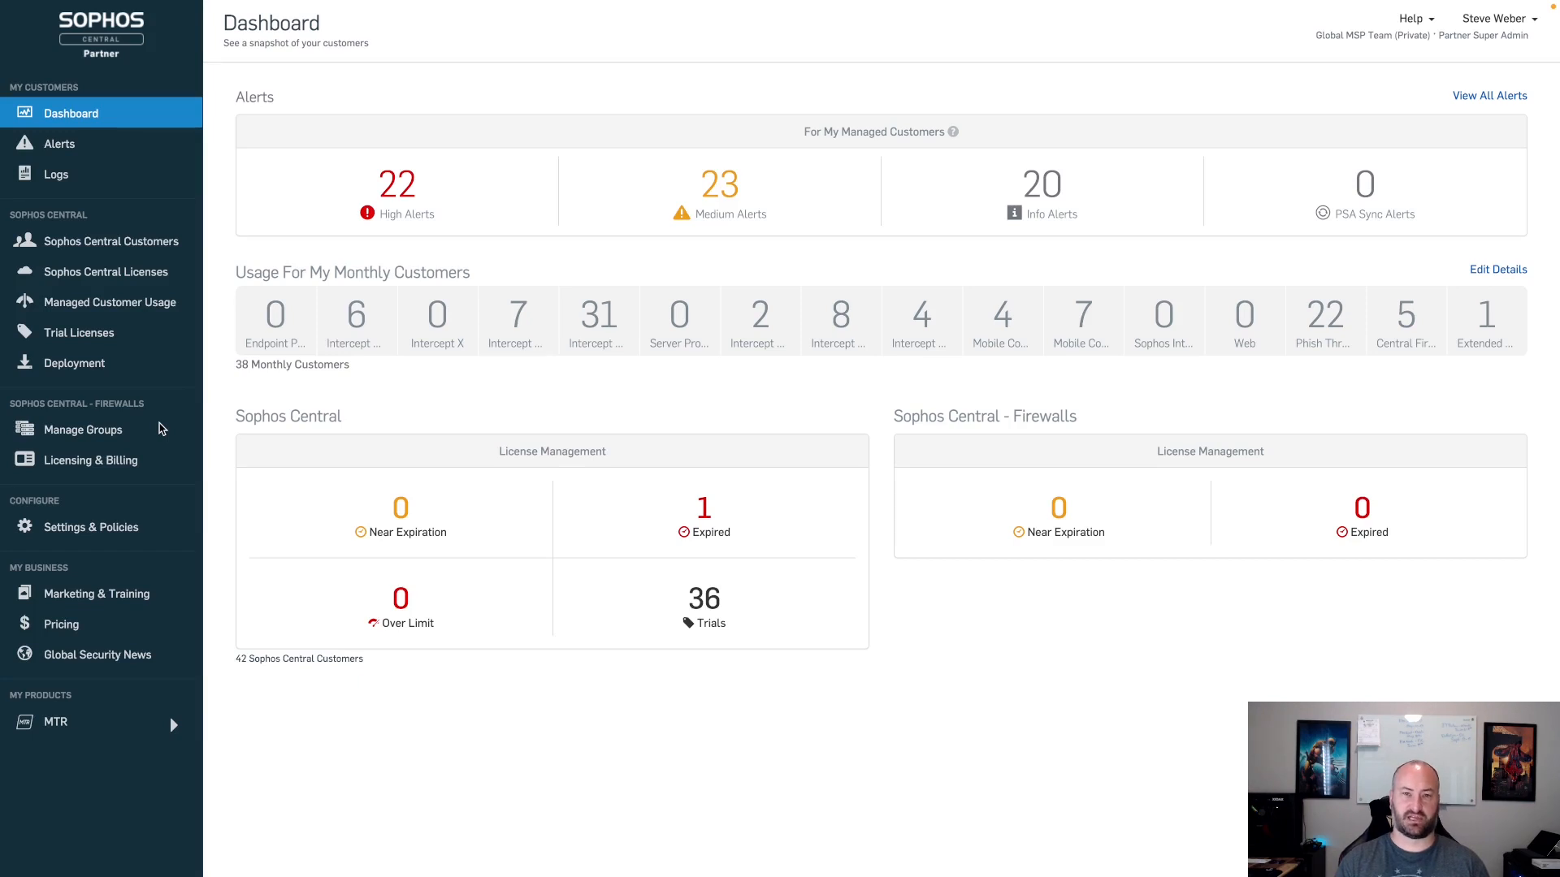
pyautogui.moveTo(139, 437)
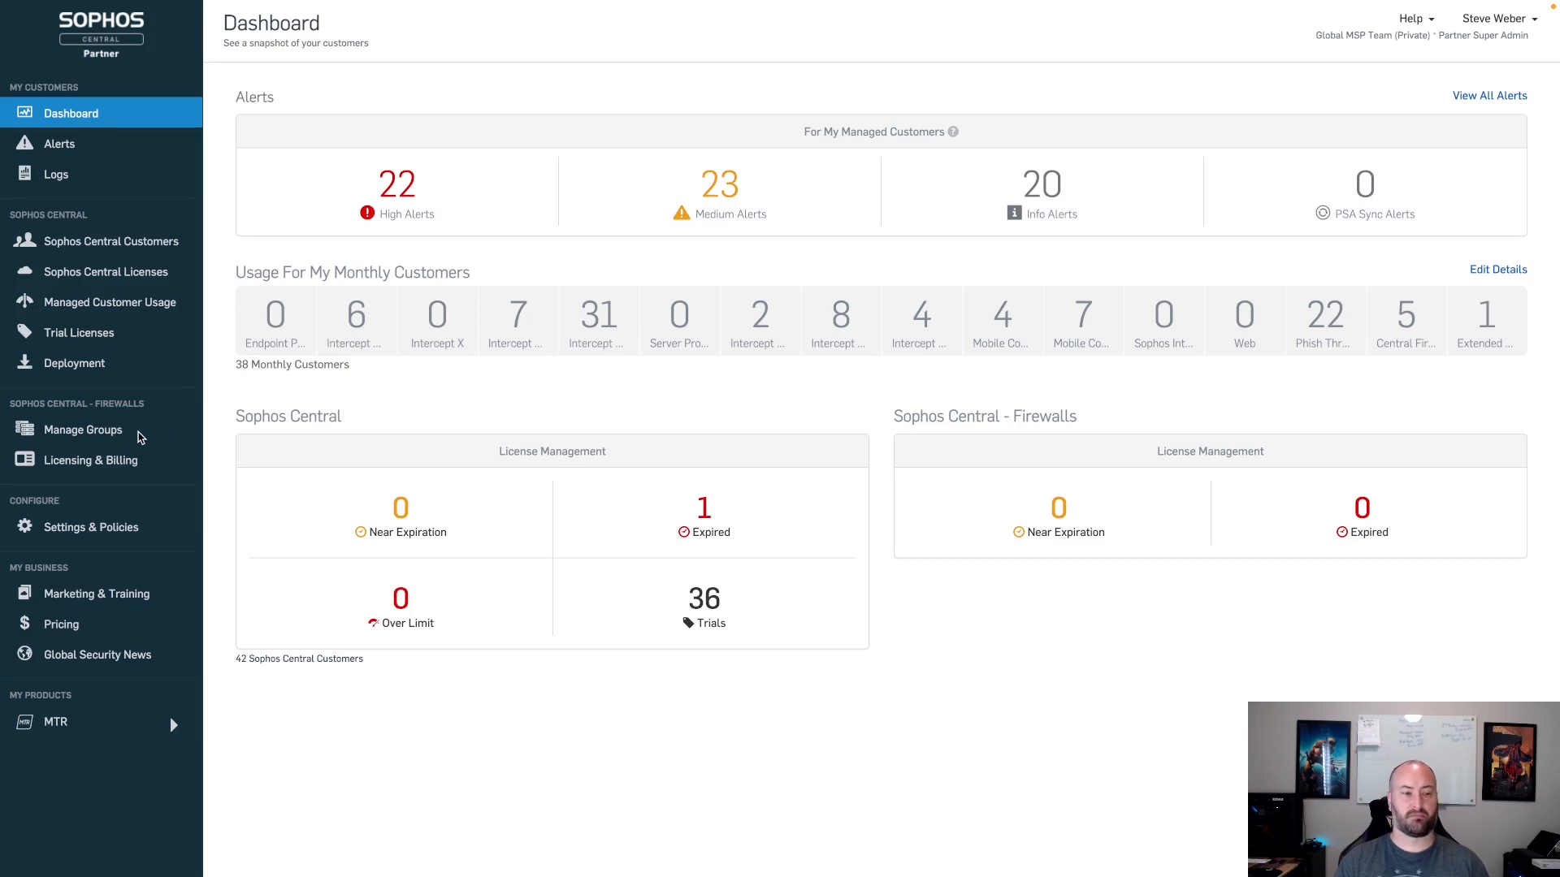
pyautogui.moveTo(65, 443)
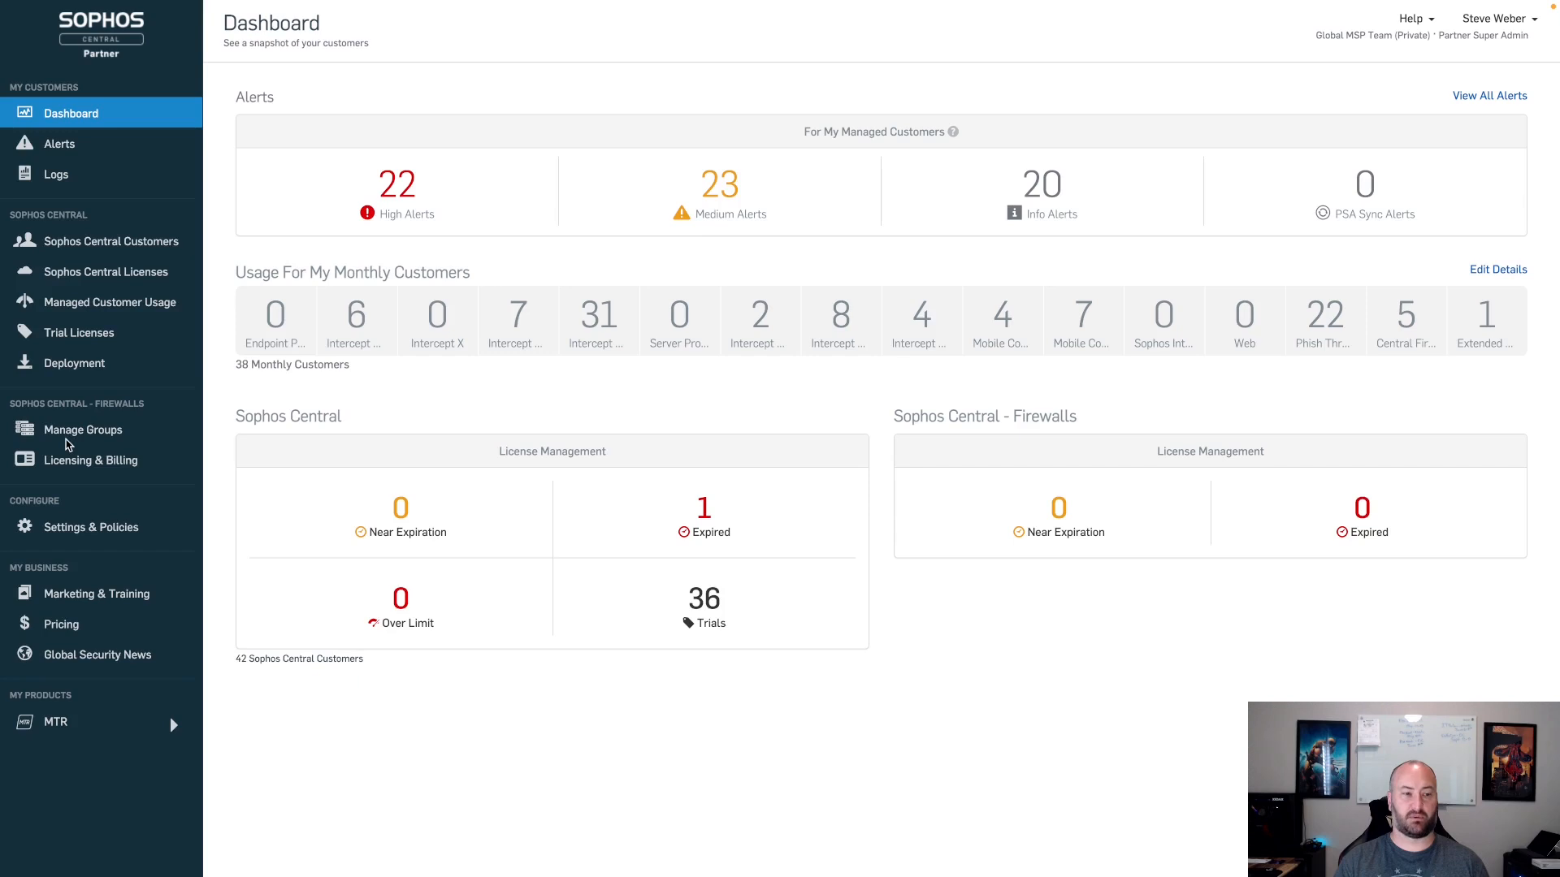
pyautogui.moveTo(110, 435)
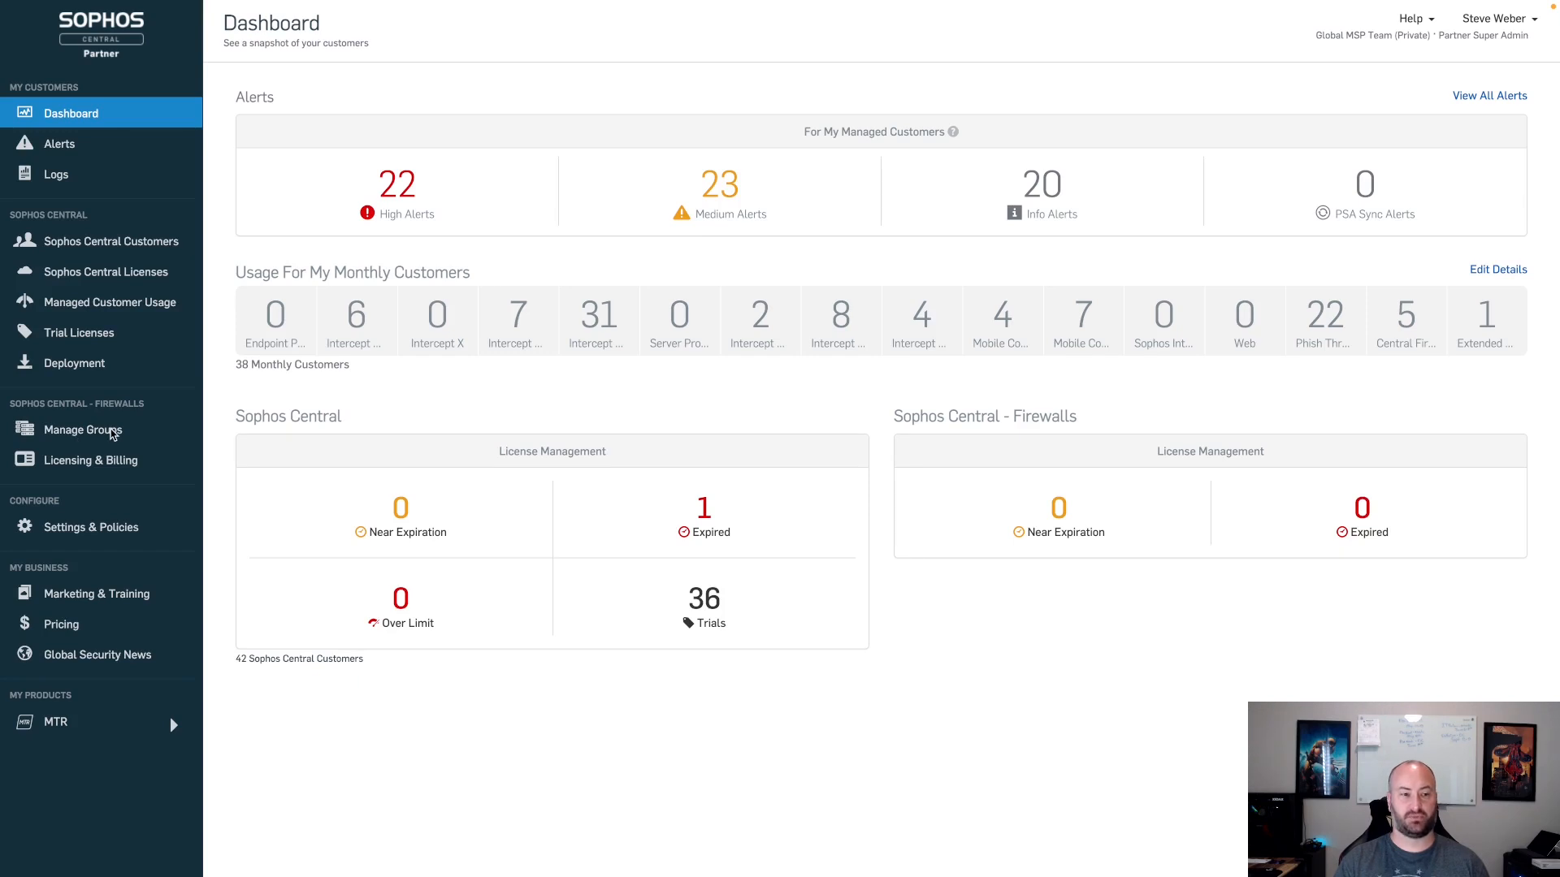
# Step: Open Manage Groups to list the eight firewall templates with customer counts and sync status
pyautogui.click(81, 432)
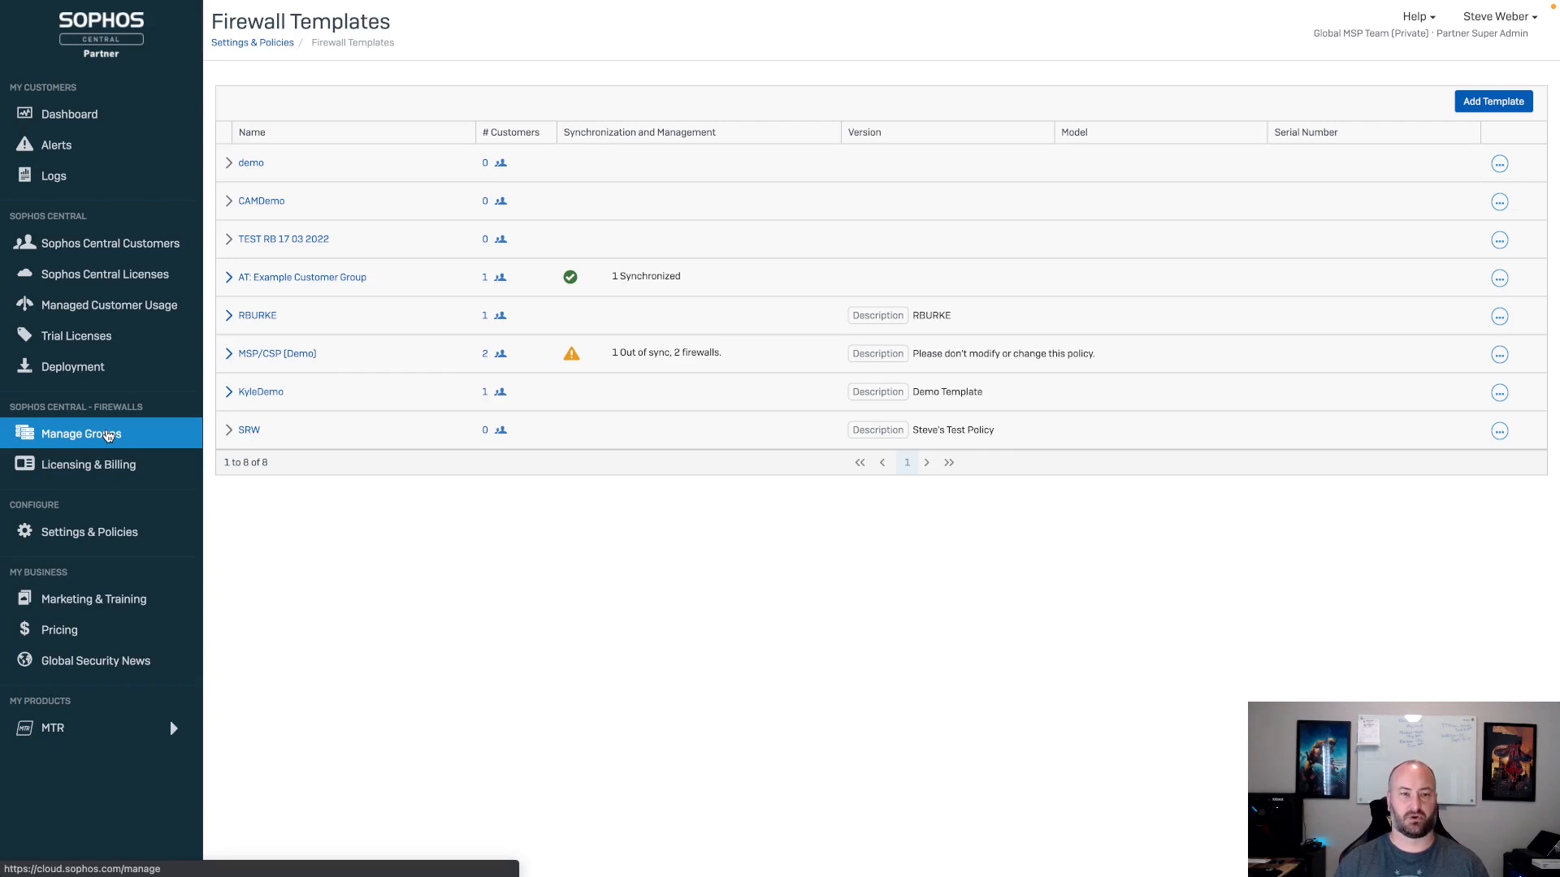
pyautogui.moveTo(105, 469)
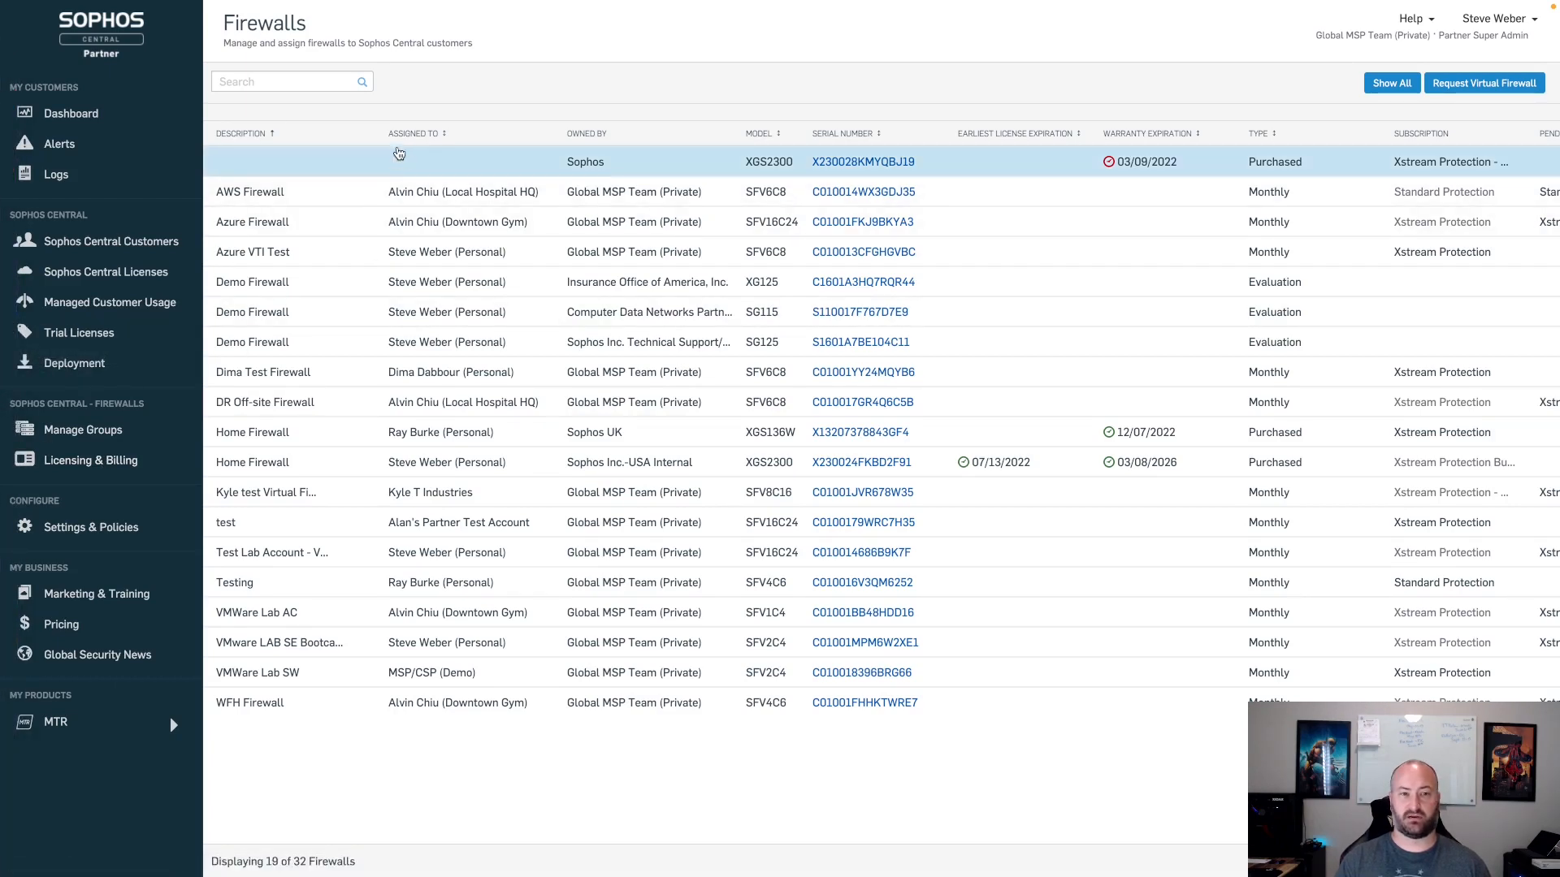
pyautogui.moveTo(447, 142)
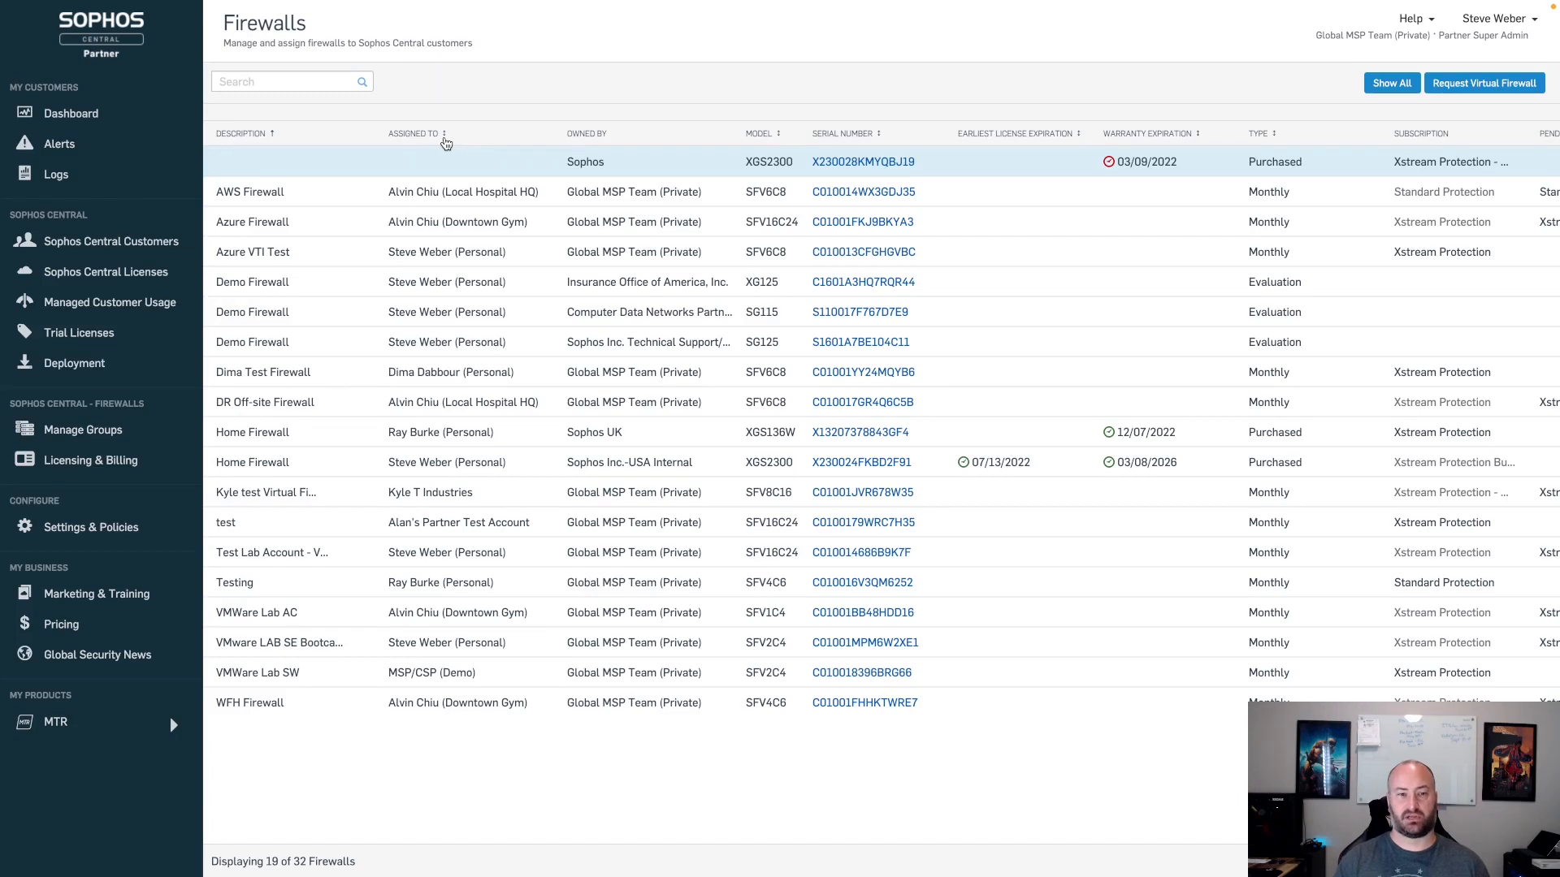
pyautogui.moveTo(422, 145)
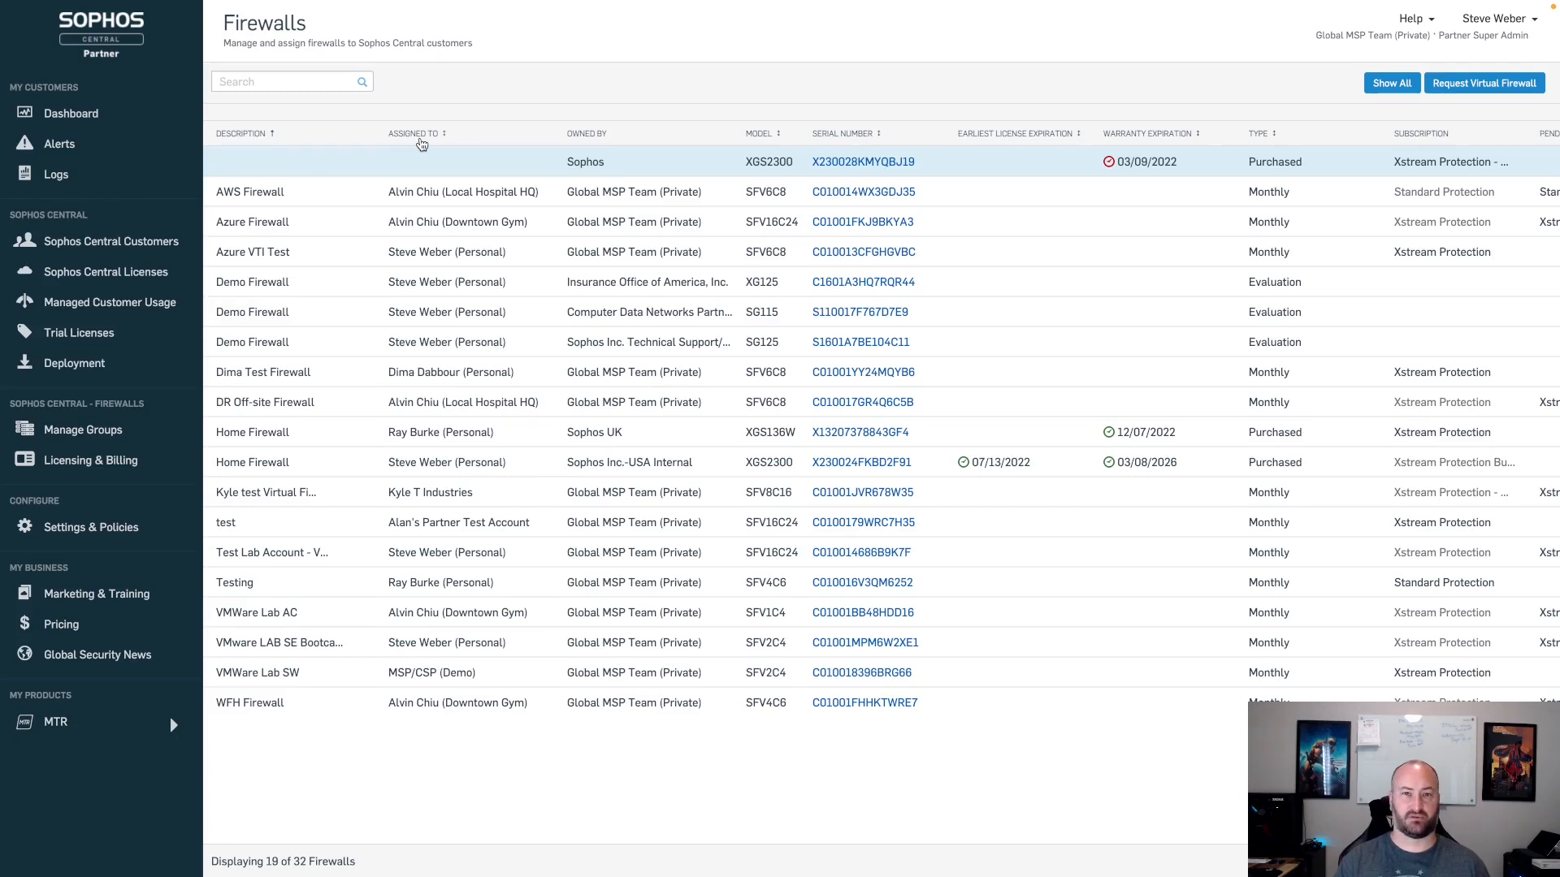
pyautogui.moveTo(438, 145)
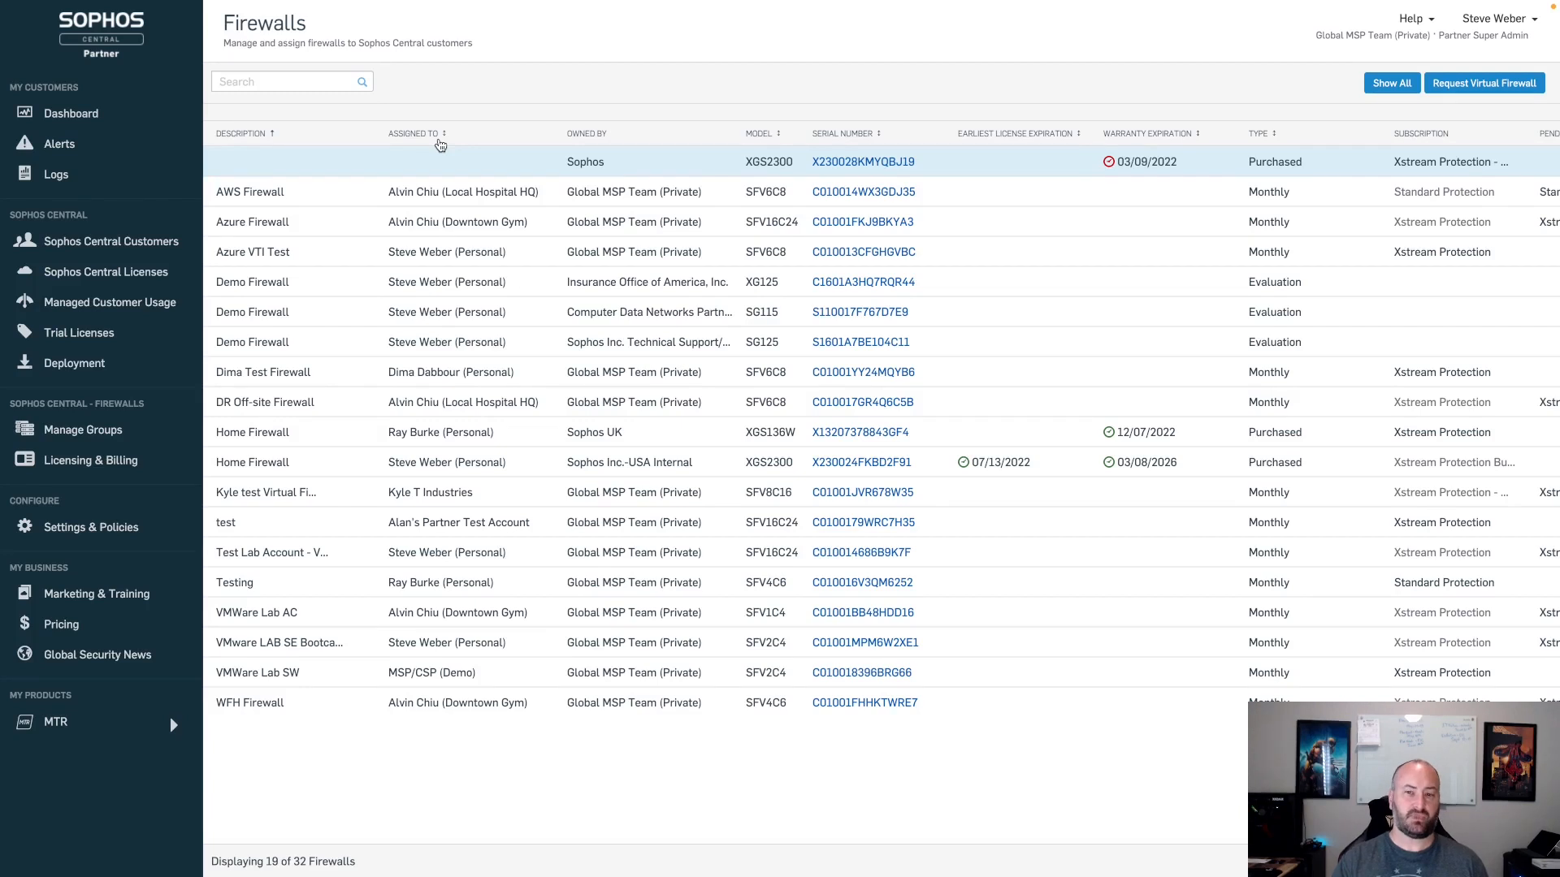
pyautogui.moveTo(1441, 221)
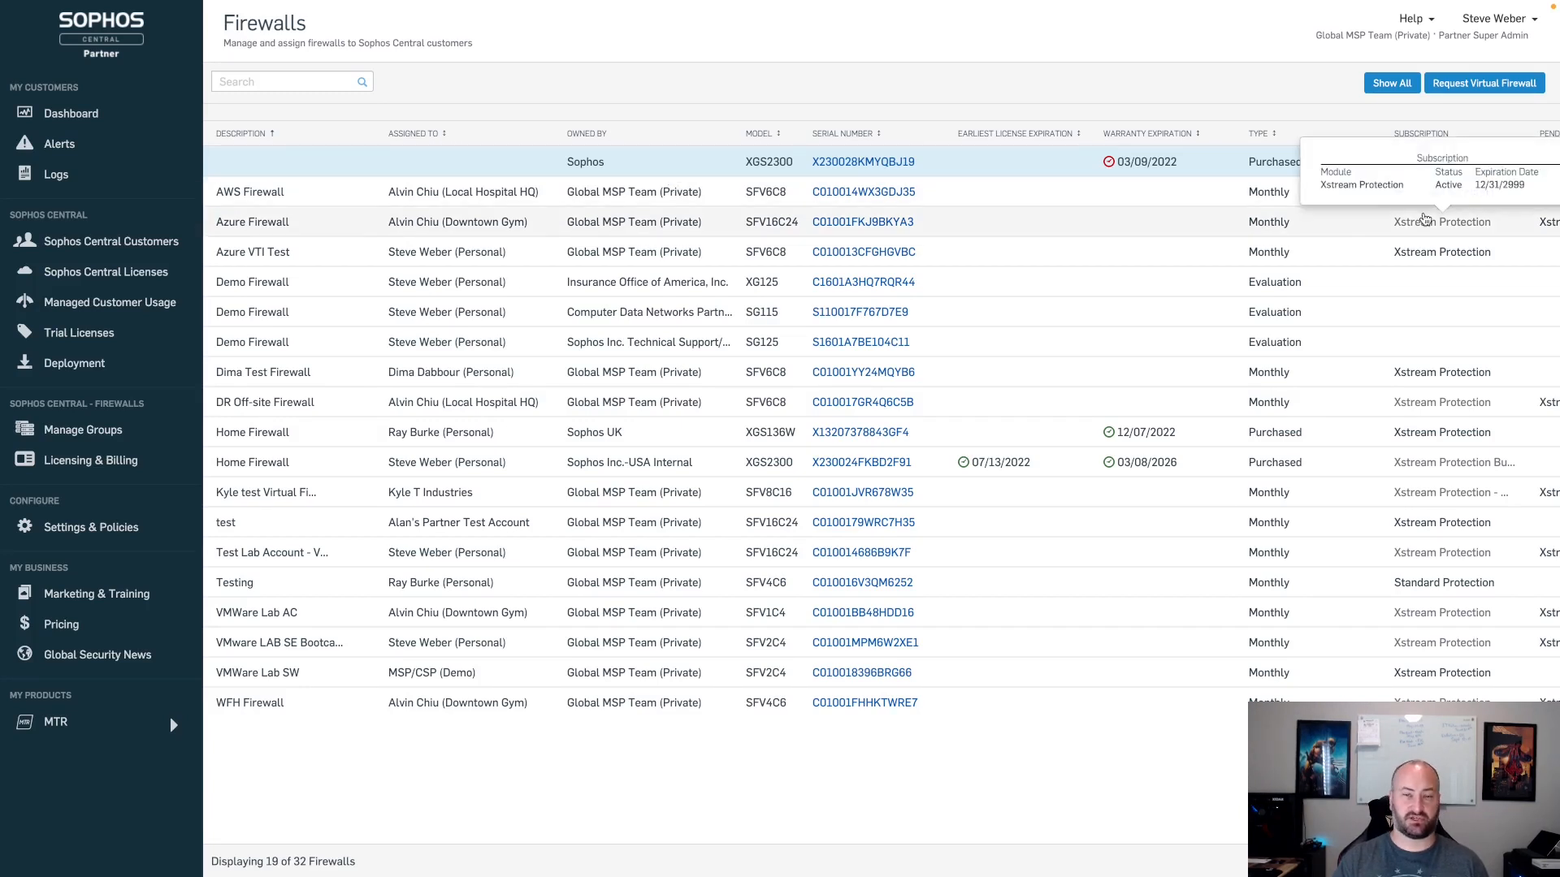
pyautogui.moveTo(1430, 227)
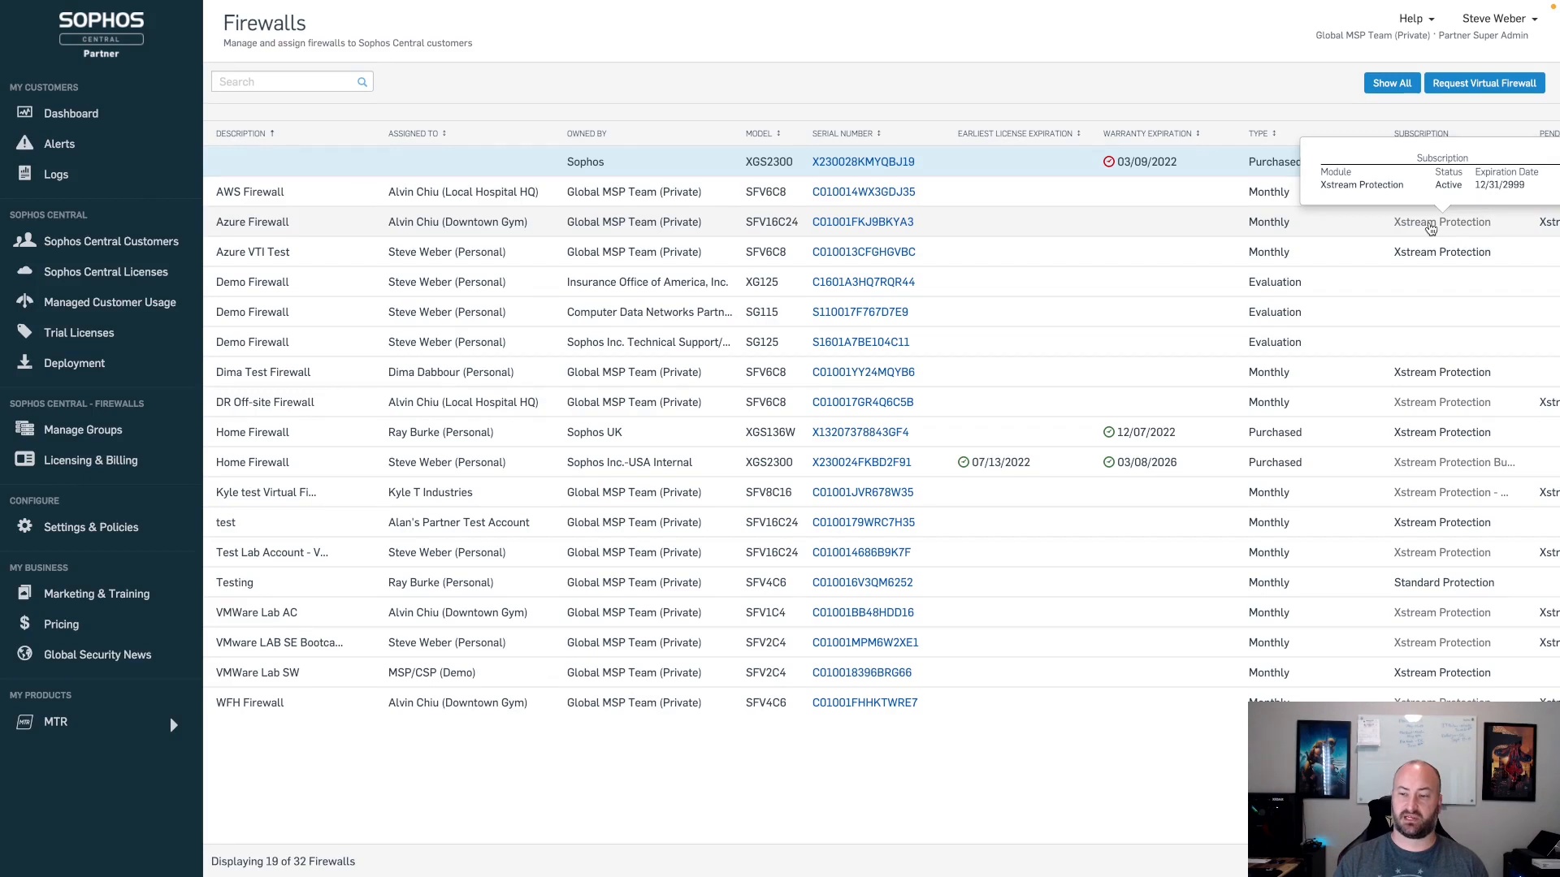
pyautogui.moveTo(1435, 468)
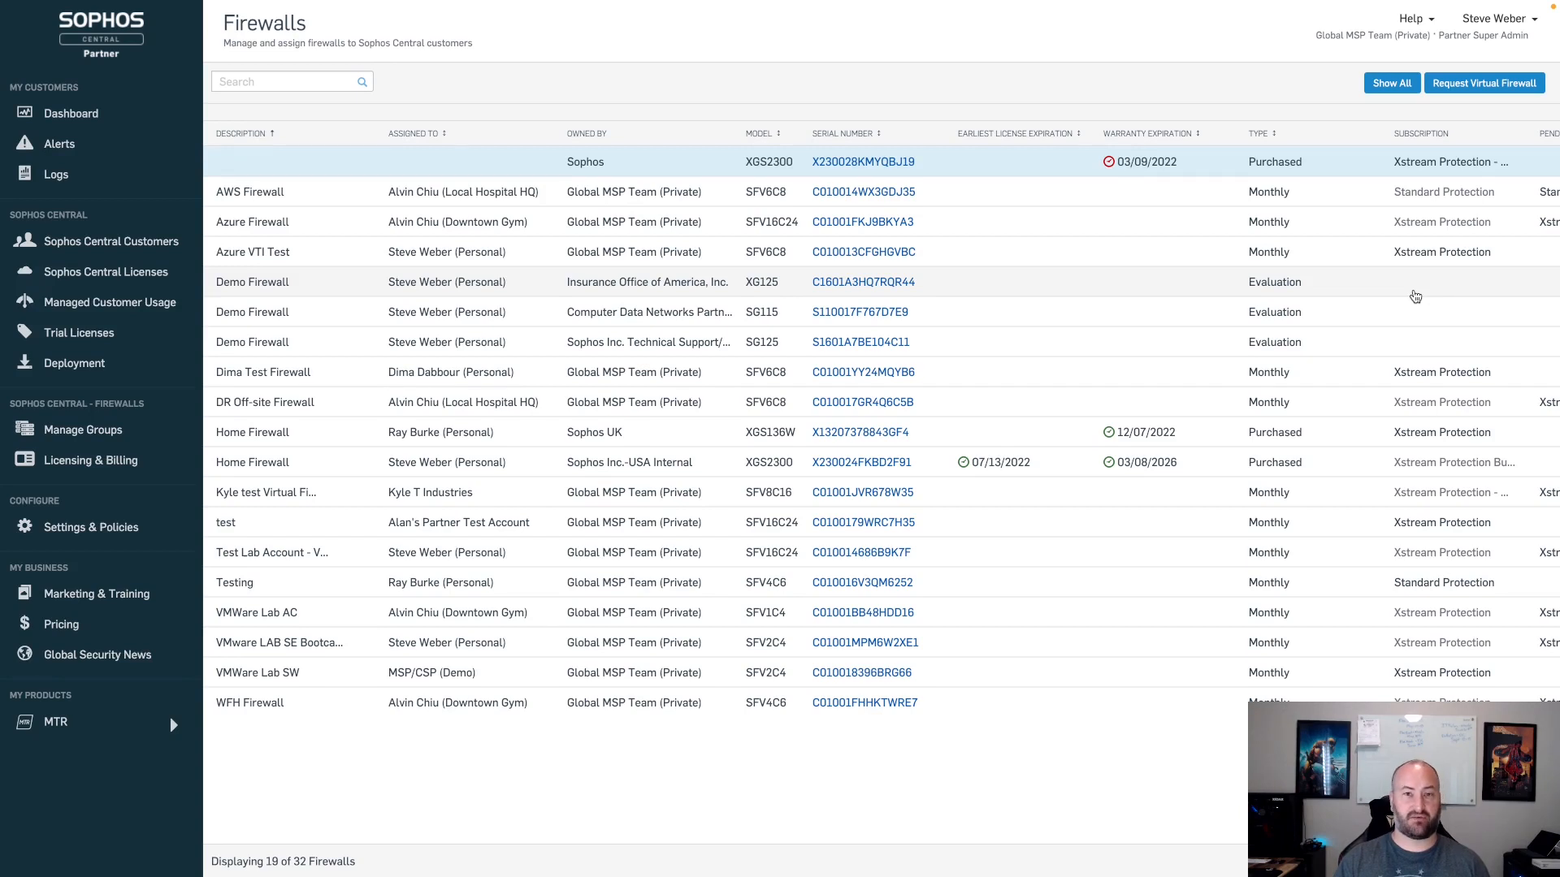
pyautogui.moveTo(1421, 287)
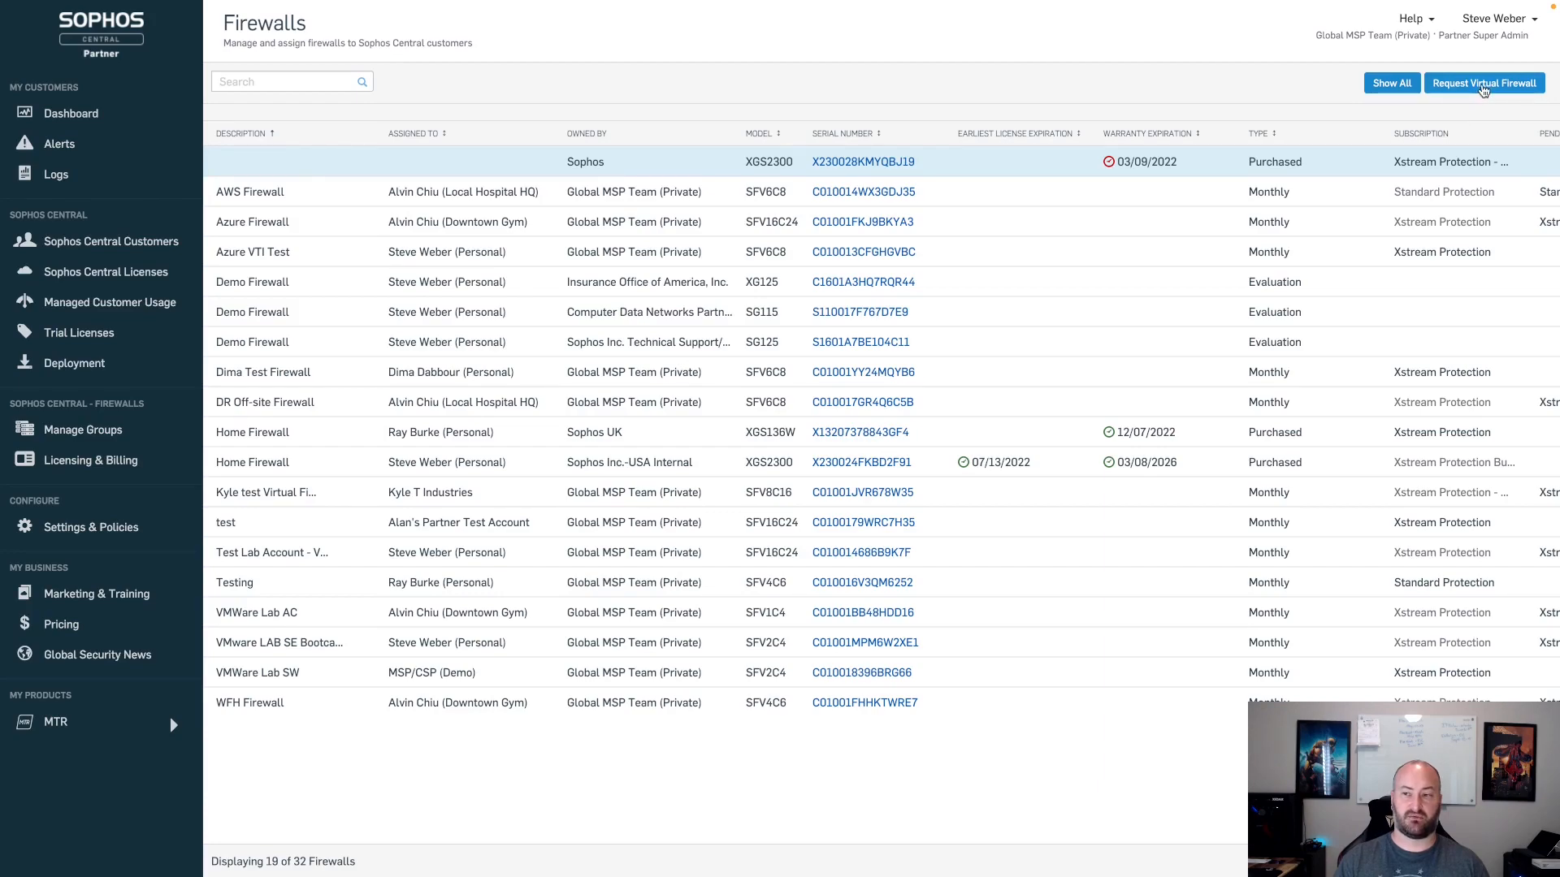
# Step: Start a virtual firewall request and review the Registrant options, keeping the first registrant
pyautogui.click(1484, 83)
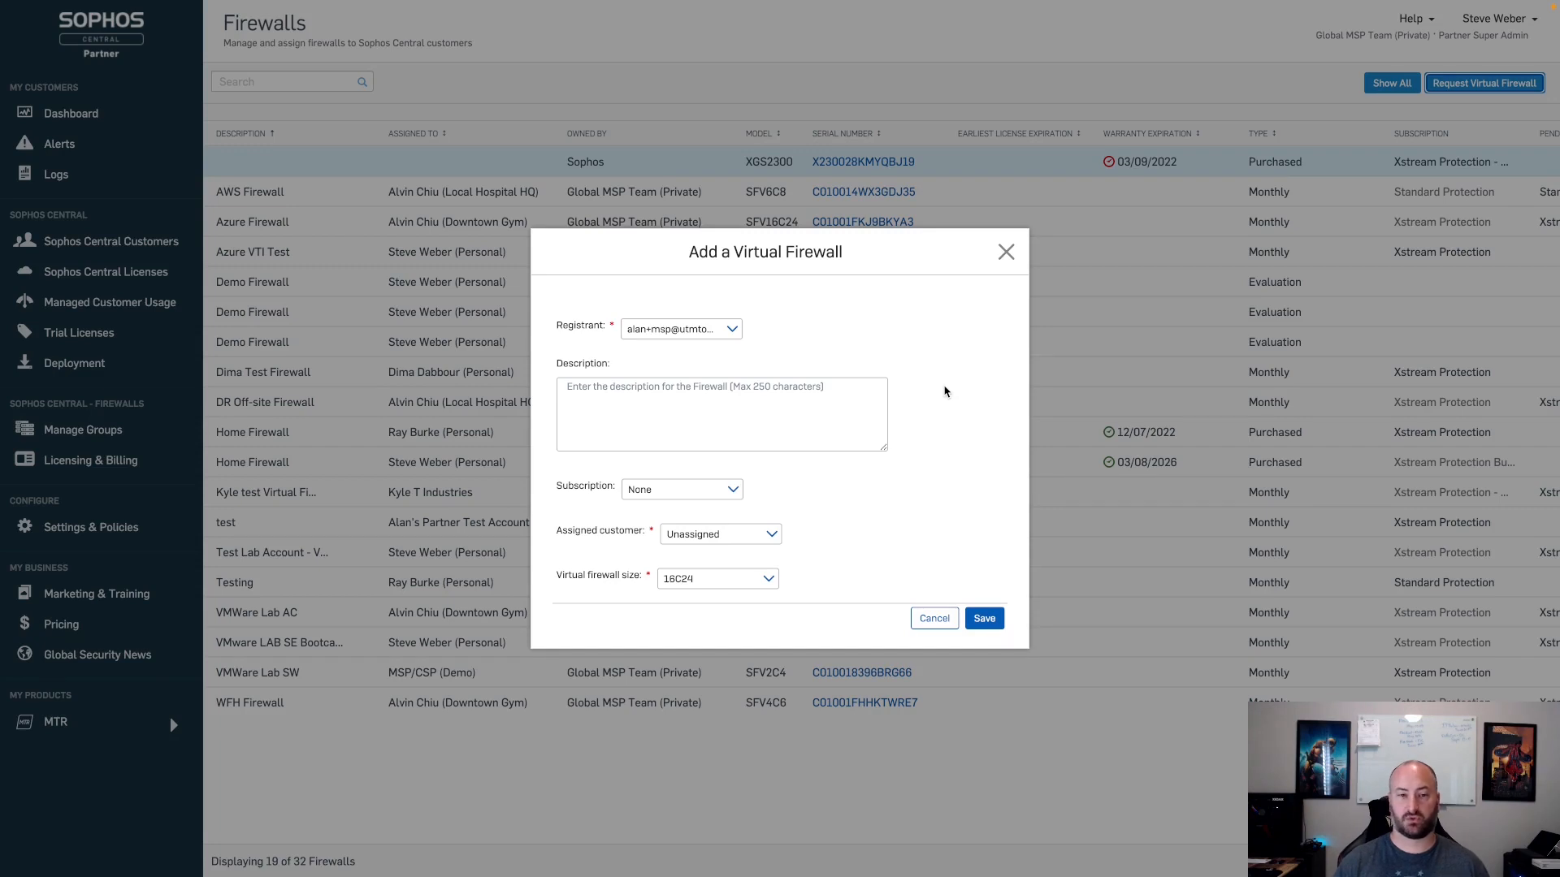
pyautogui.moveTo(770, 349)
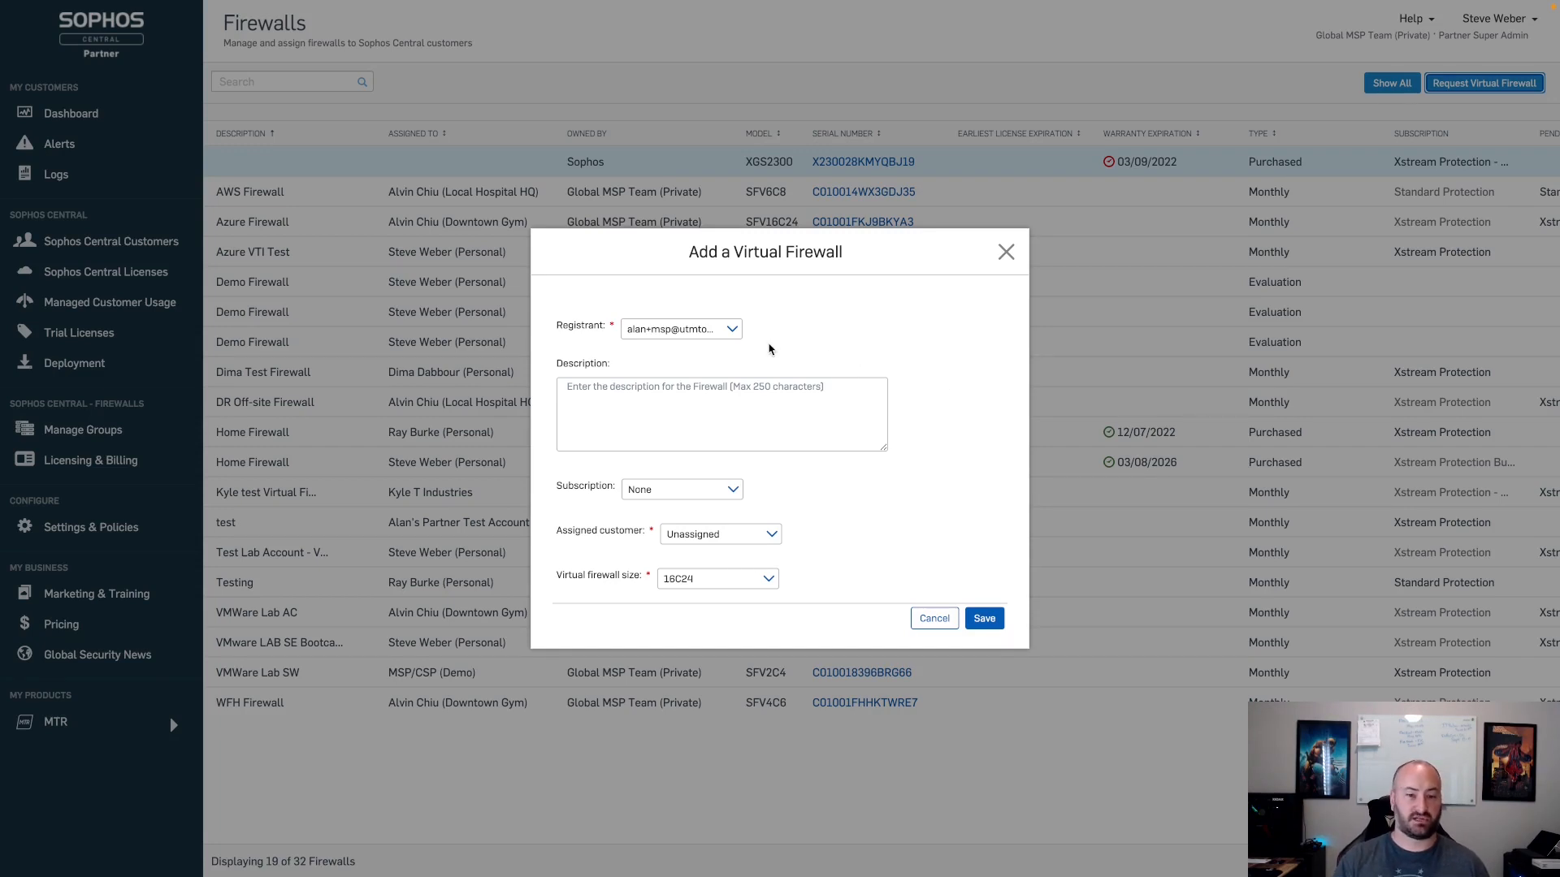
pyautogui.click(732, 328)
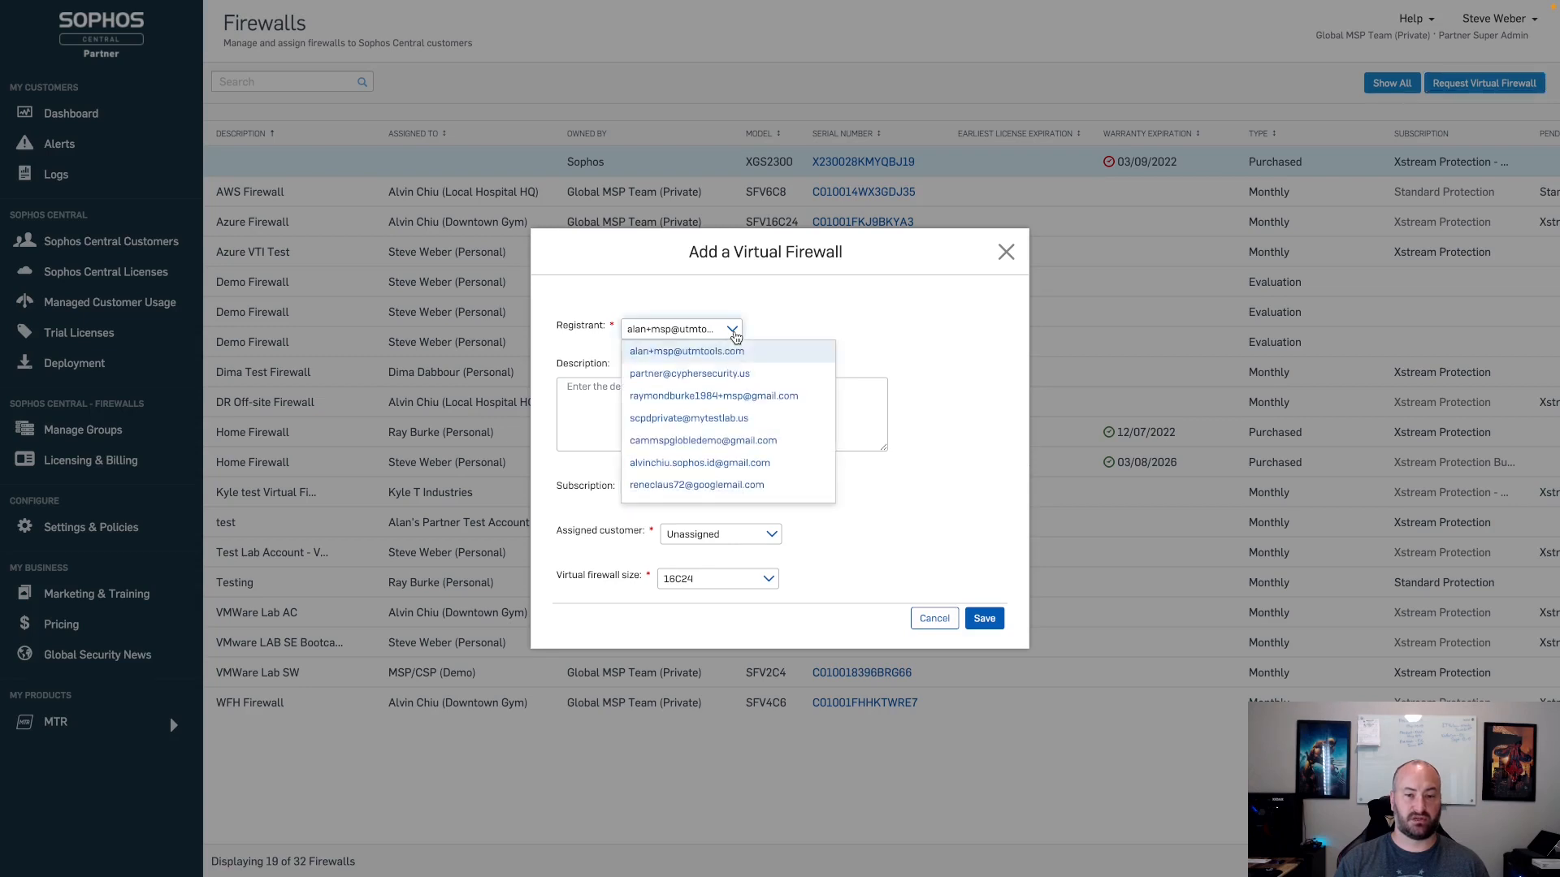
pyautogui.moveTo(761, 376)
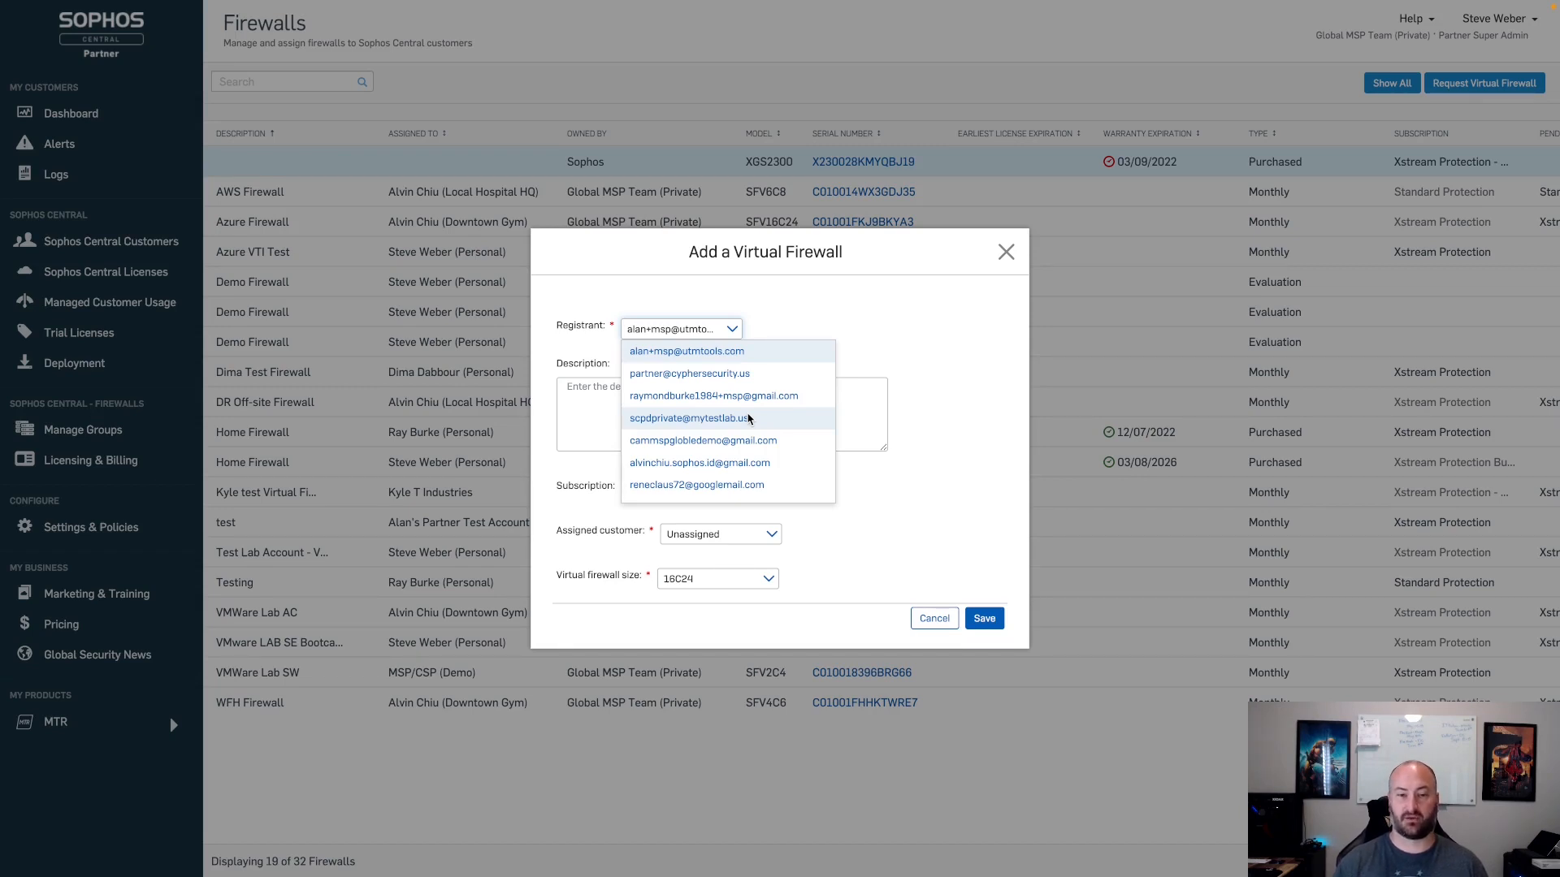
pyautogui.click(682, 328)
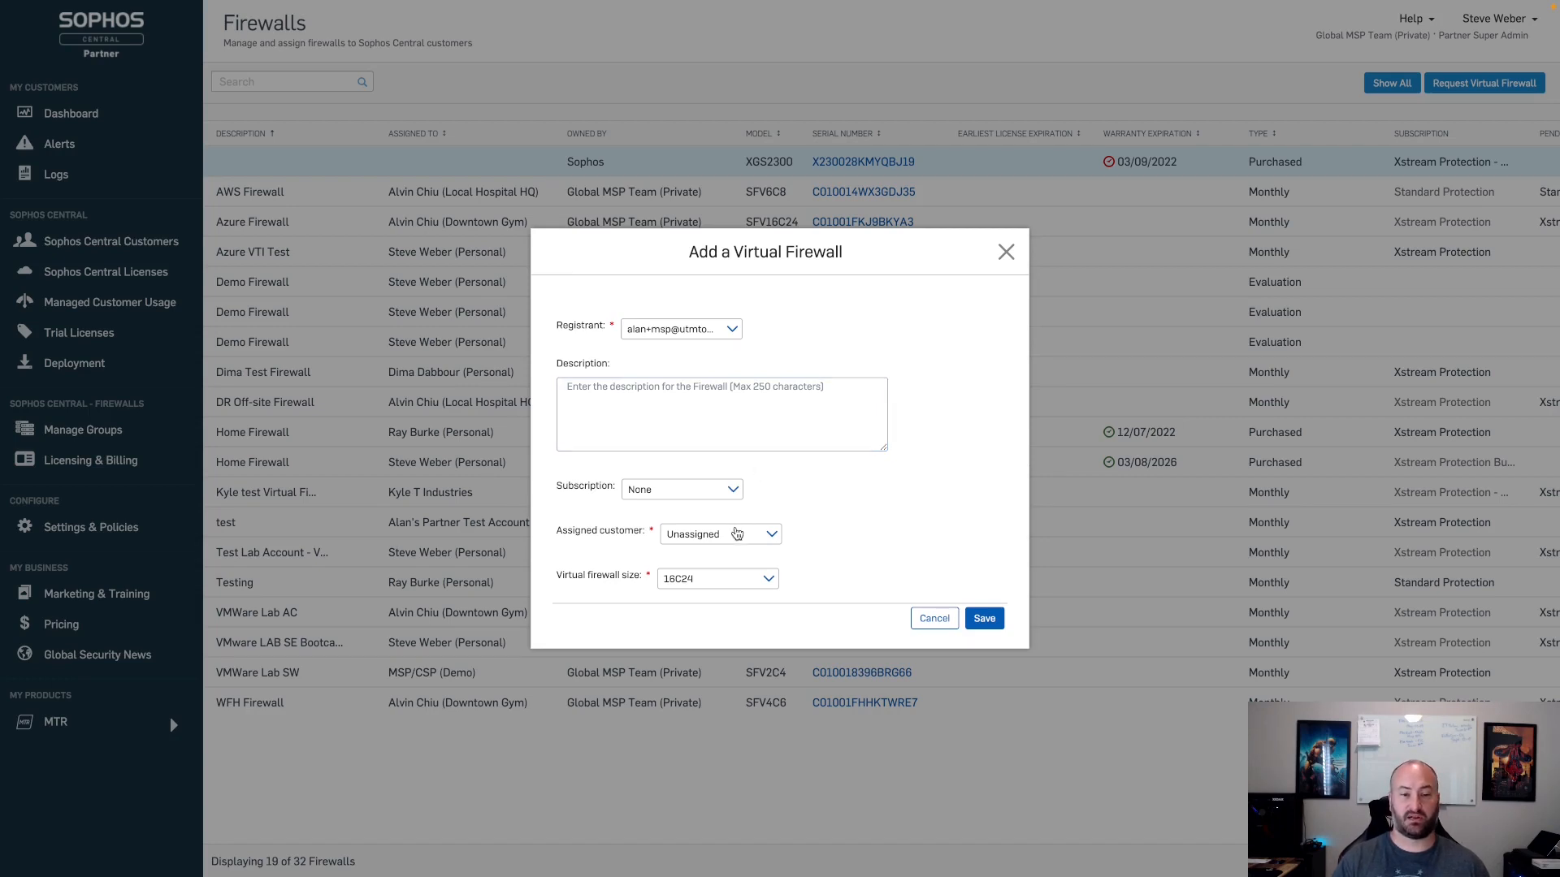
# Step: List the assigned-customer options for the new virtual firewall
pyautogui.click(719, 535)
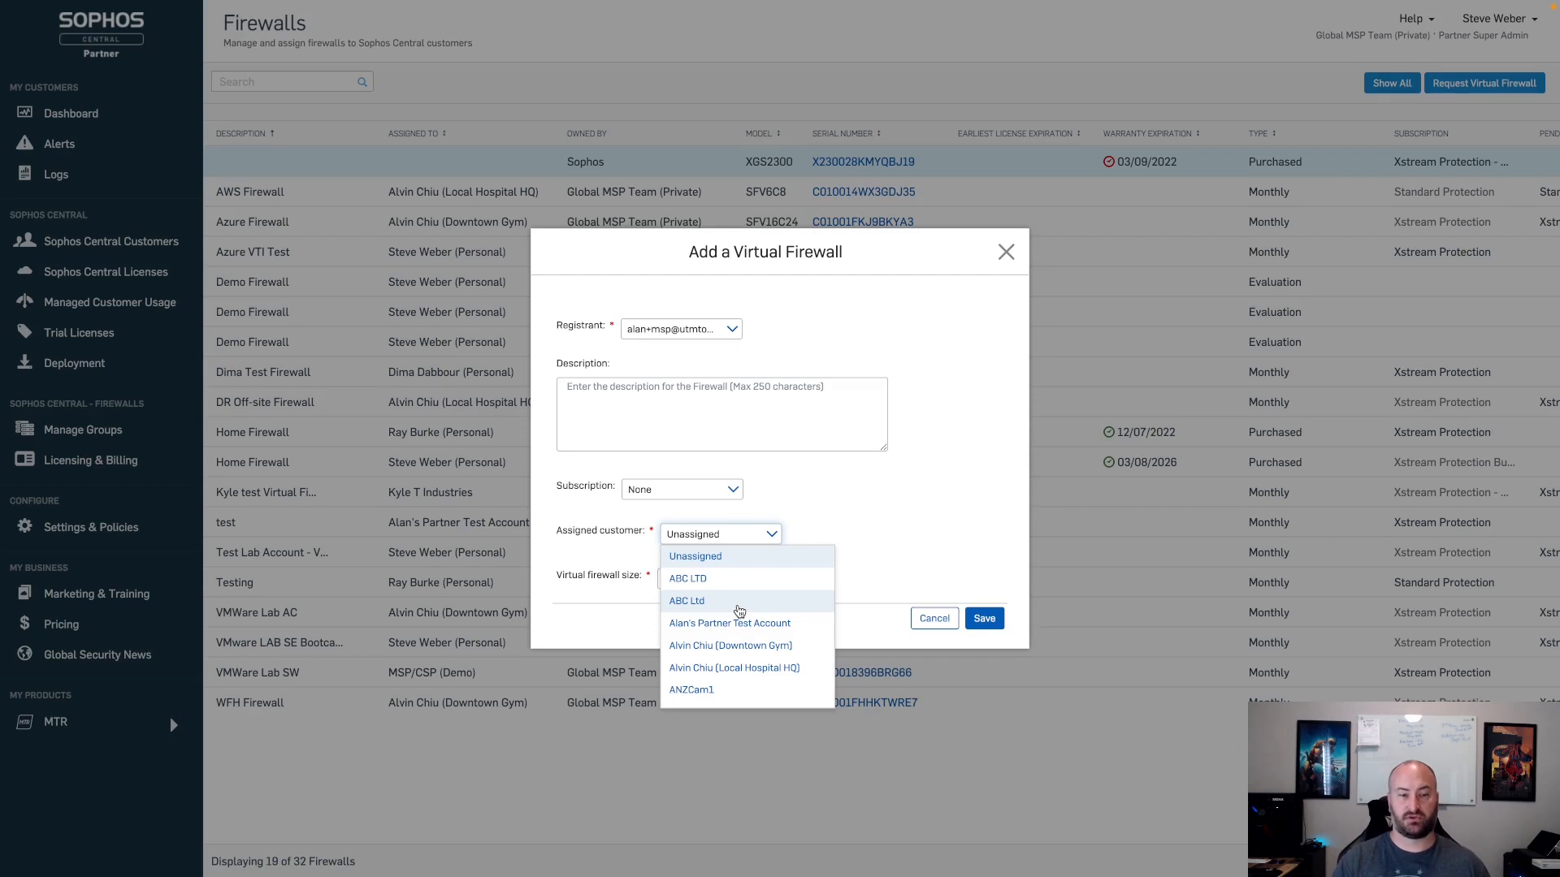
pyautogui.moveTo(340, 389)
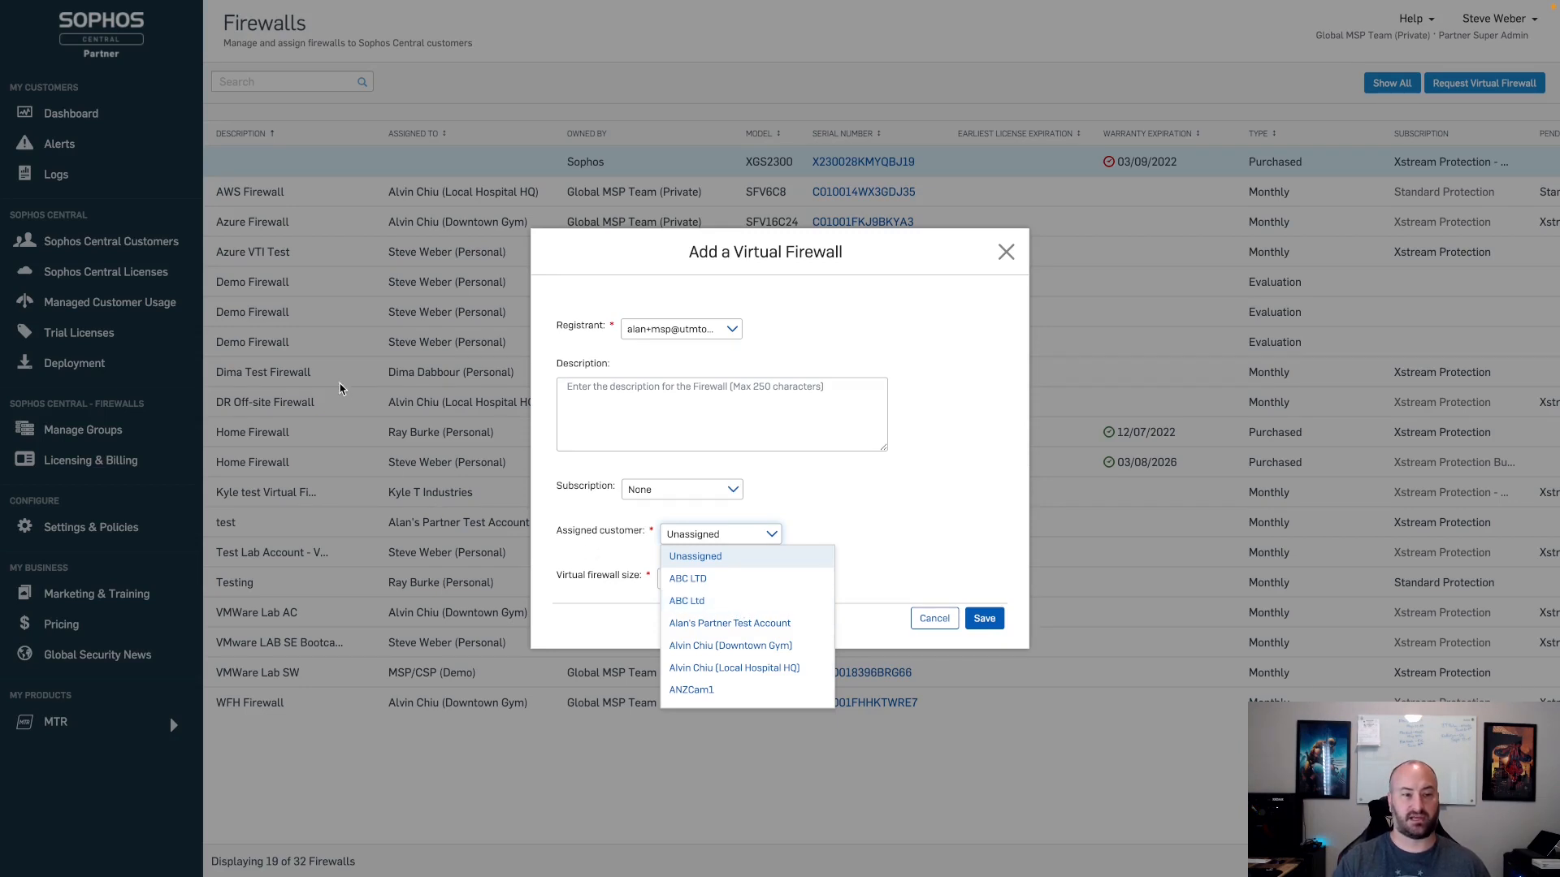
pyautogui.moveTo(256, 263)
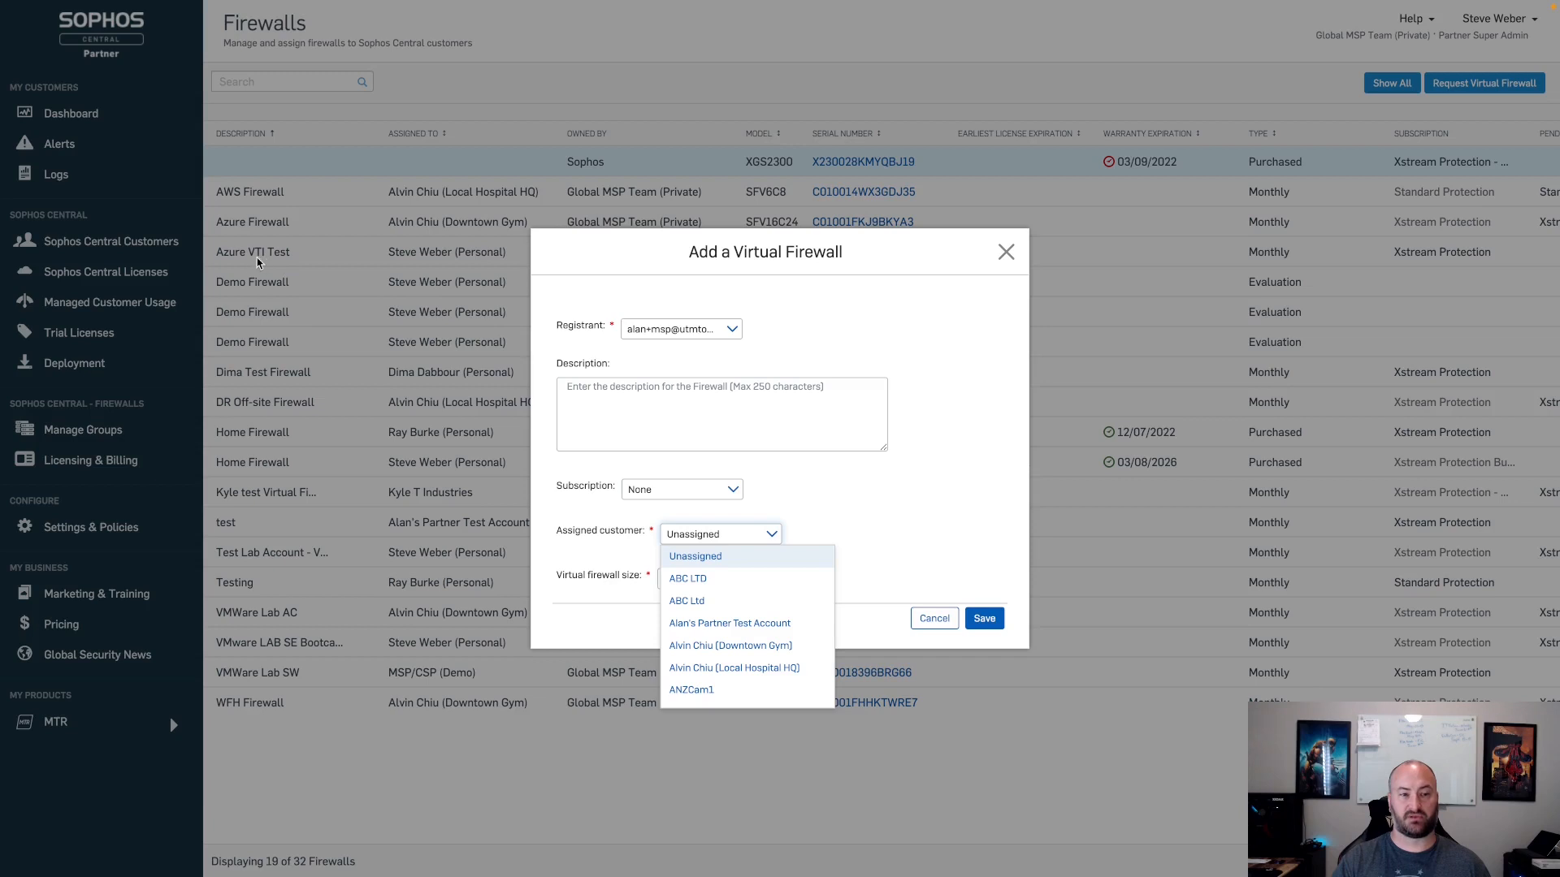
pyautogui.moveTo(231, 203)
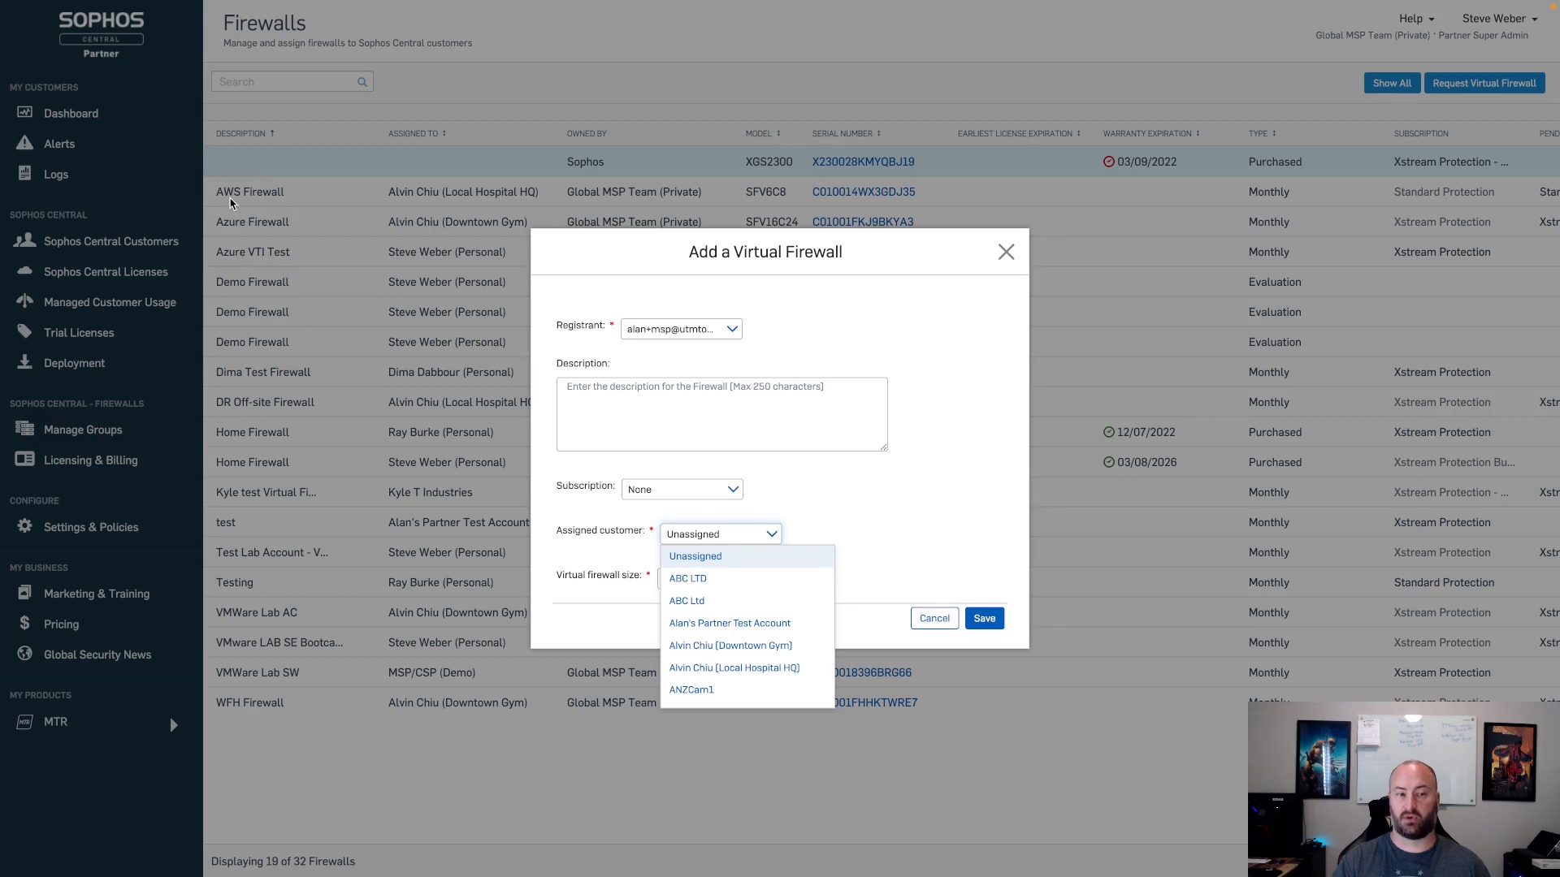
pyautogui.moveTo(245, 294)
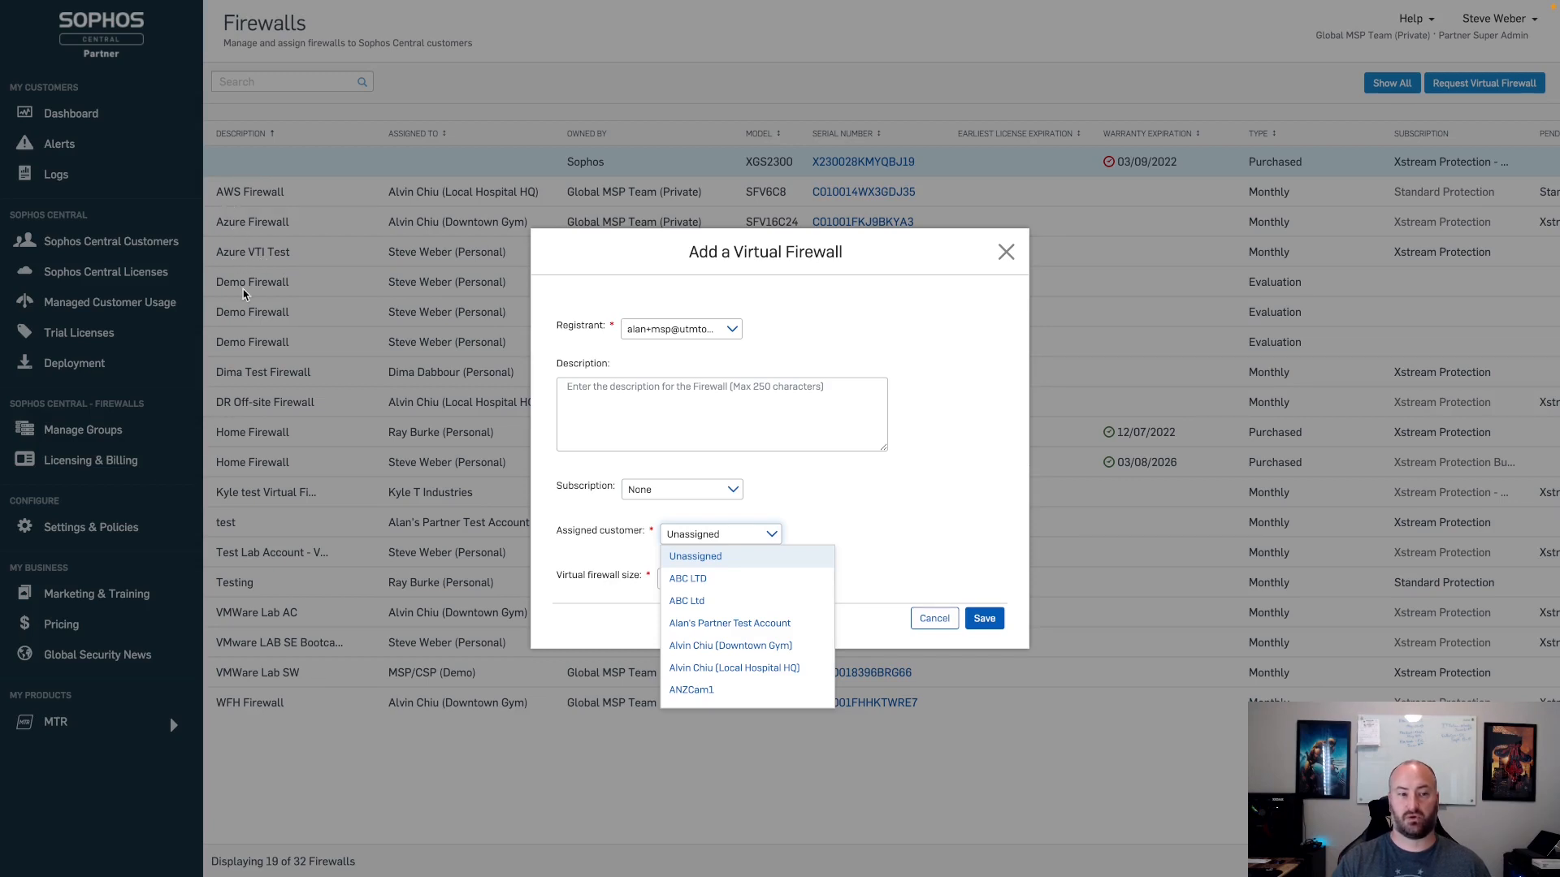
pyautogui.moveTo(251, 431)
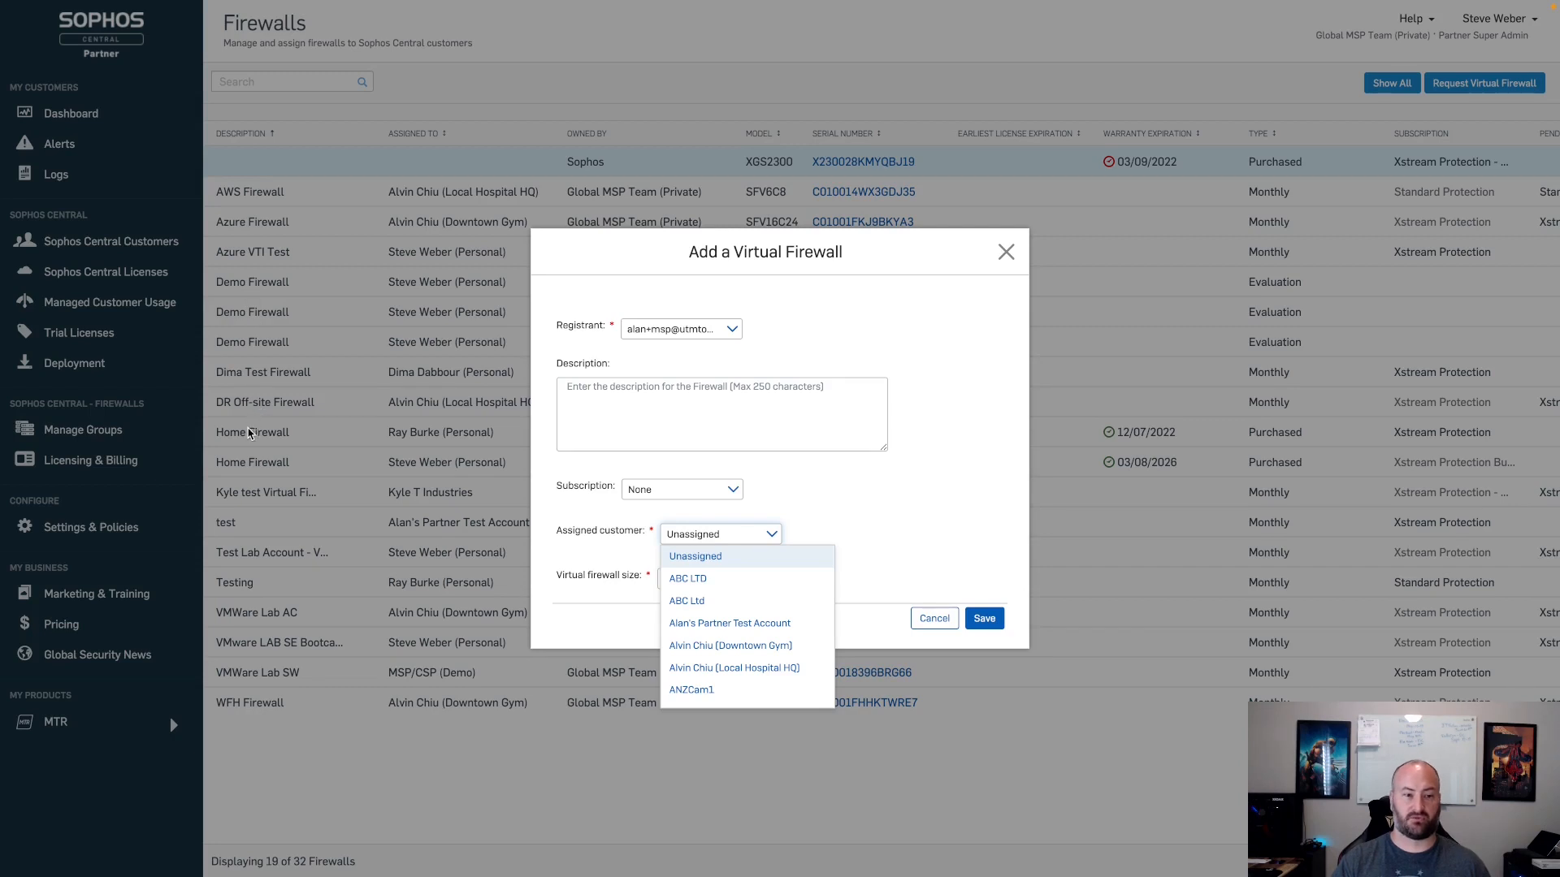
pyautogui.moveTo(269, 411)
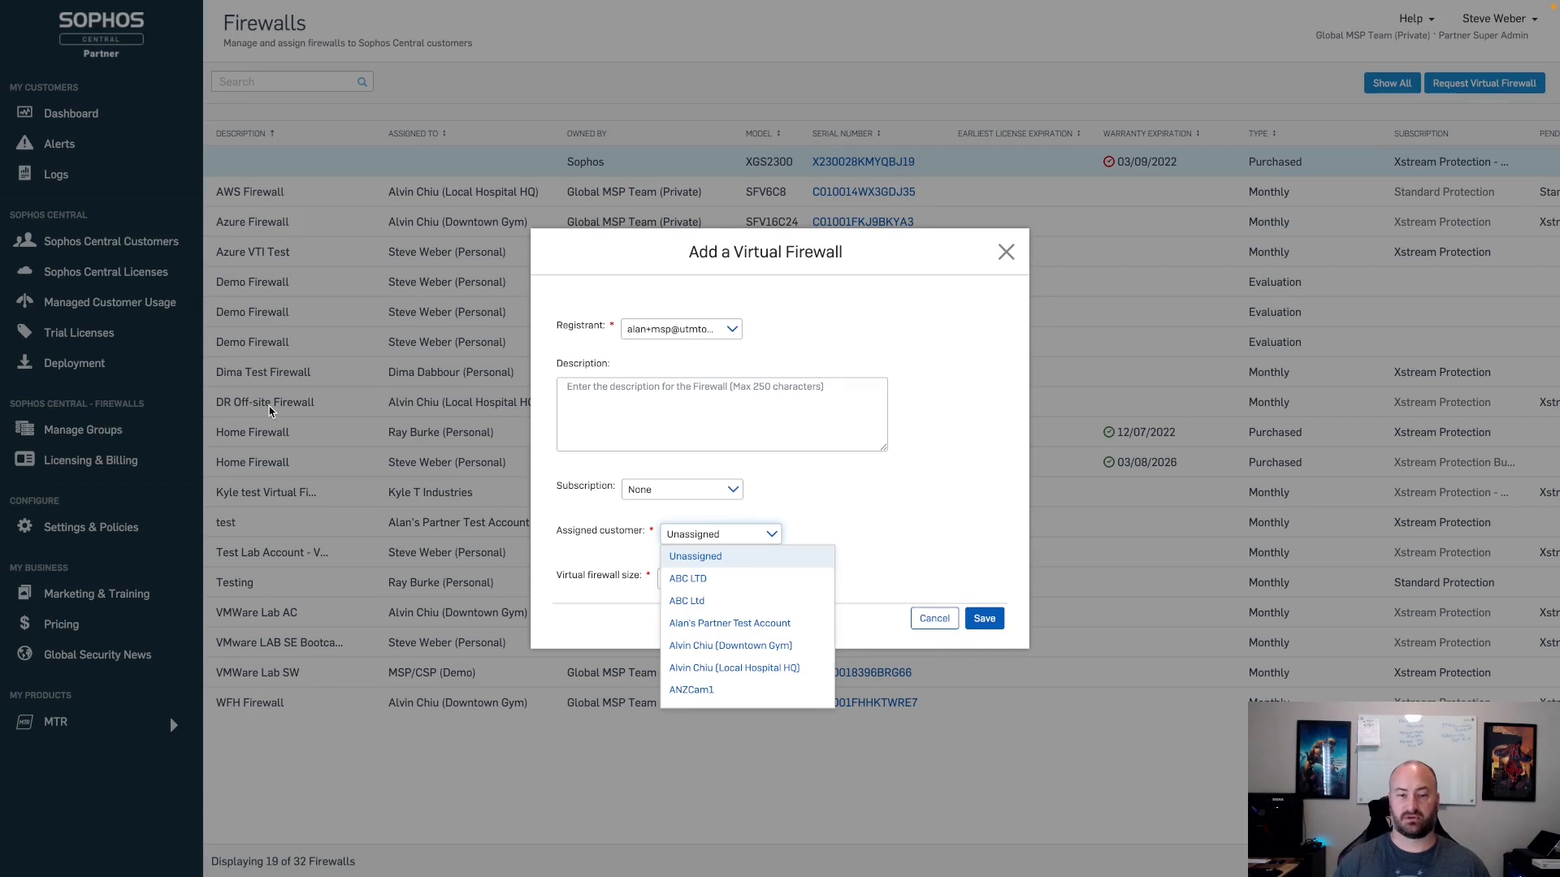
pyautogui.moveTo(832, 469)
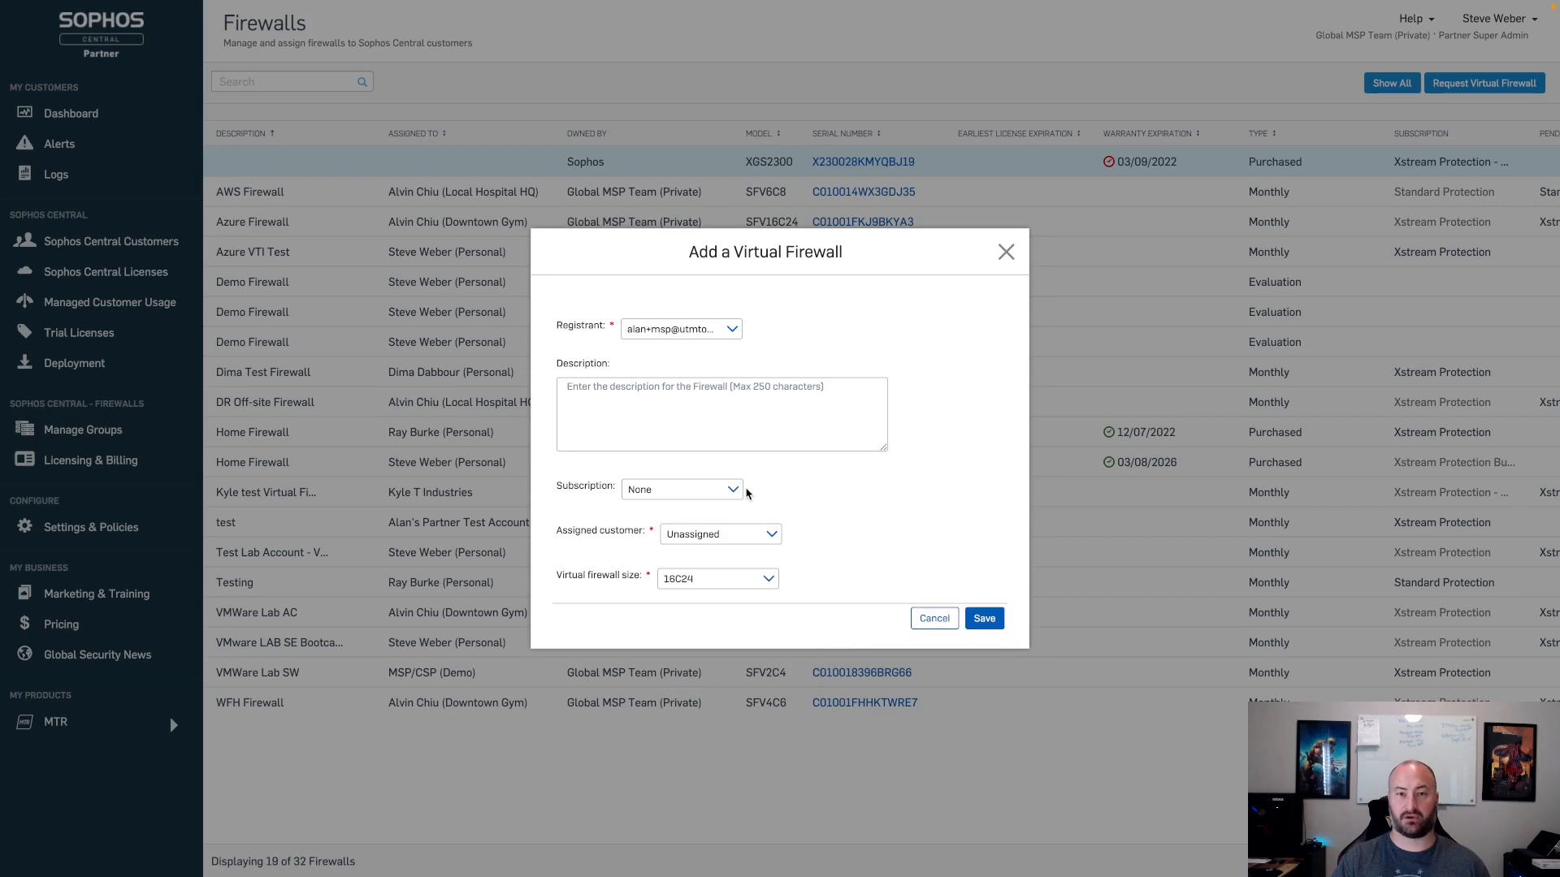
pyautogui.moveTo(766, 588)
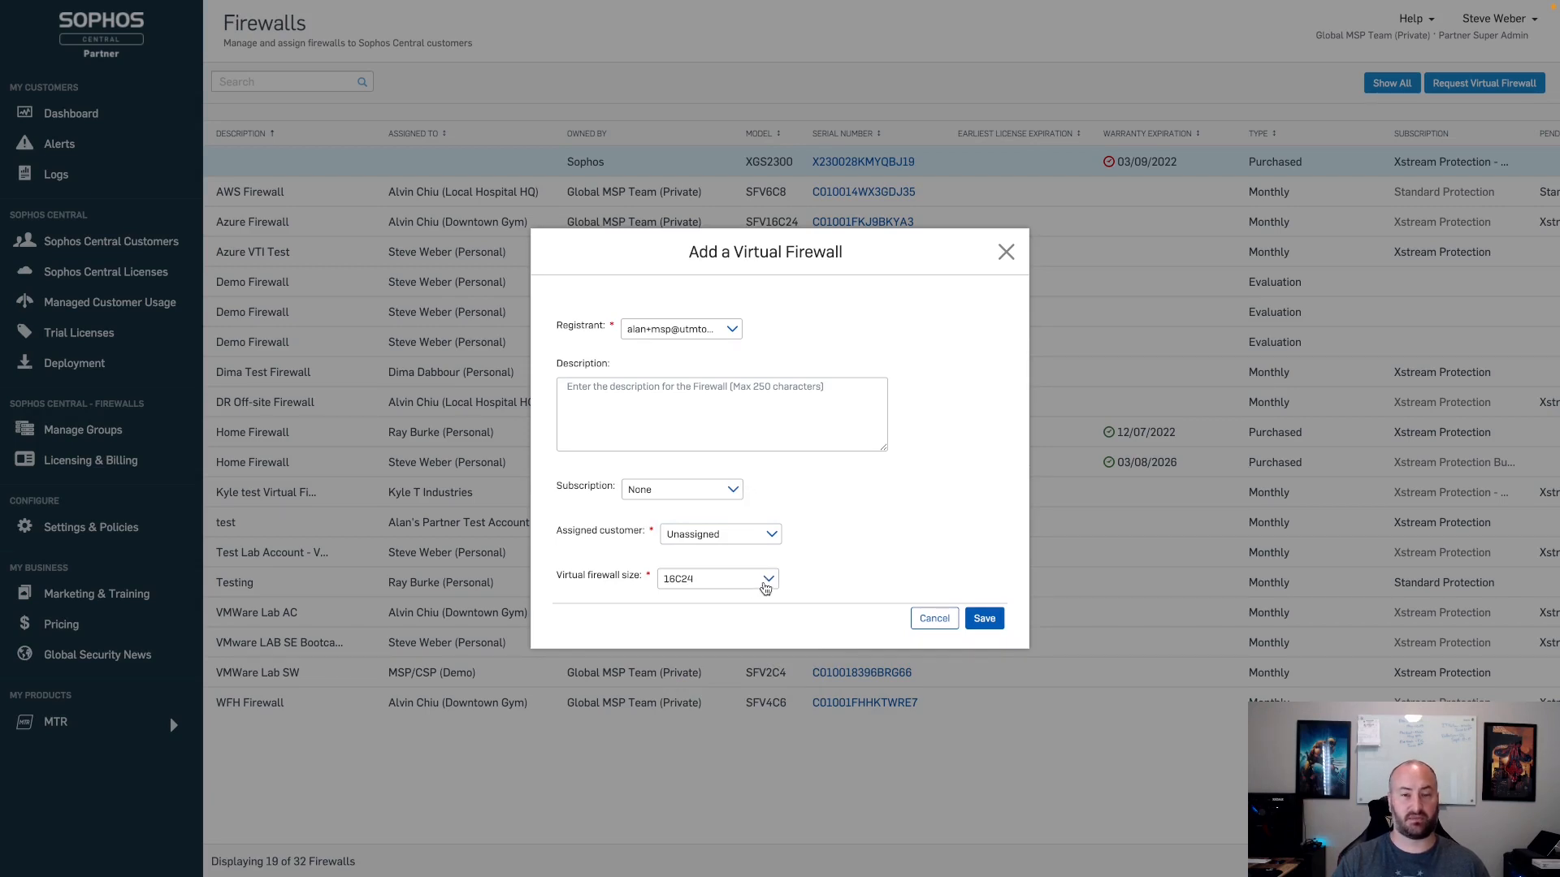
pyautogui.moveTo(803, 588)
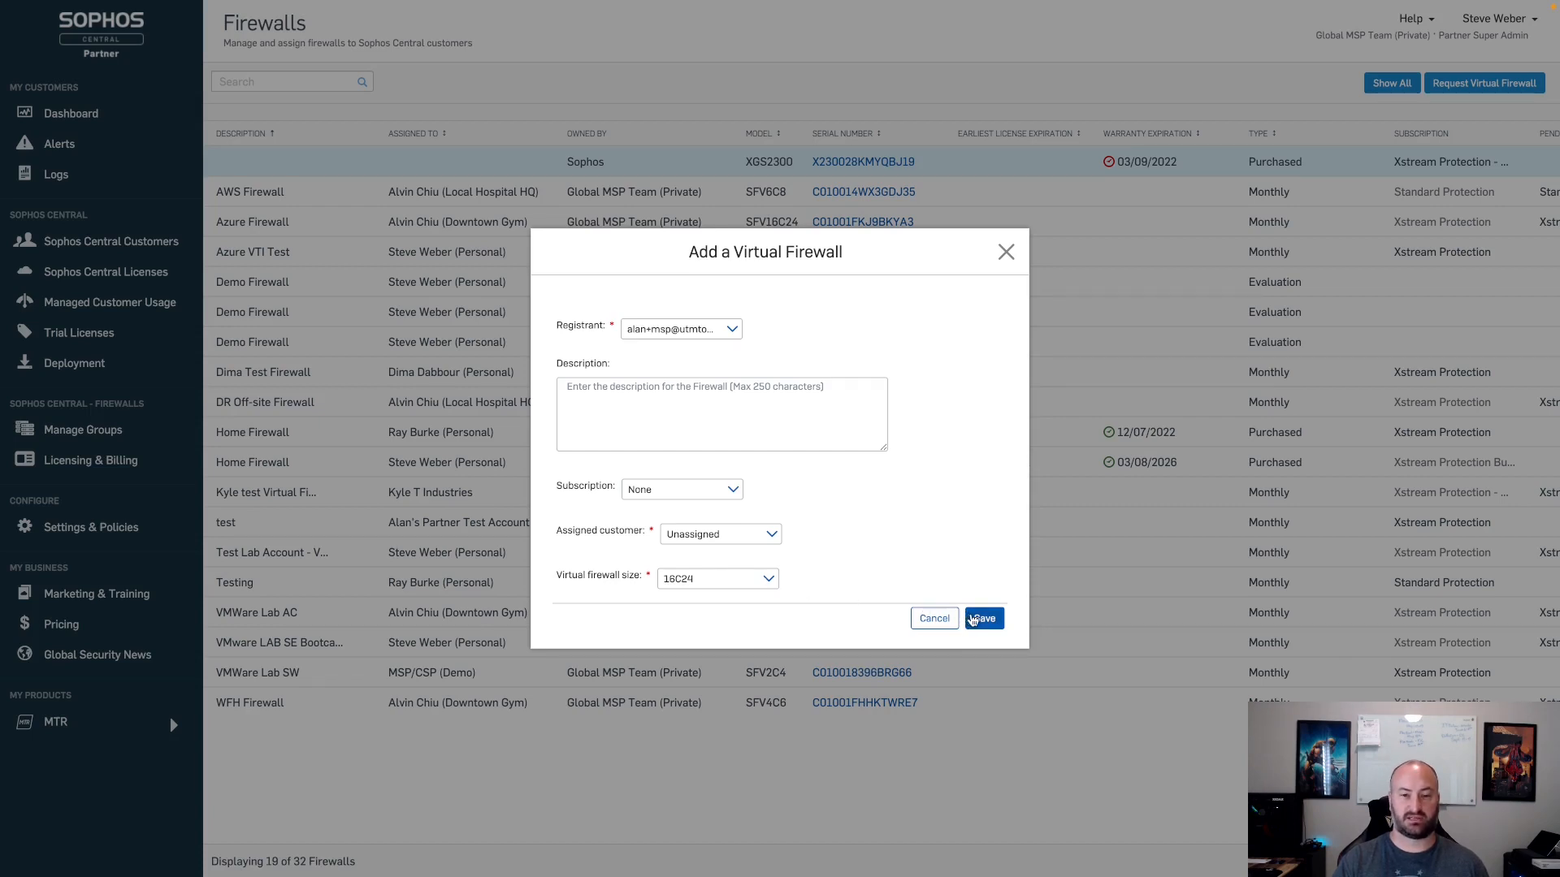
pyautogui.moveTo(955, 618)
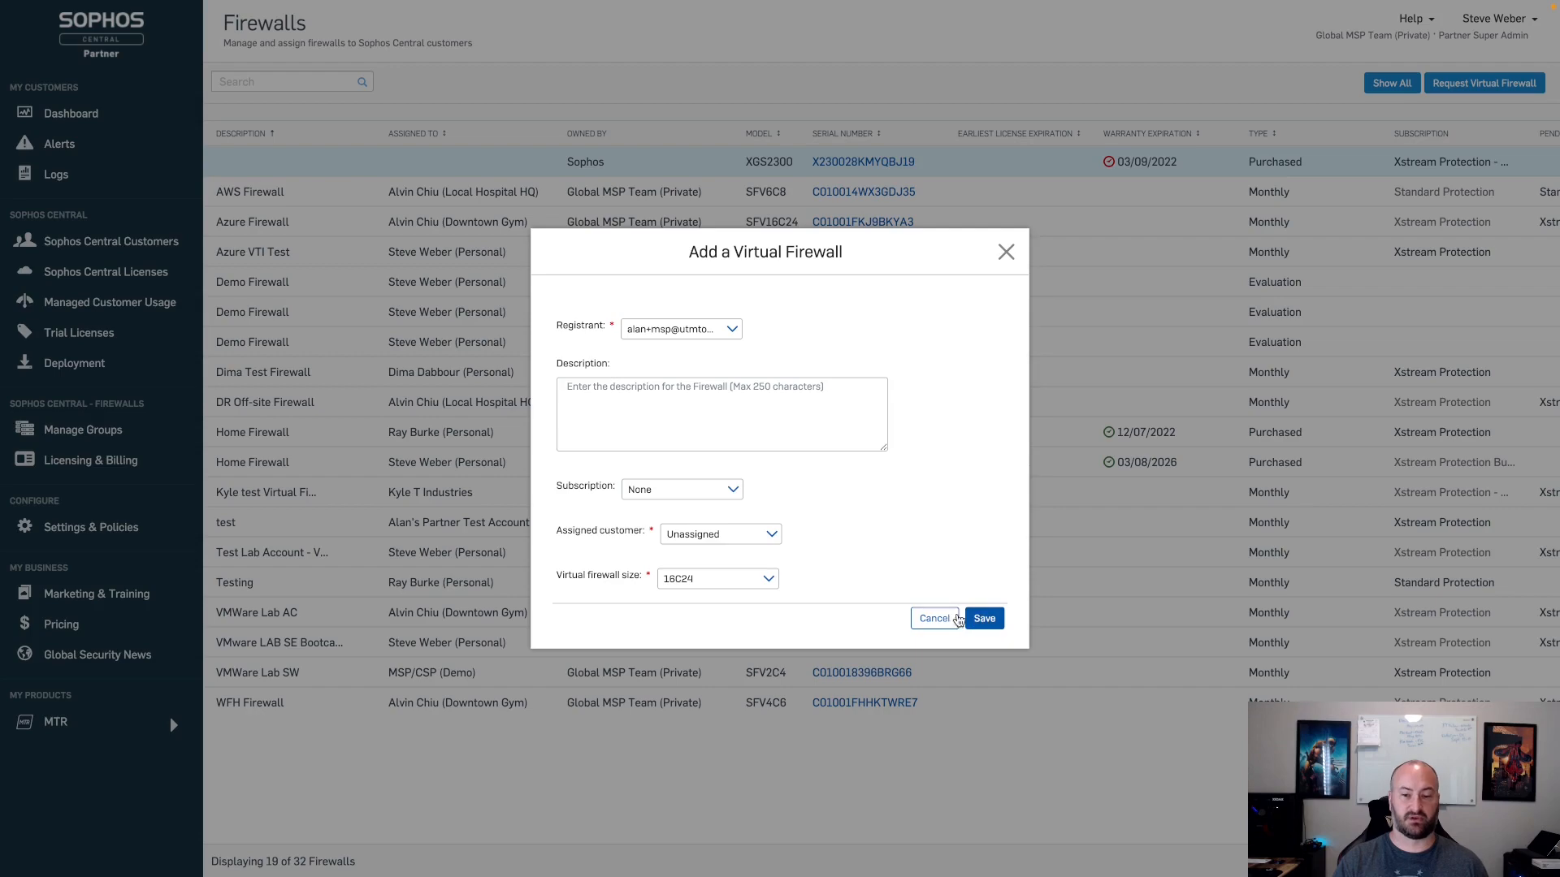
# Step: Cancel the Add a Virtual Firewall form without saving
pyautogui.click(933, 618)
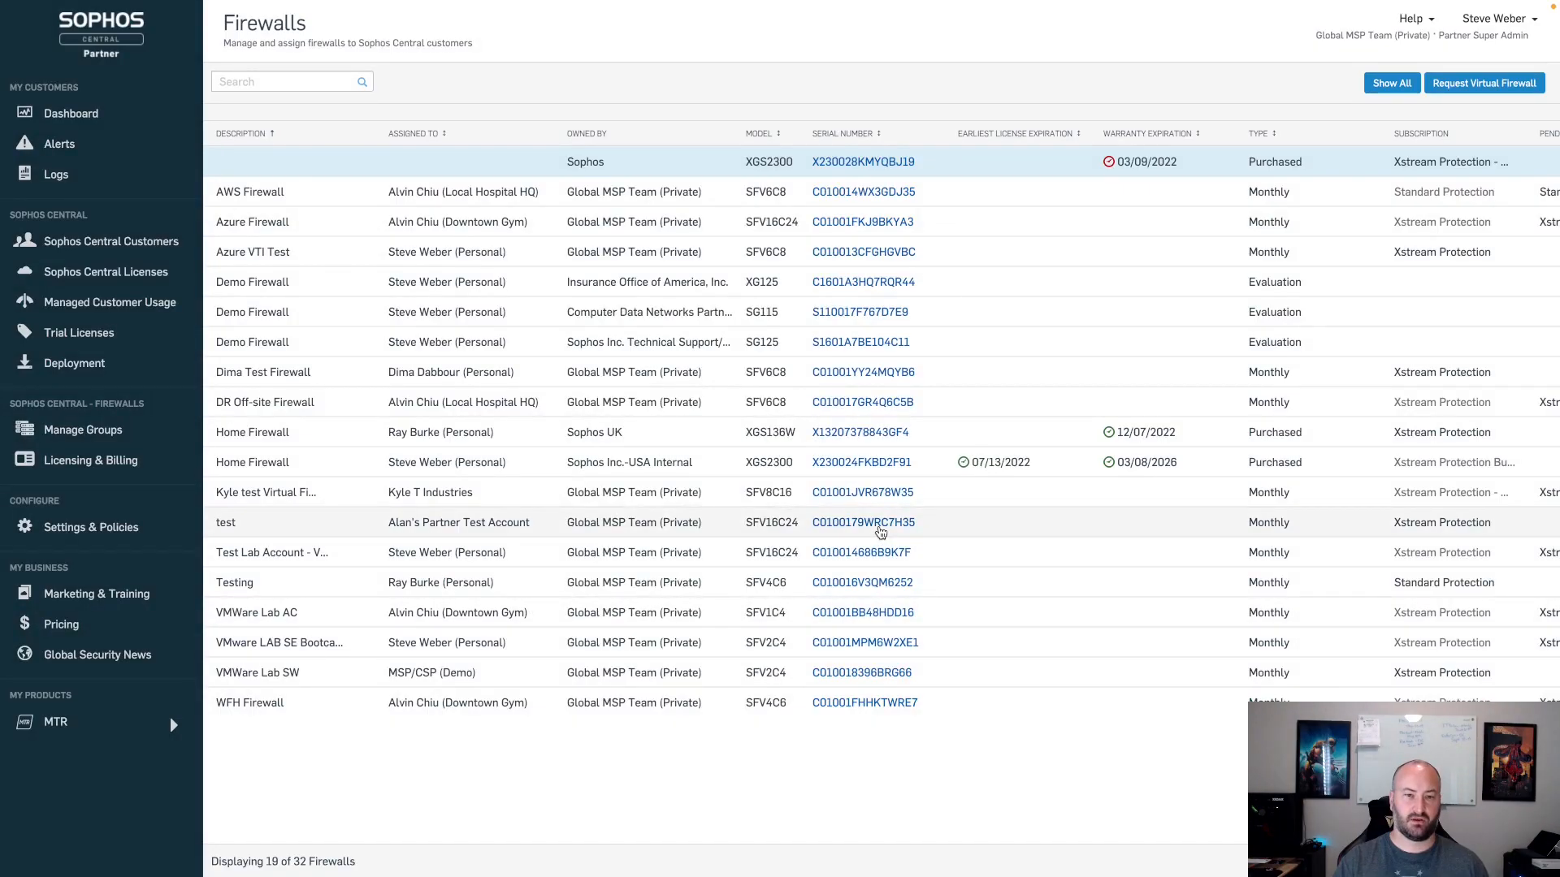
pyautogui.moveTo(880, 205)
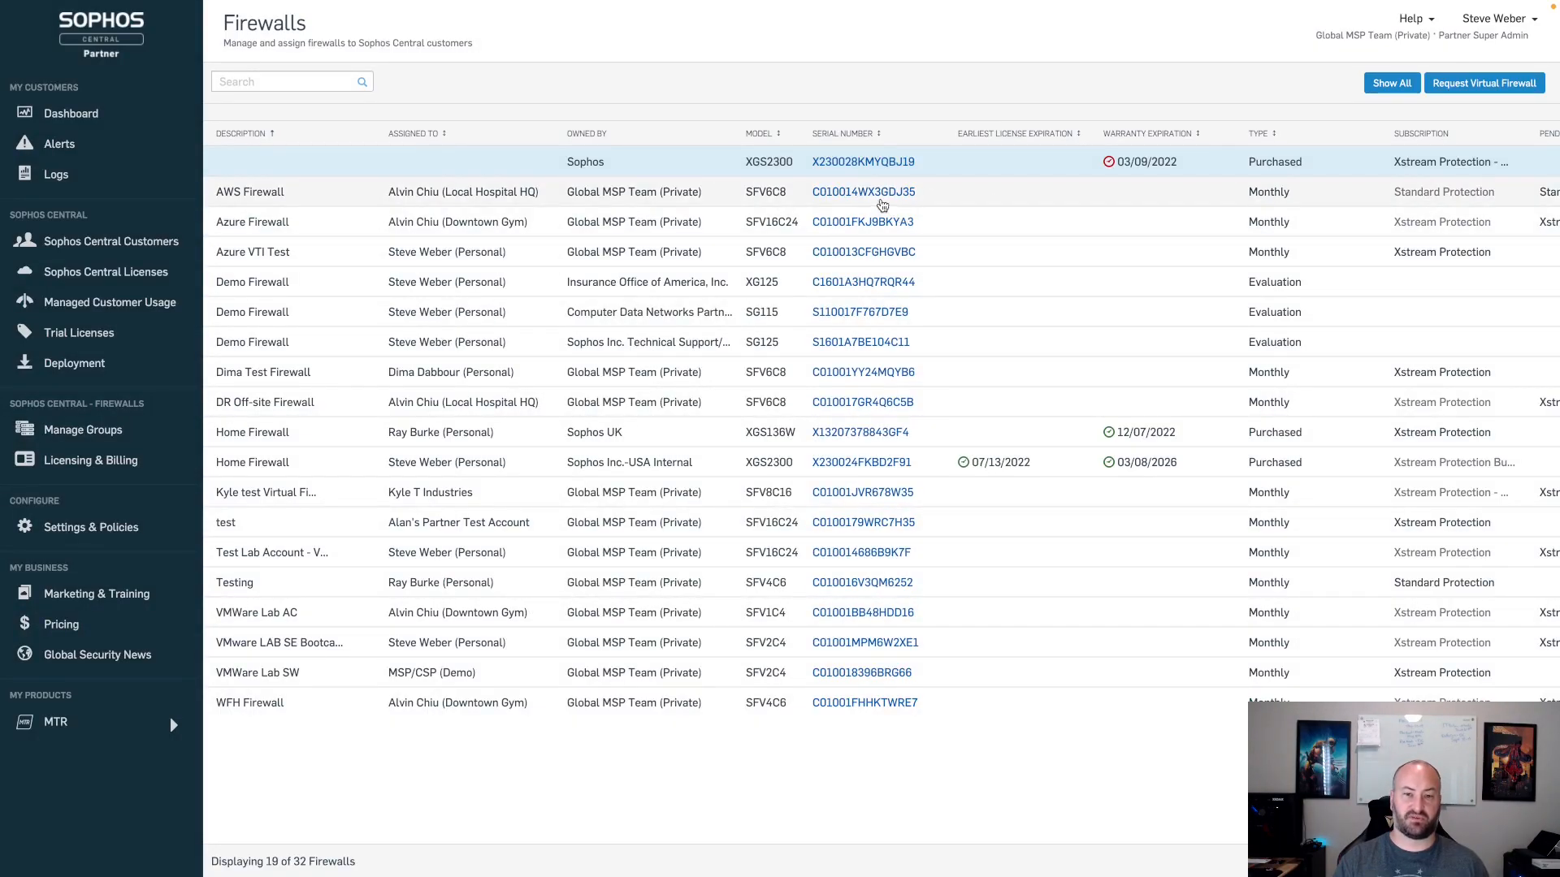
# Step: Open the AWS Firewall's Edit Virtual Firewall form and click into its Description
pyautogui.click(861, 191)
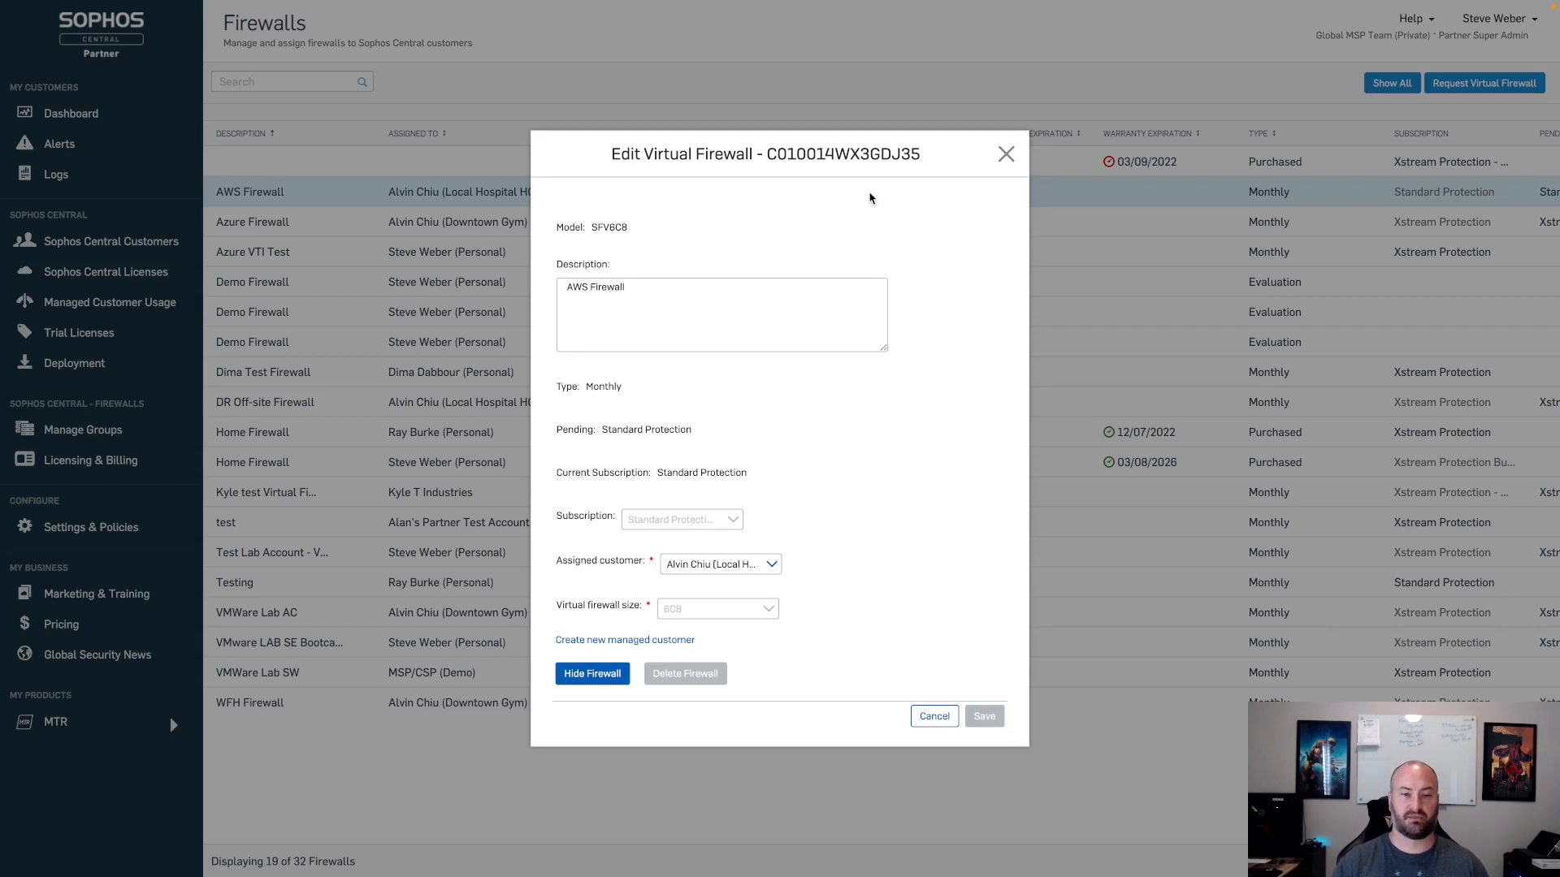
pyautogui.click(721, 315)
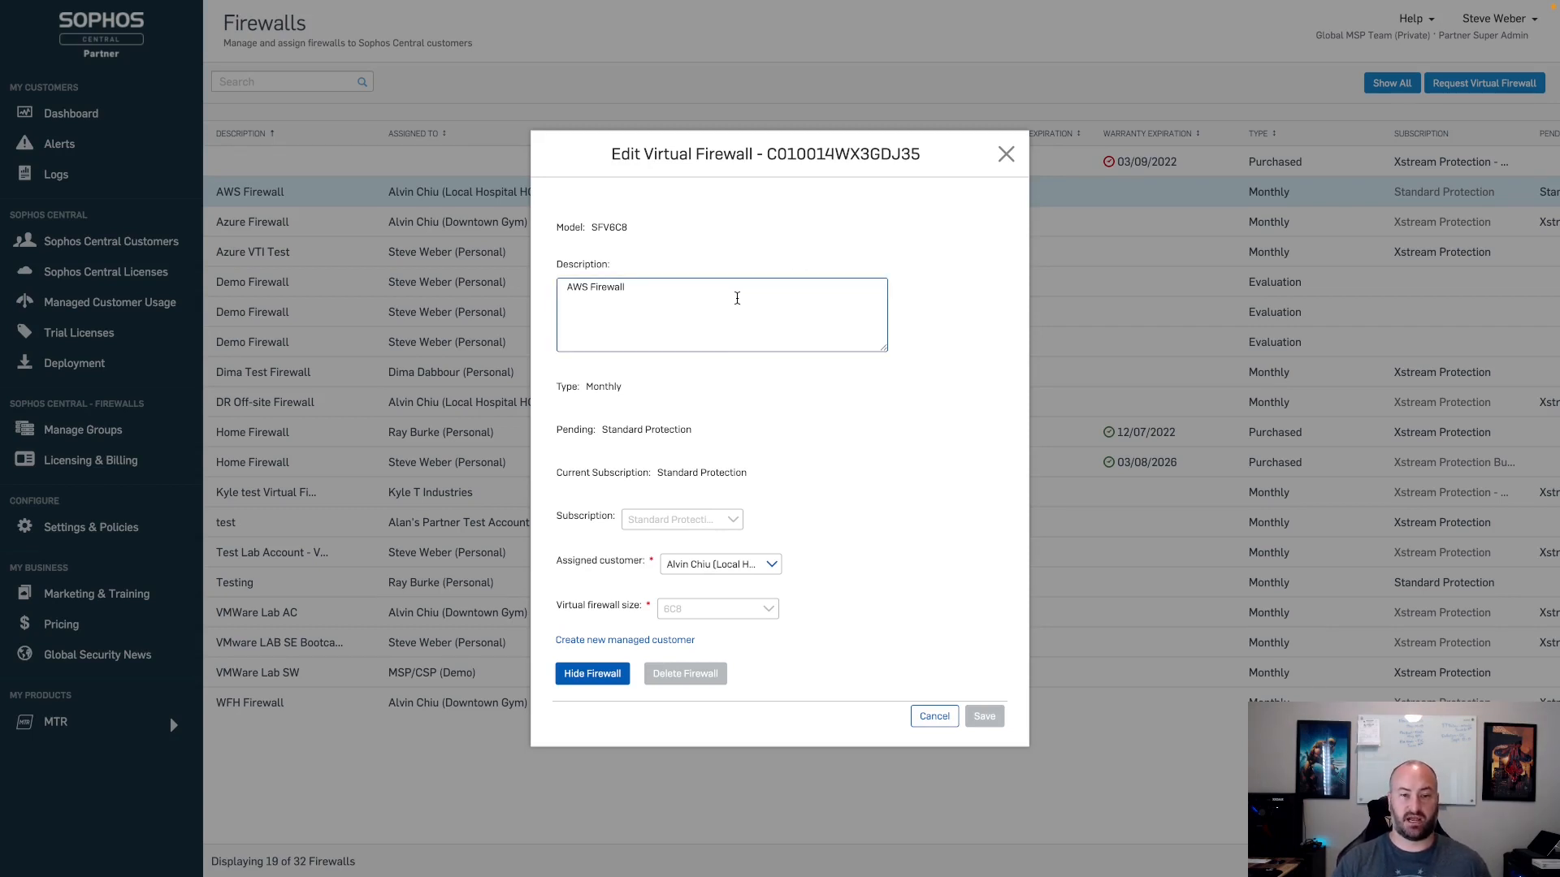
pyautogui.moveTo(682, 404)
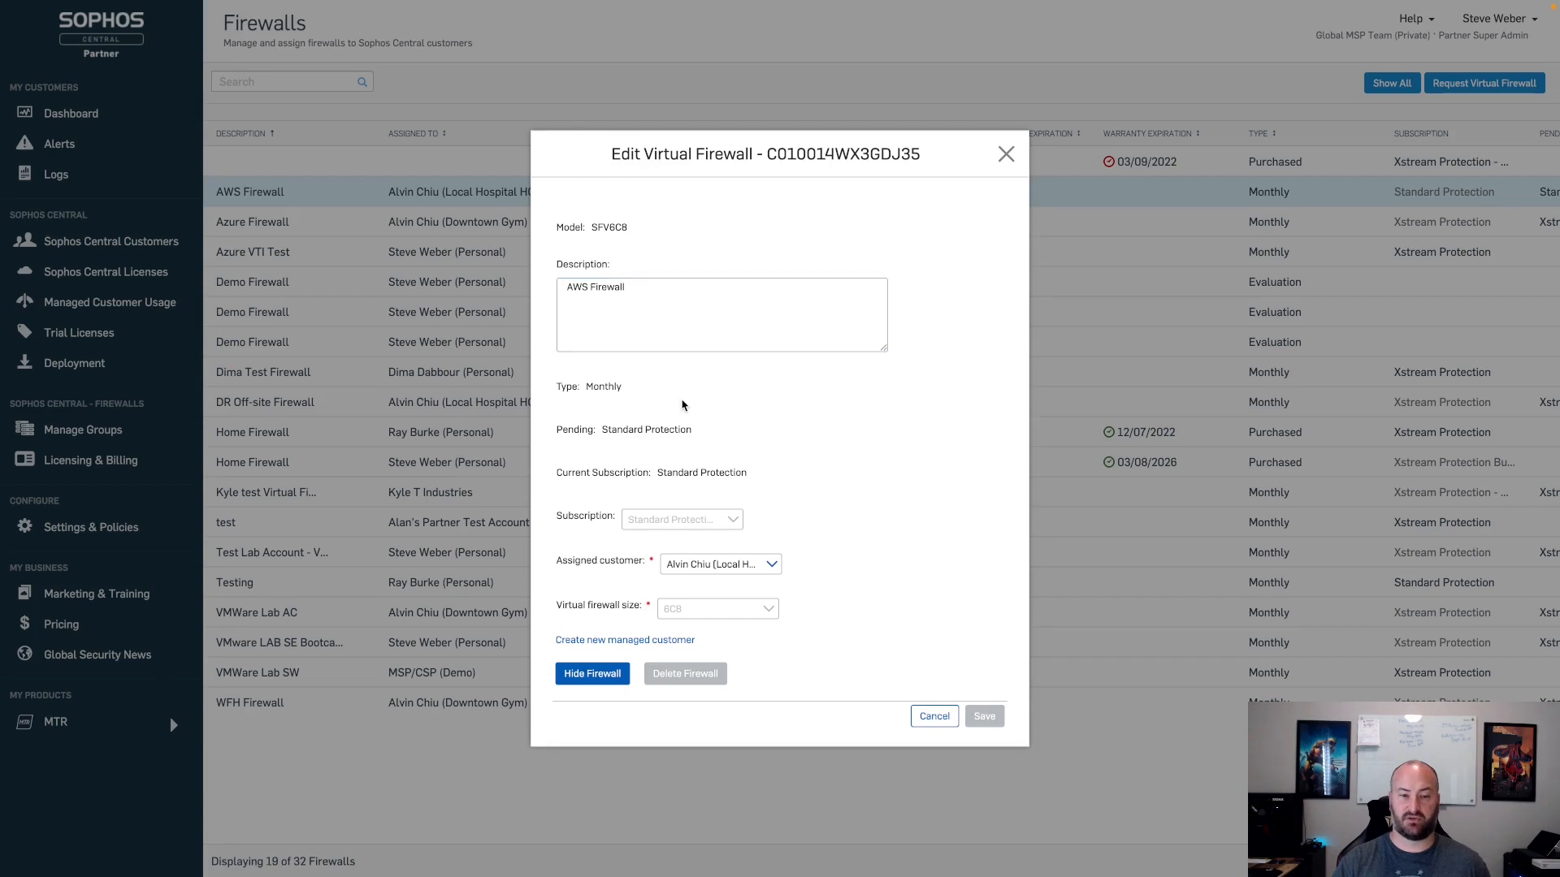
pyautogui.moveTo(657, 477)
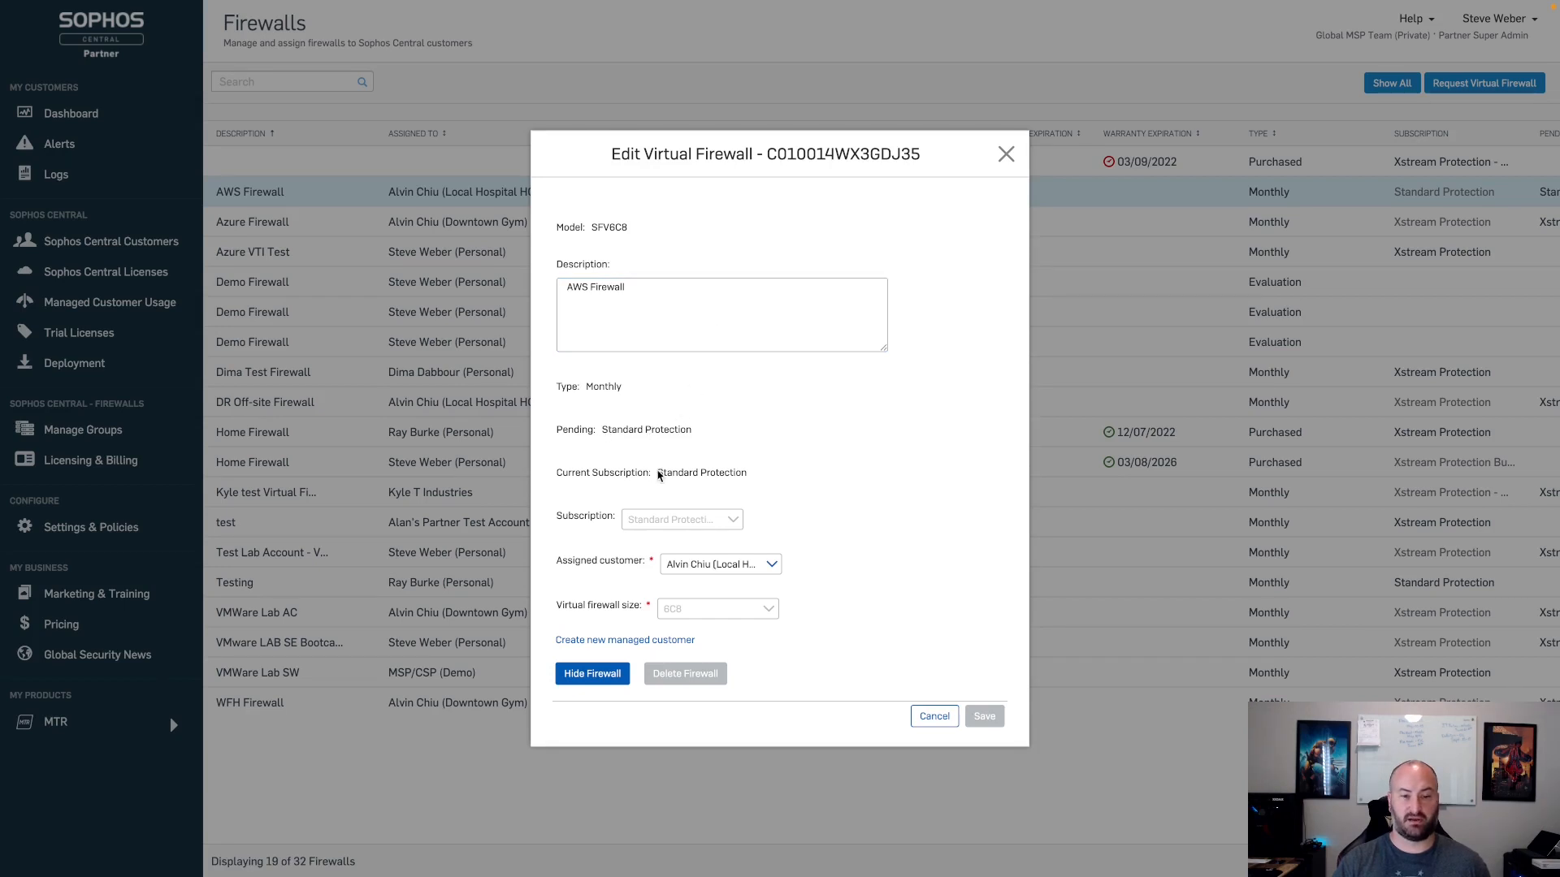
pyautogui.moveTo(723, 514)
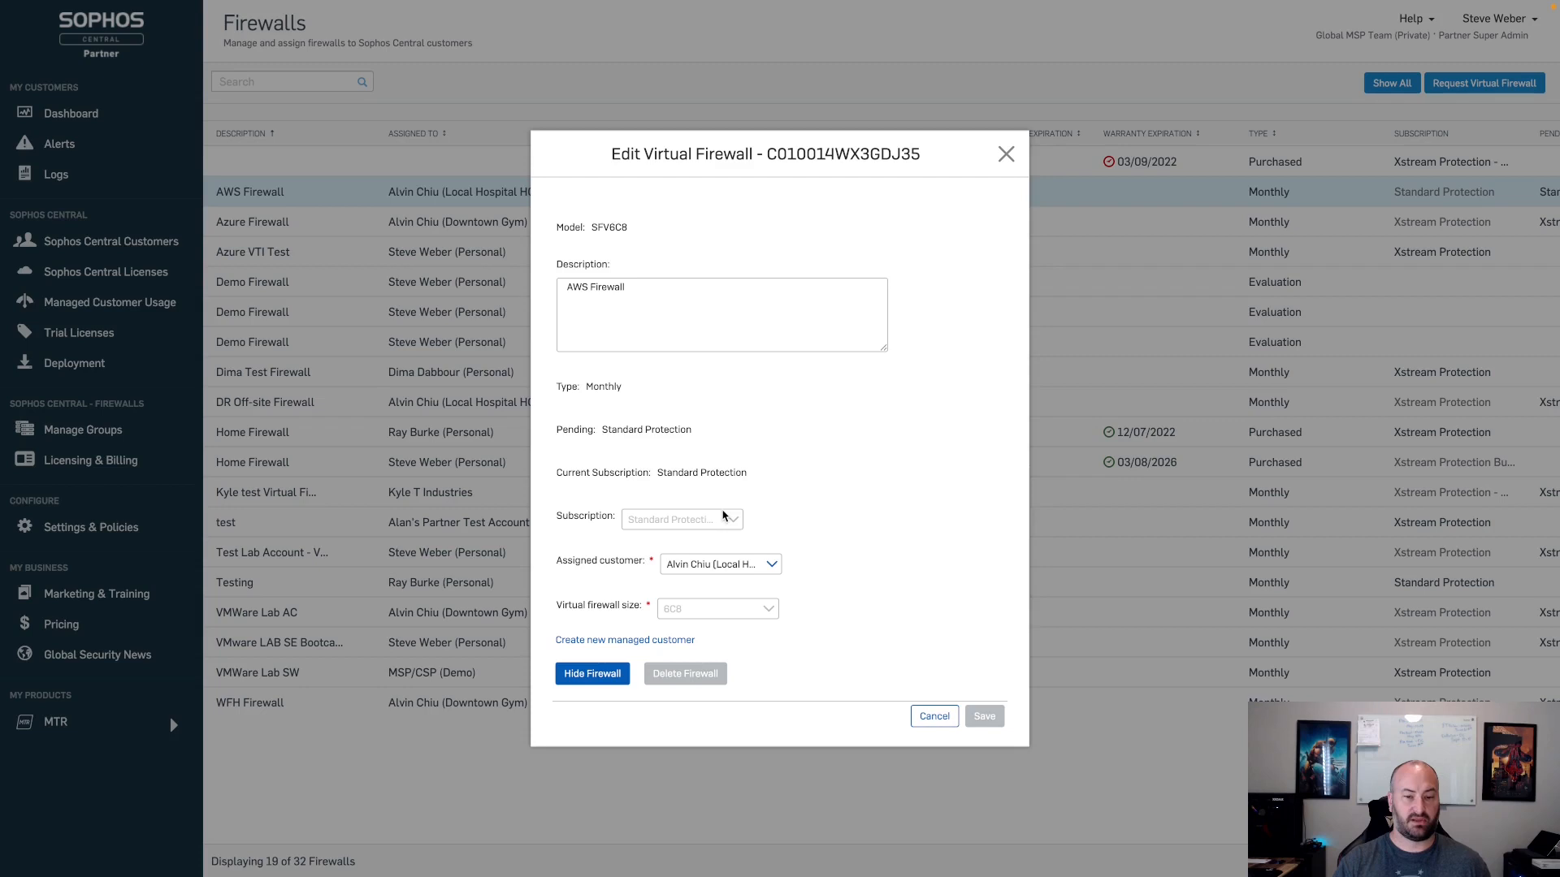
pyautogui.moveTo(778, 570)
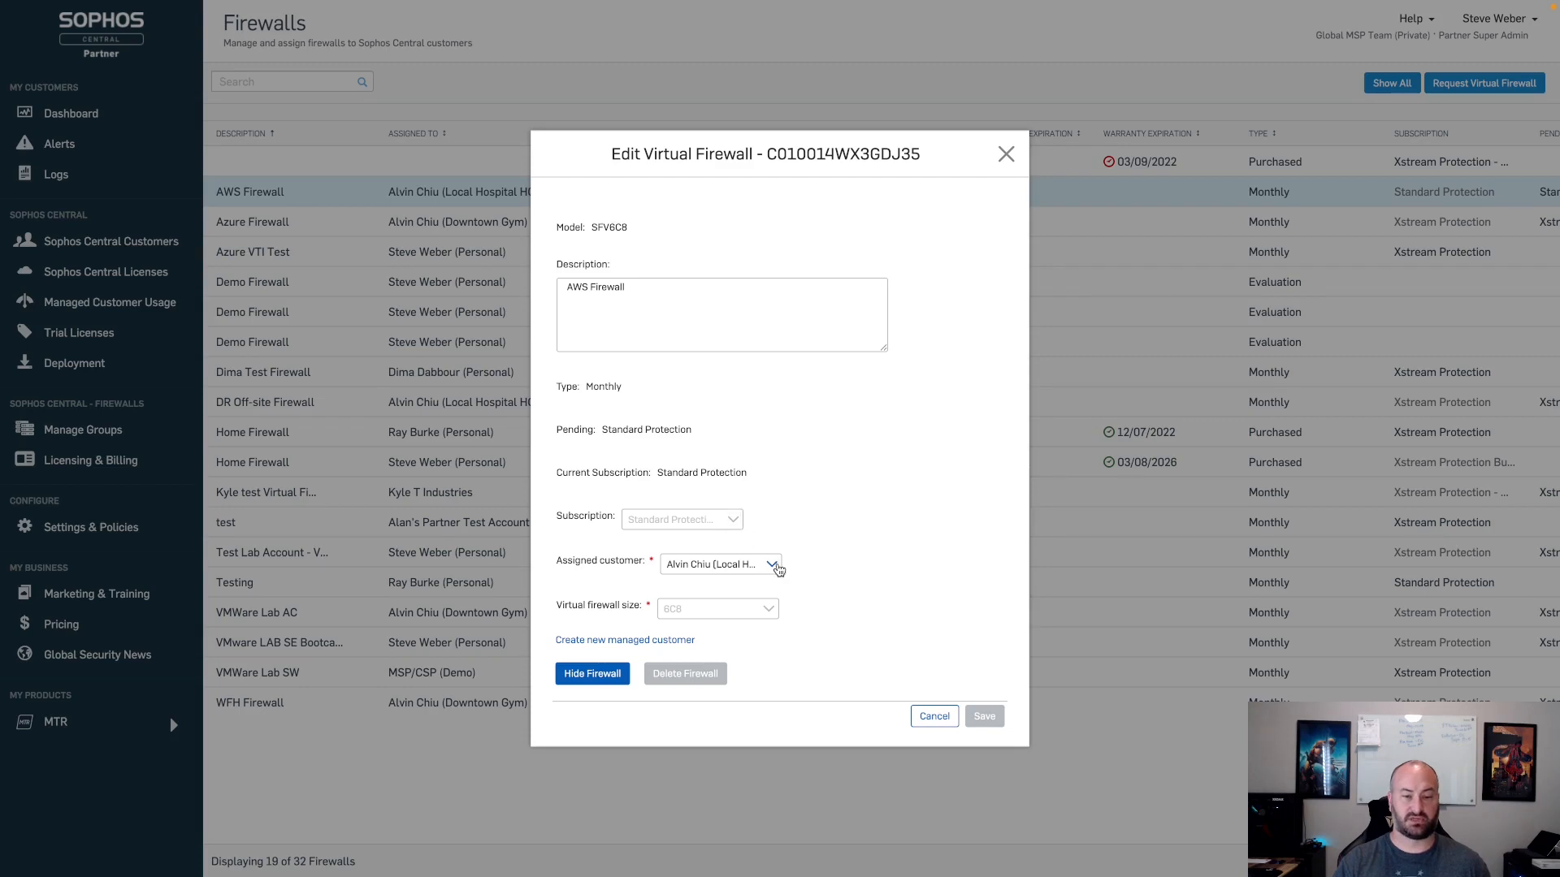
pyautogui.moveTo(774, 612)
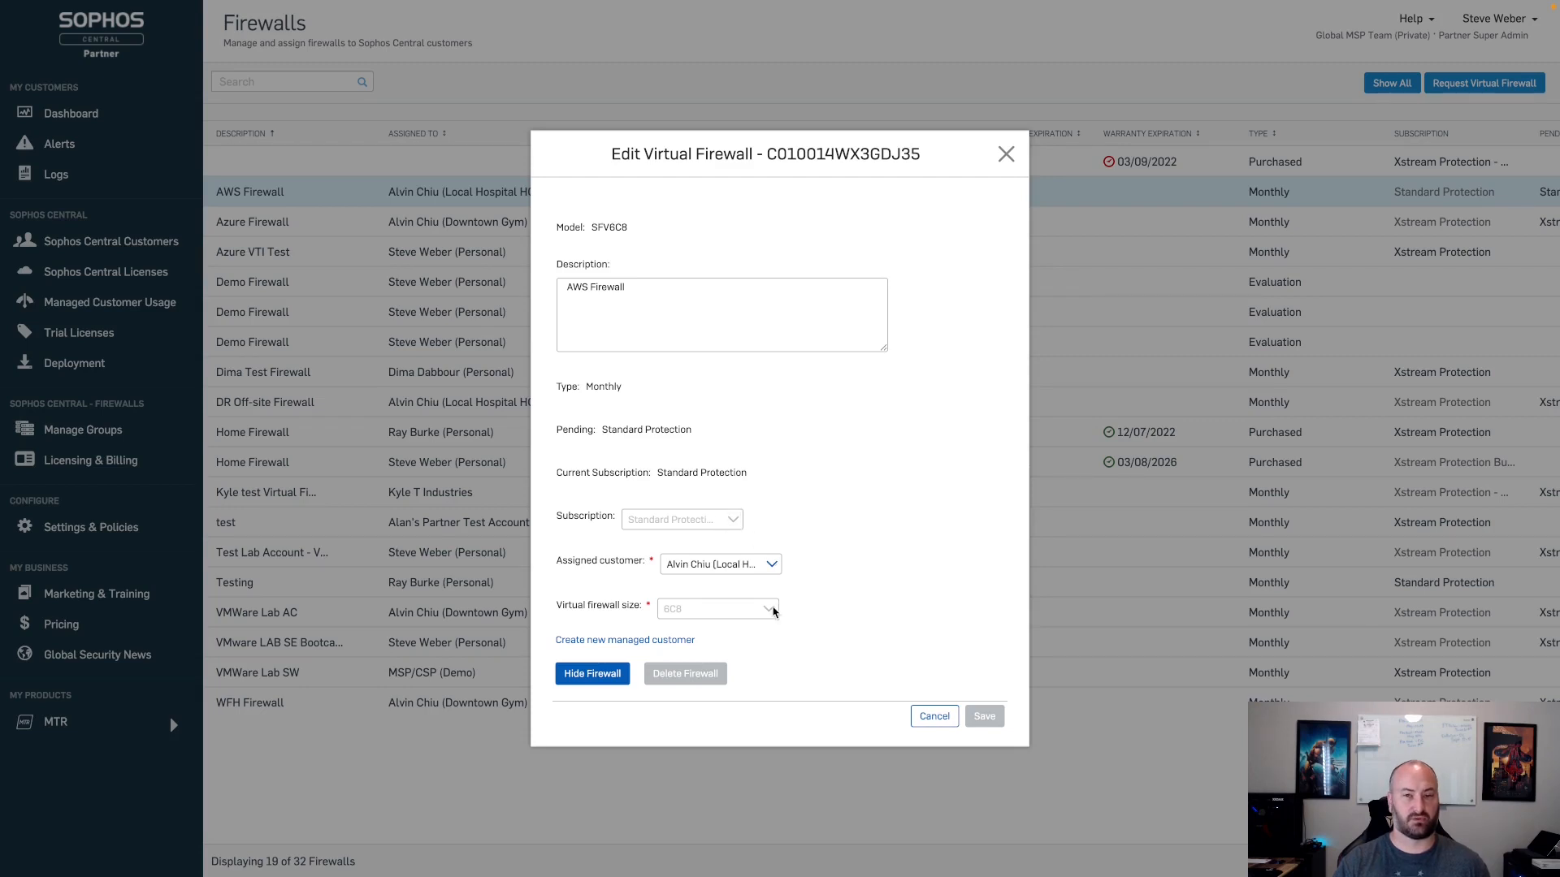
pyautogui.moveTo(739, 651)
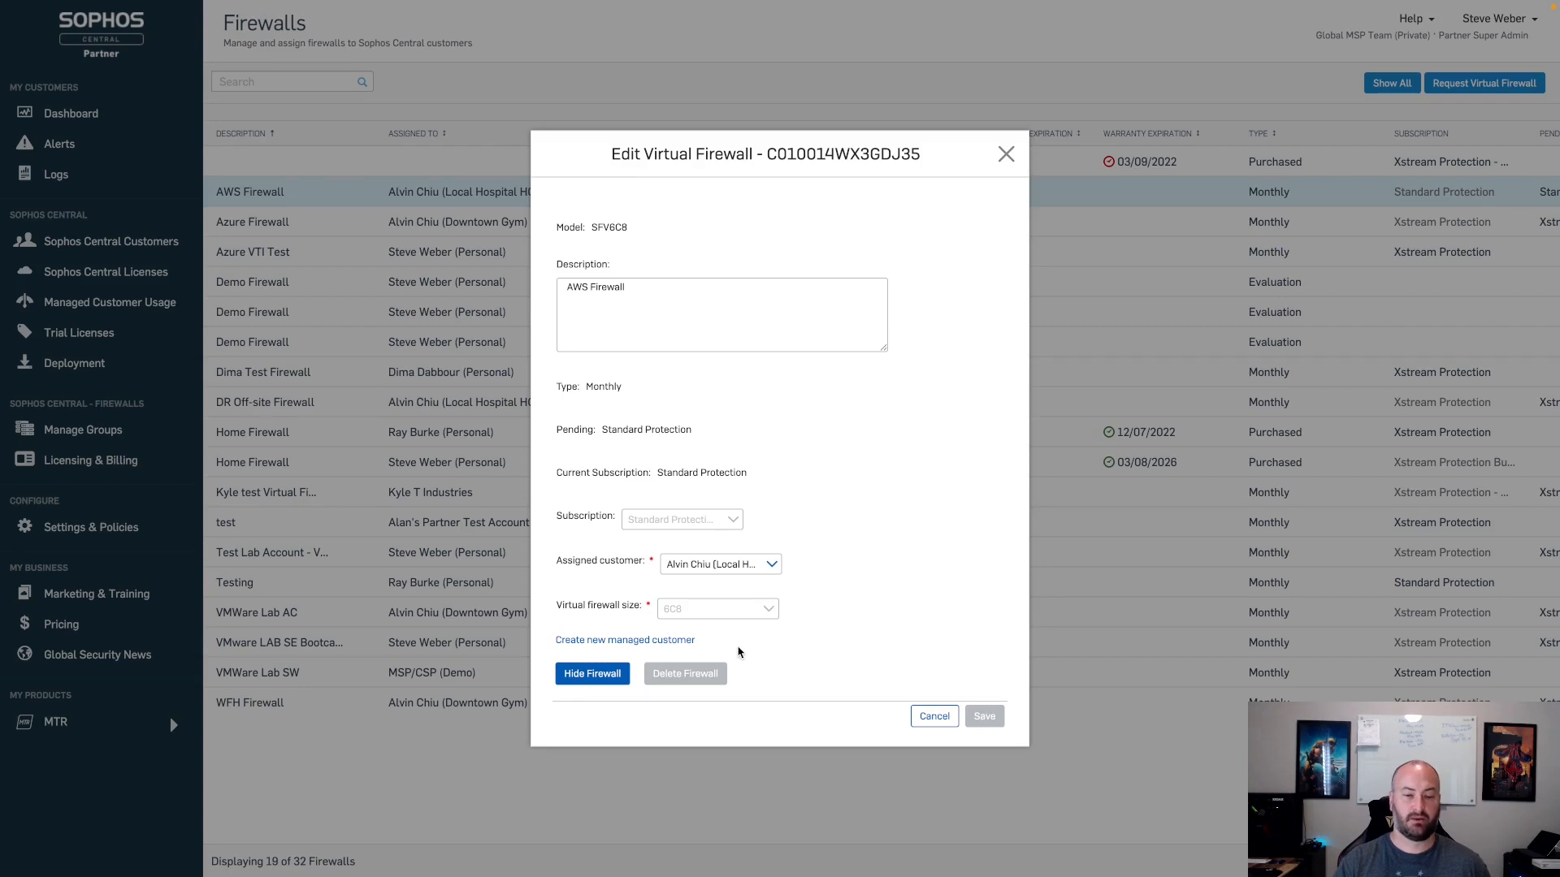
pyautogui.moveTo(700, 682)
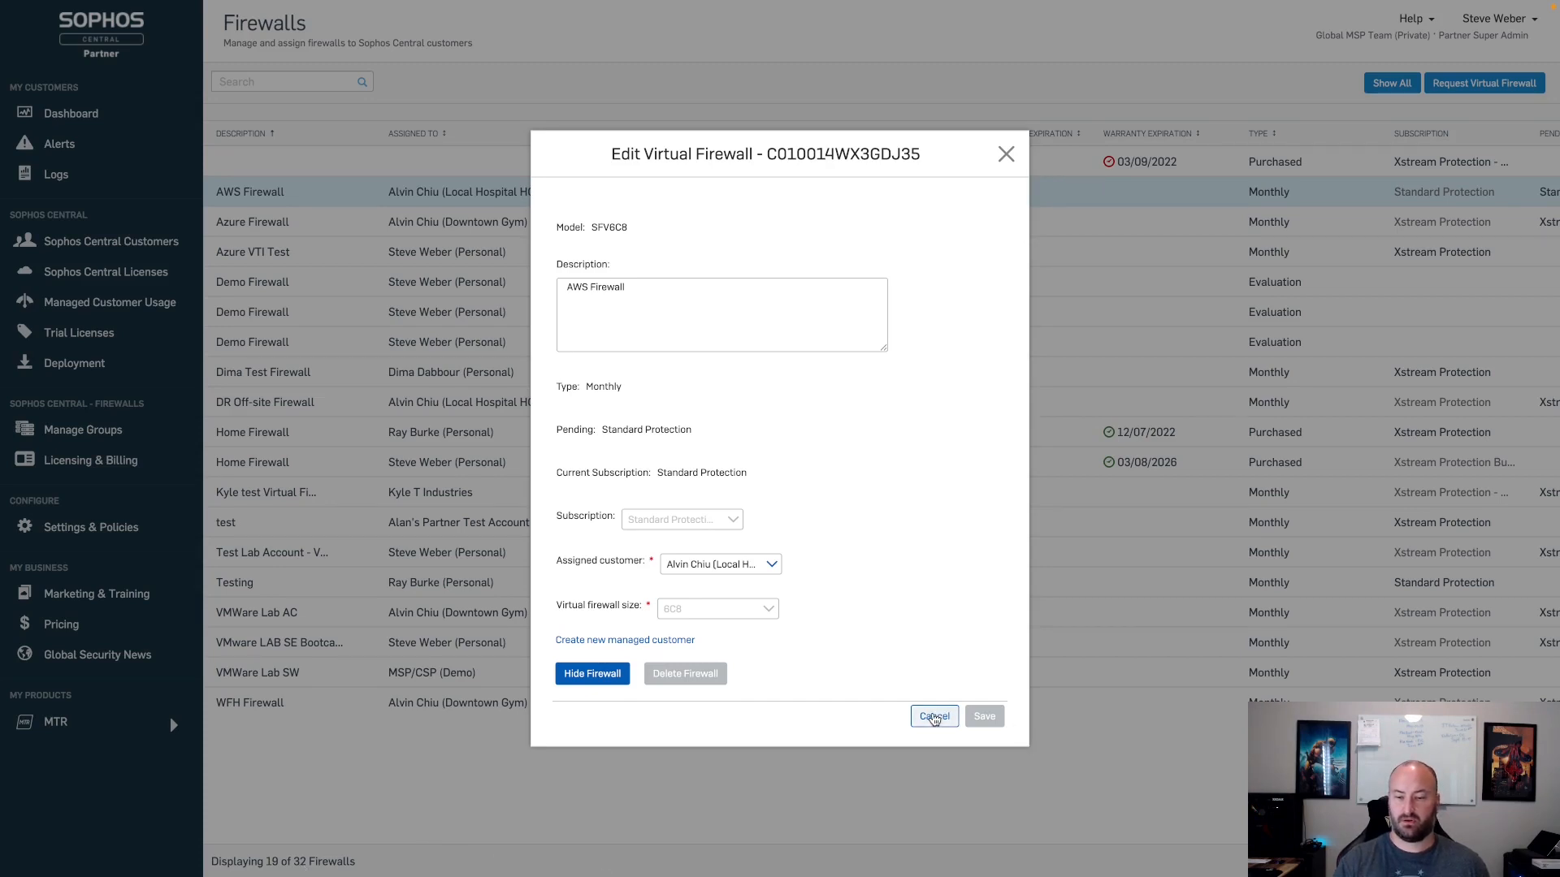
# Step: Cancel the AWS Firewall form and open the Home Firewall X230024FKBD2F91 details
pyautogui.click(931, 717)
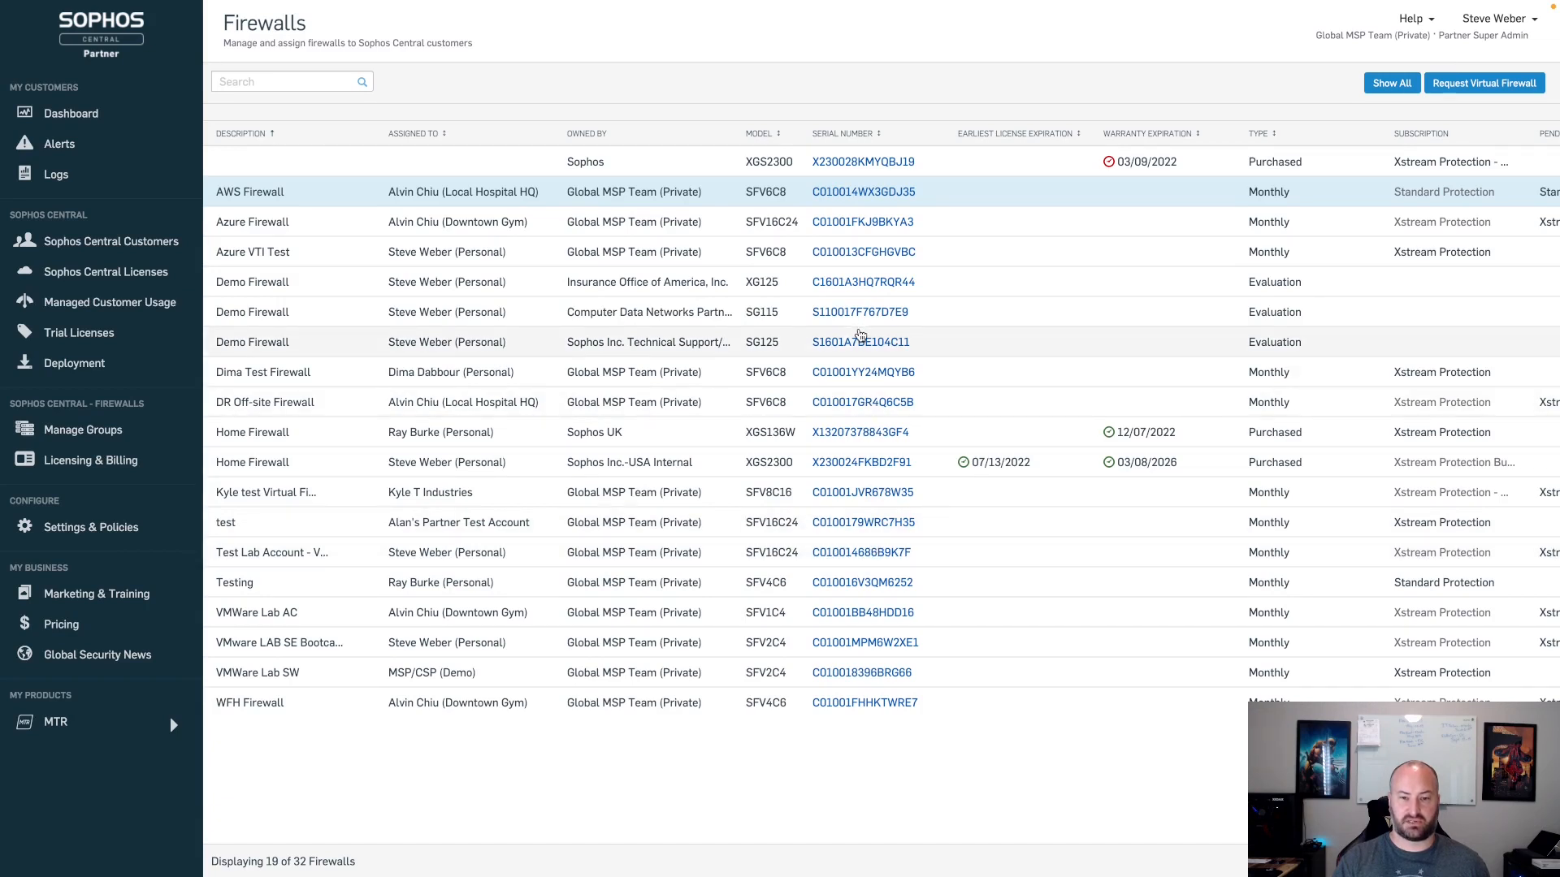
pyautogui.moveTo(847, 461)
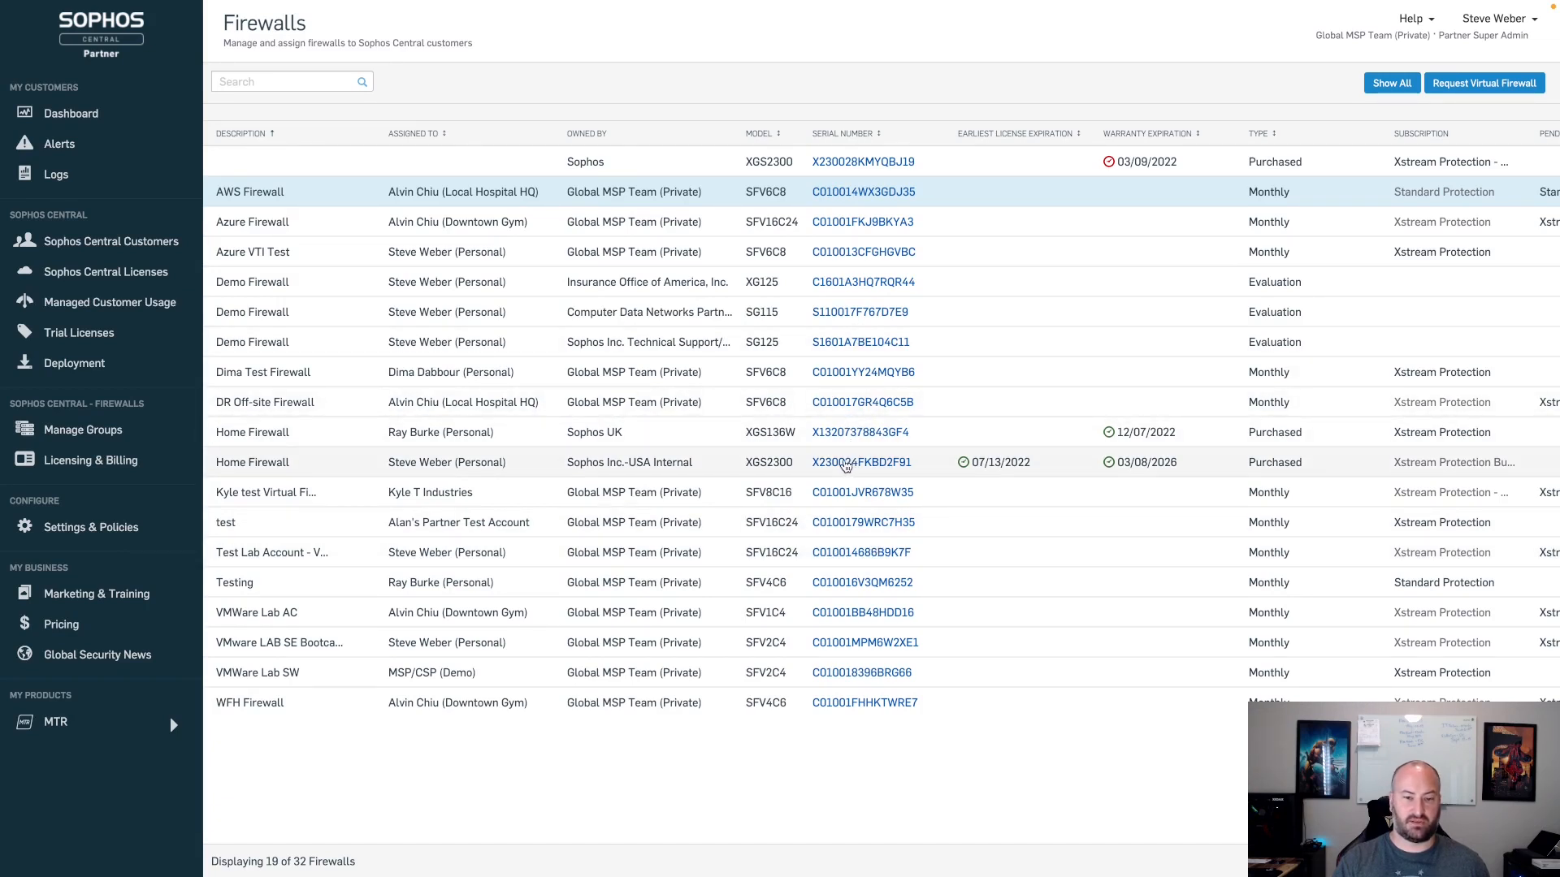
pyautogui.click(856, 461)
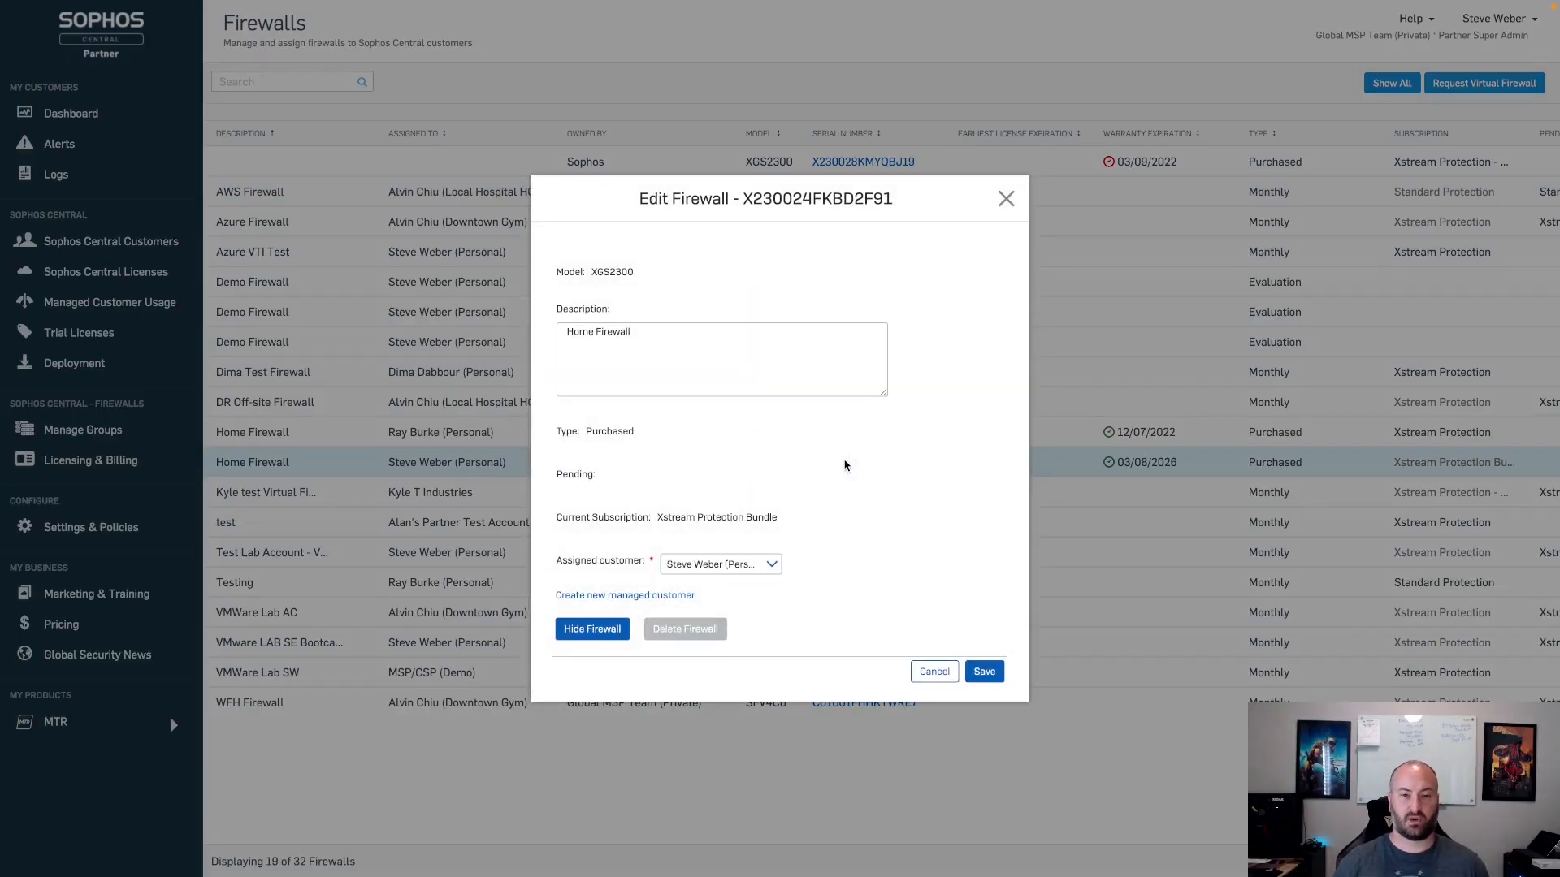
pyautogui.click(673, 359)
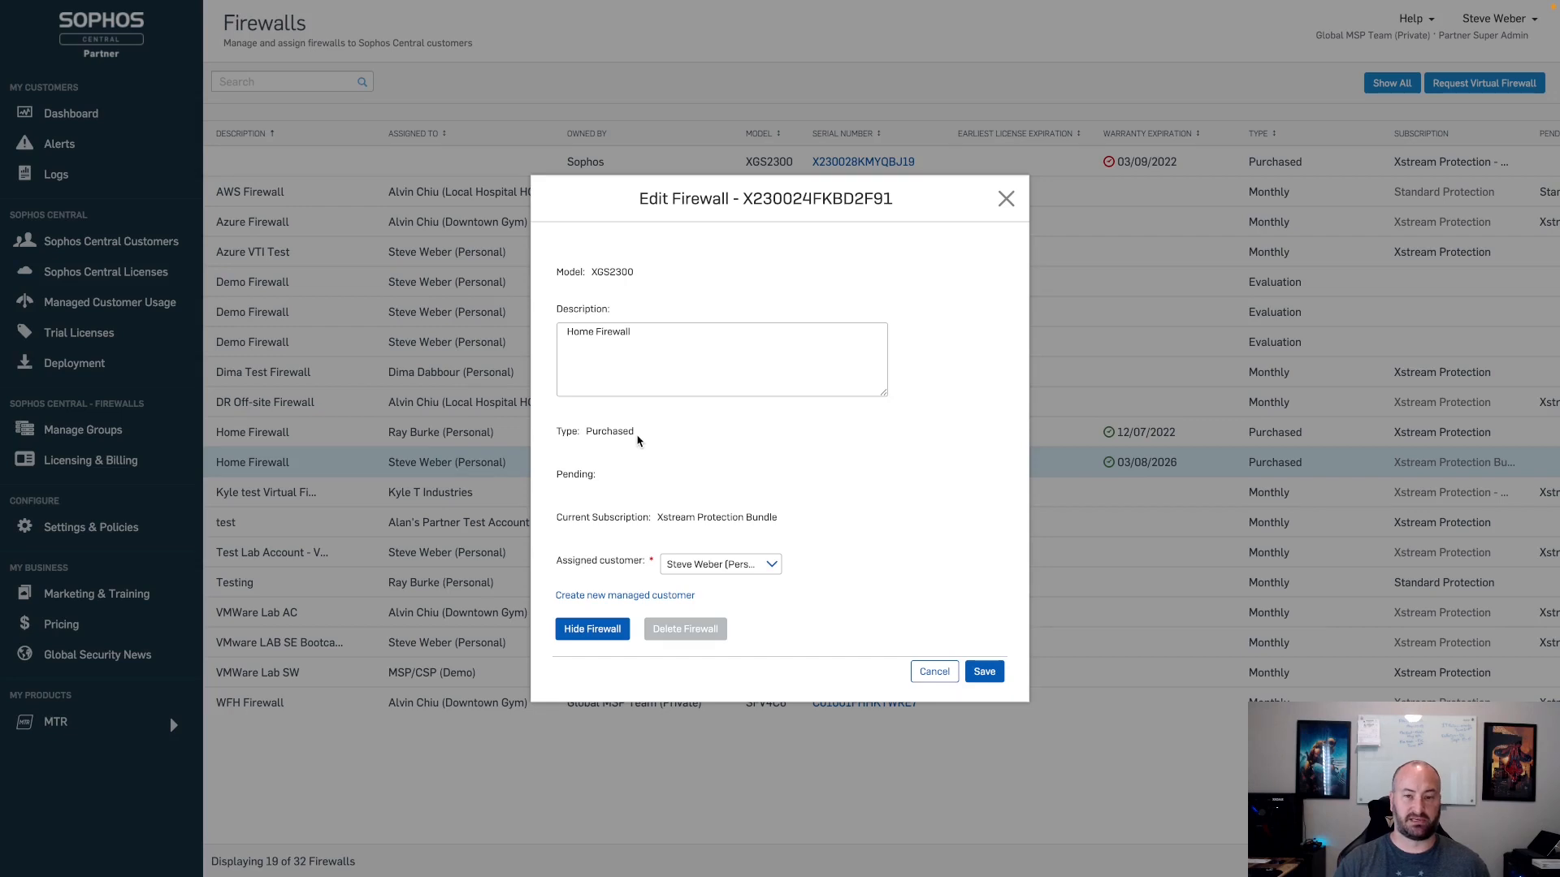
pyautogui.moveTo(654, 504)
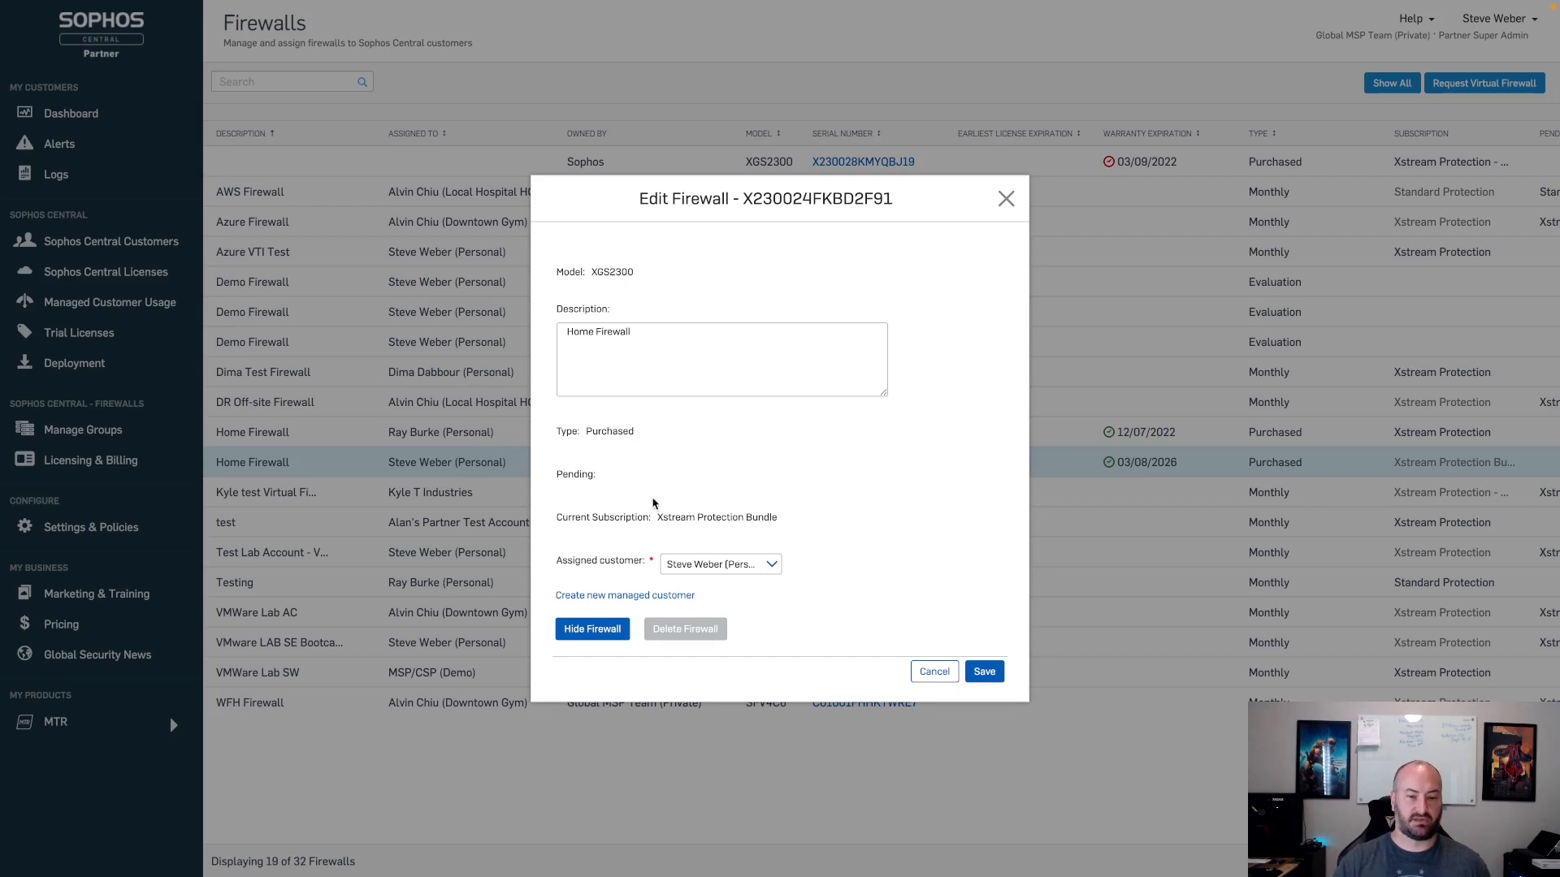
pyautogui.moveTo(674, 518)
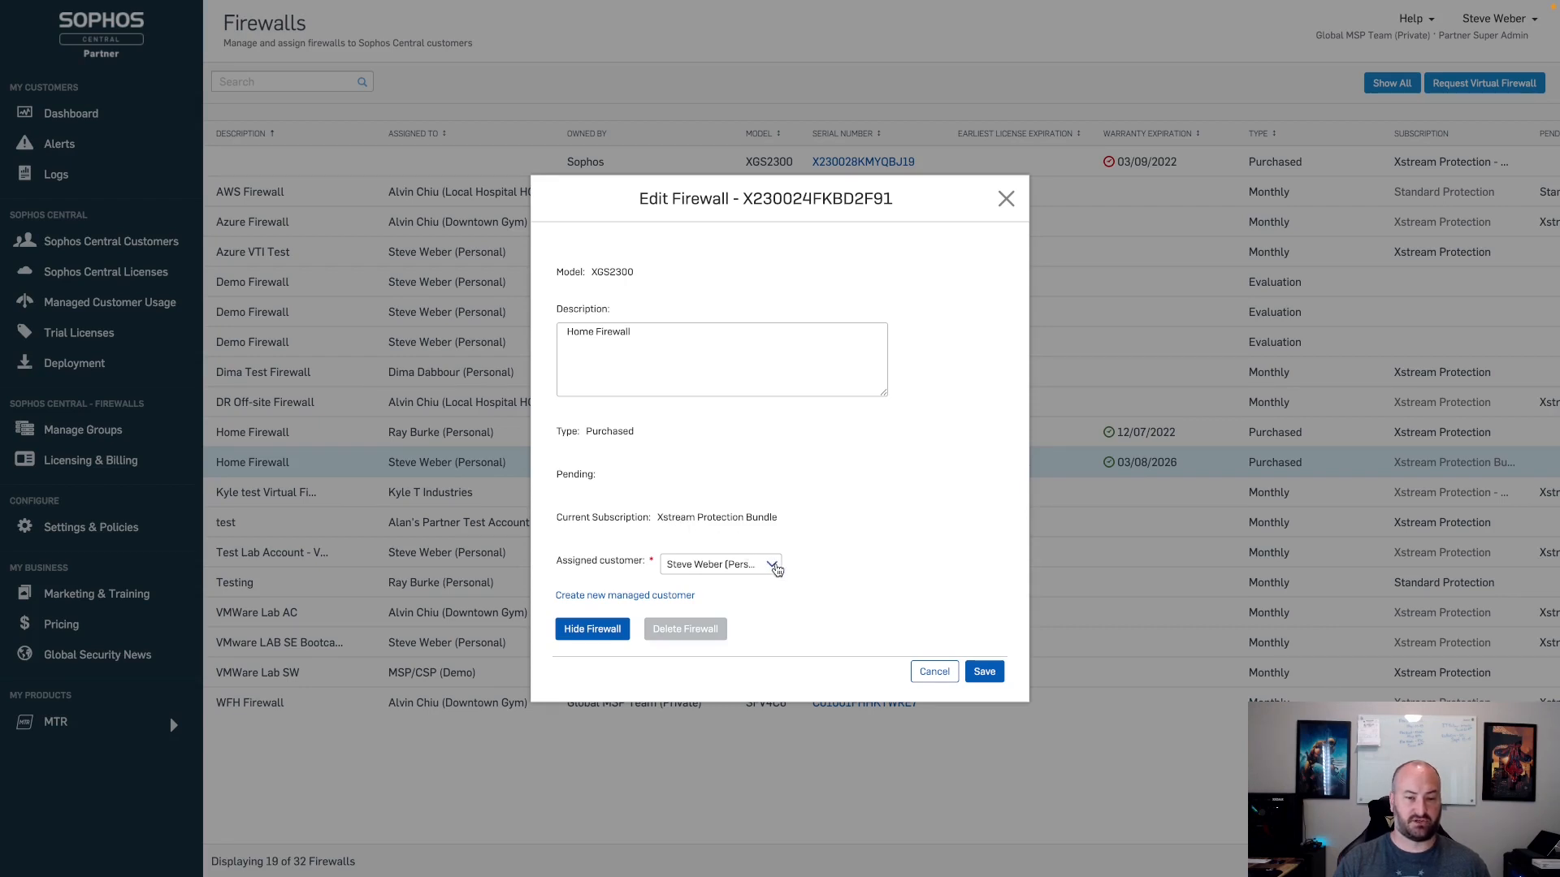
pyautogui.click(771, 563)
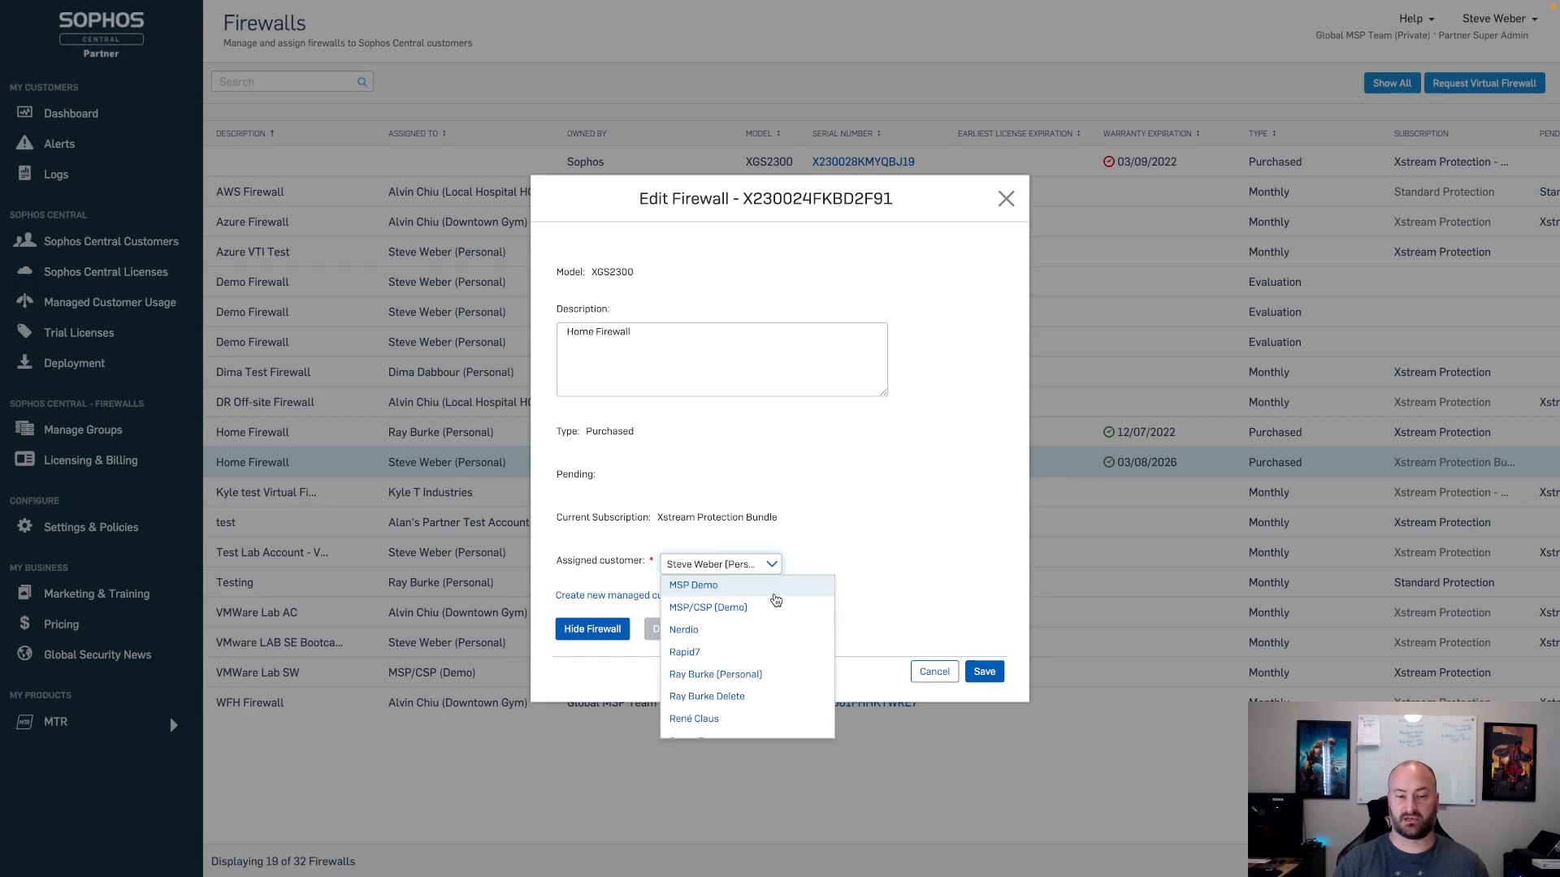
pyautogui.moveTo(757, 654)
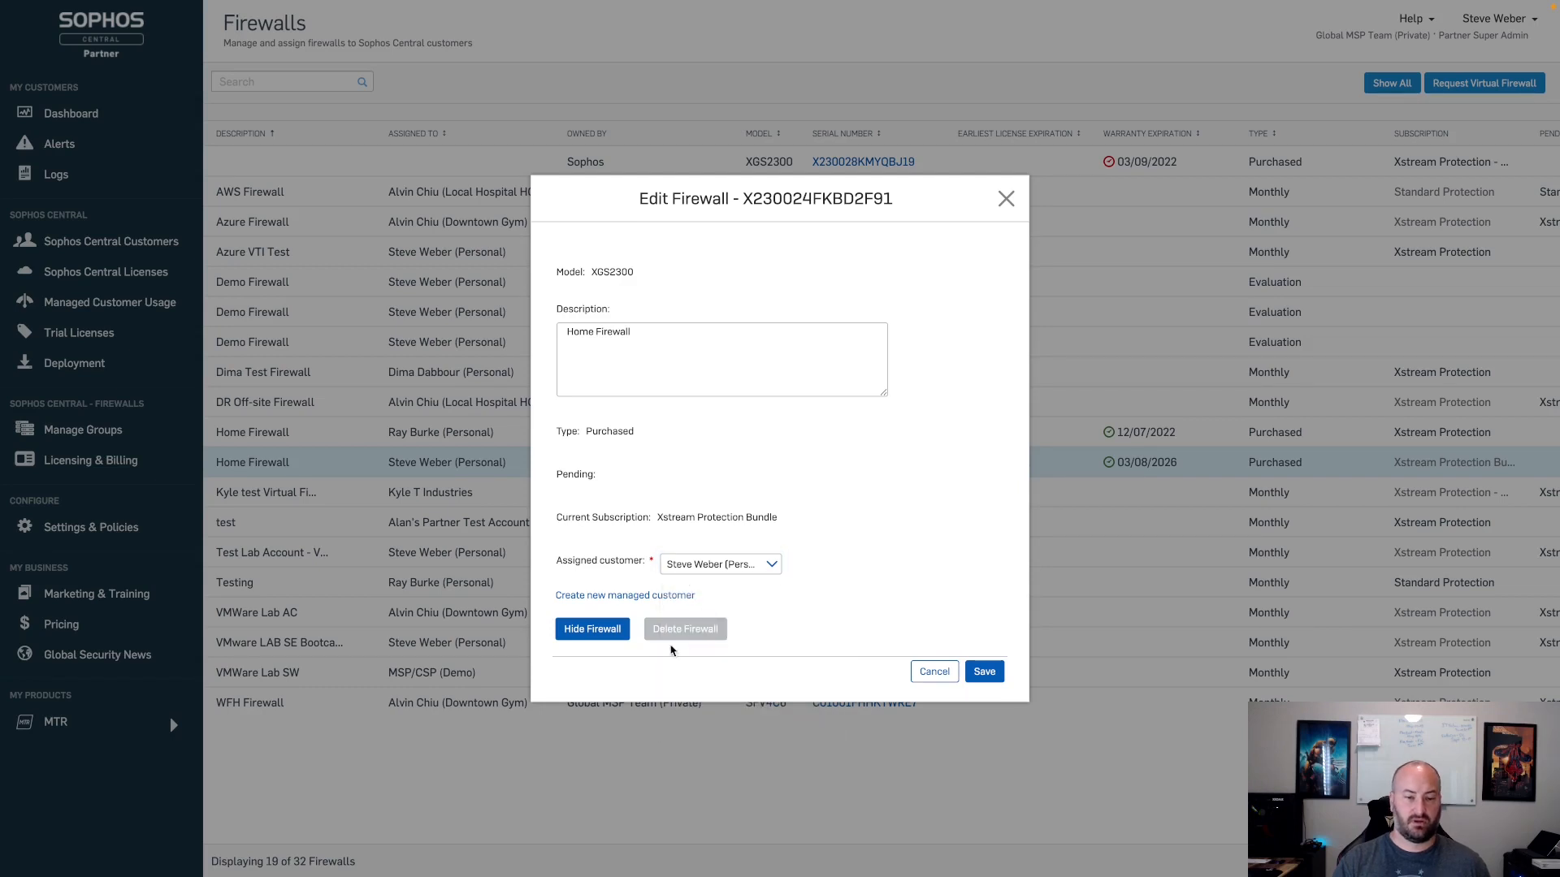
pyautogui.moveTo(592, 628)
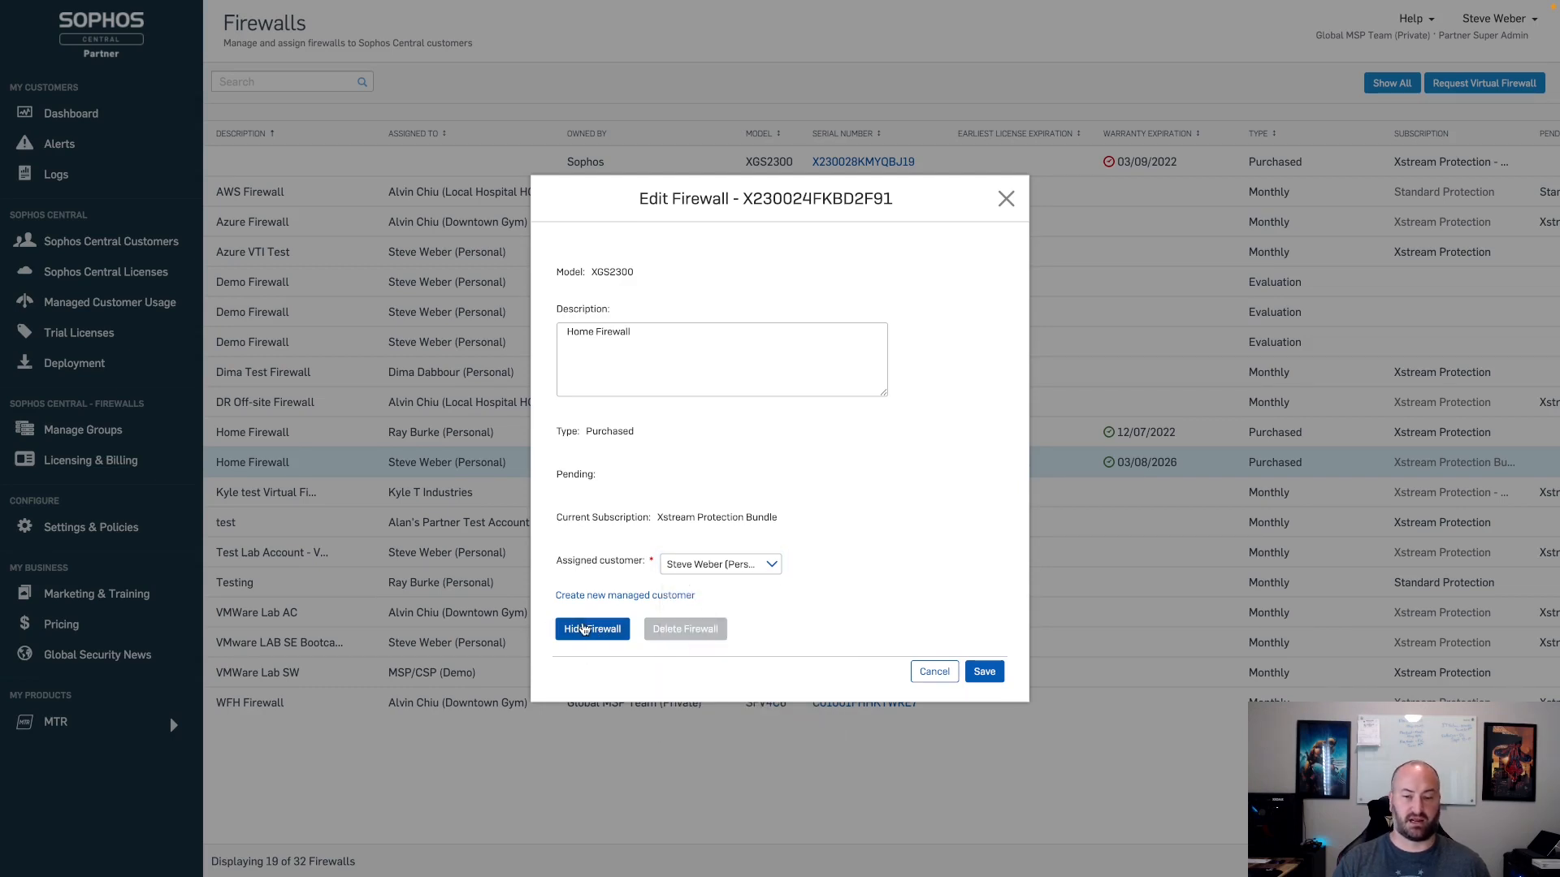
pyautogui.moveTo(674, 657)
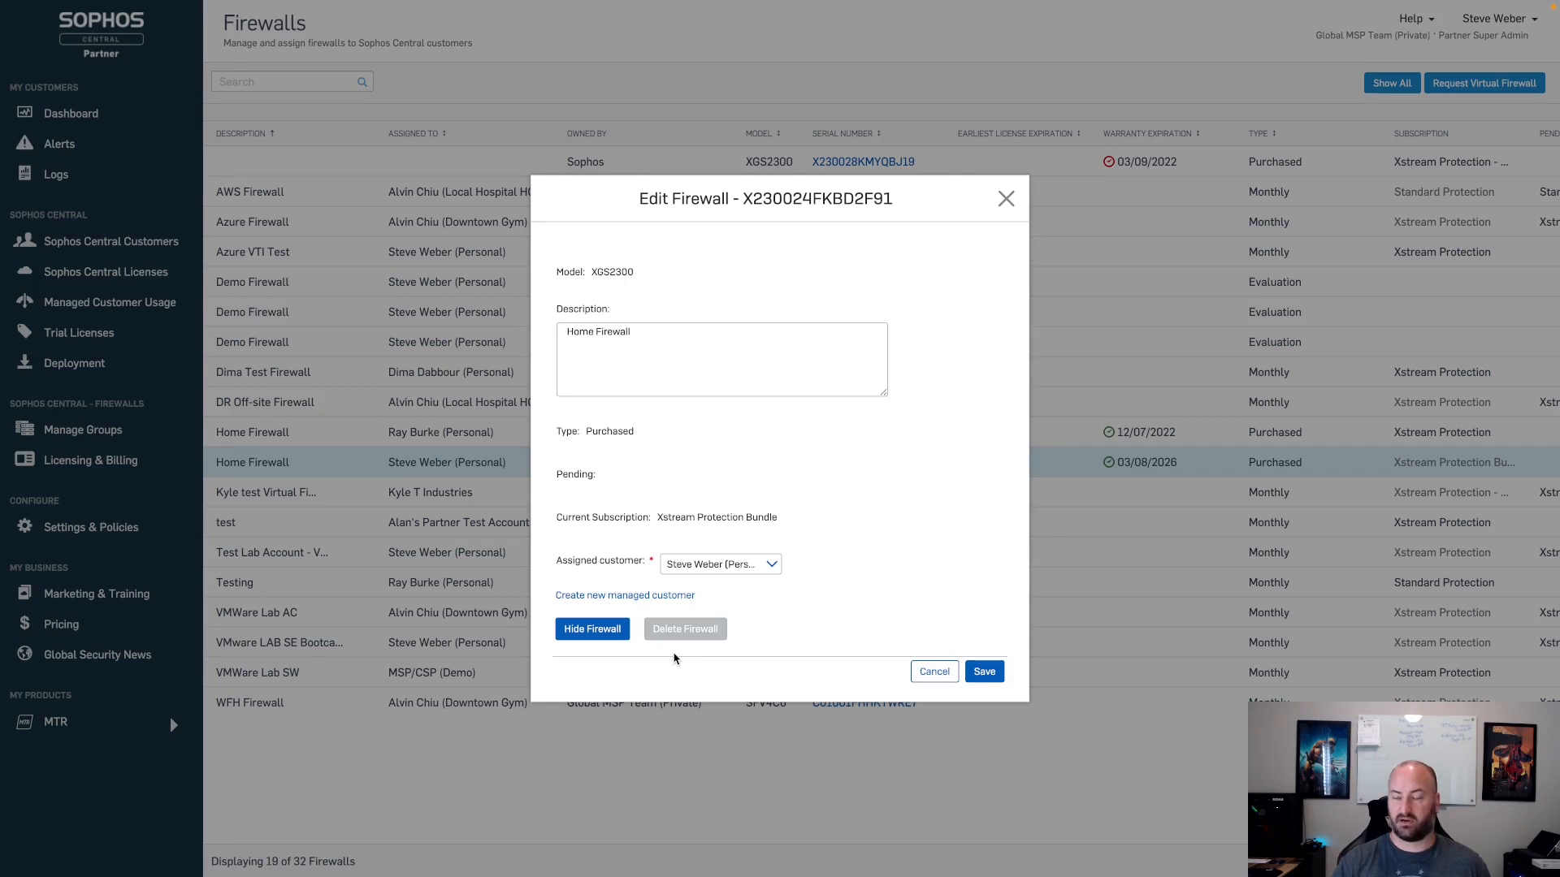
pyautogui.moveTo(809, 672)
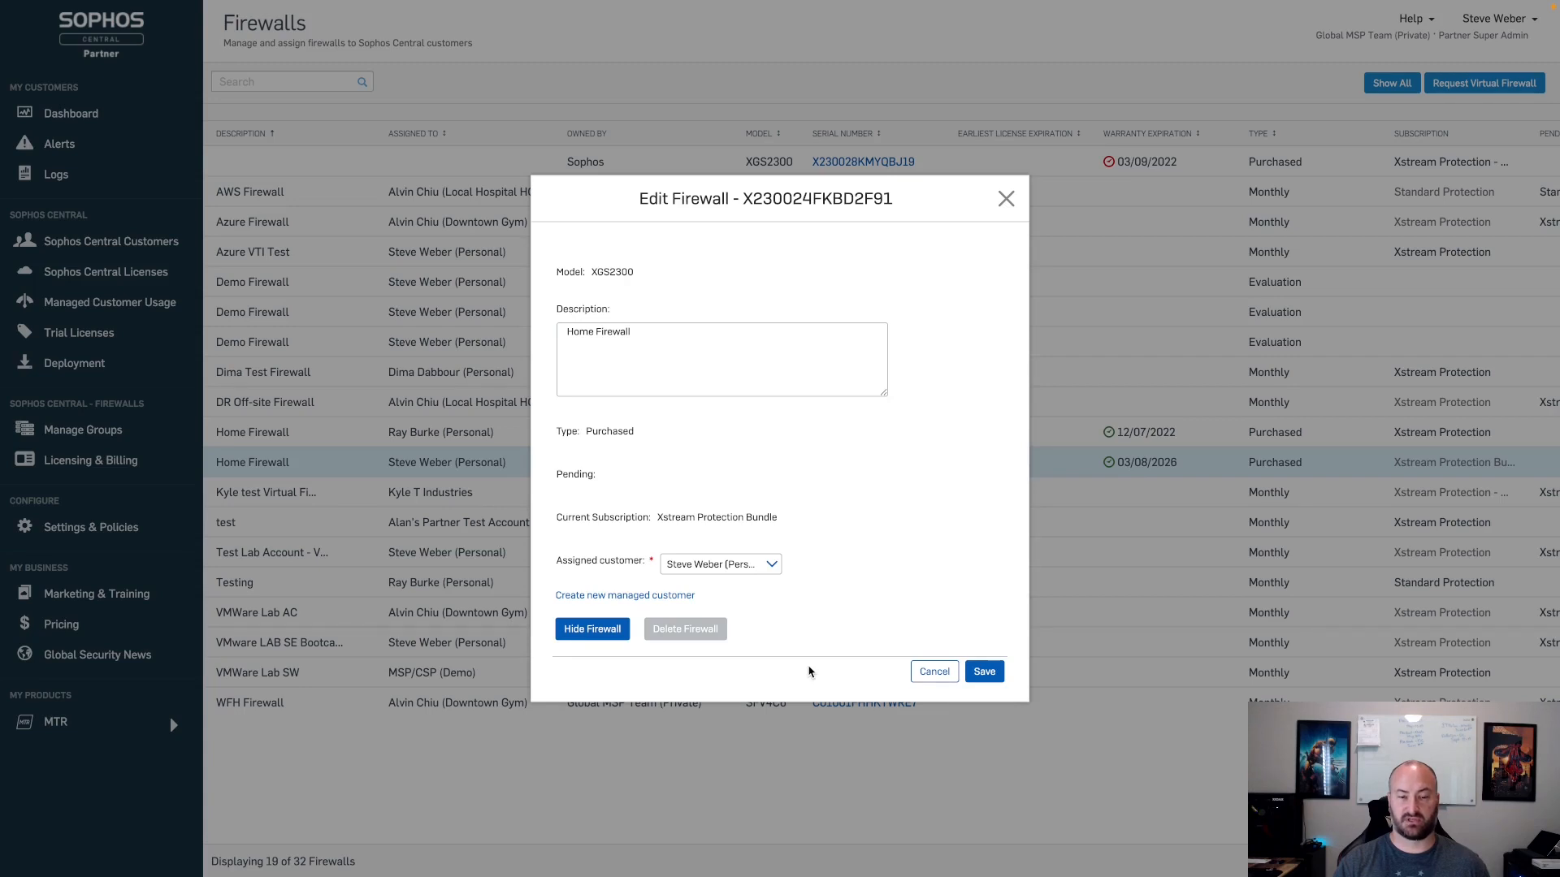
# Step: Cancel the Home Firewall's Edit Firewall dialog without saving
pyautogui.click(932, 671)
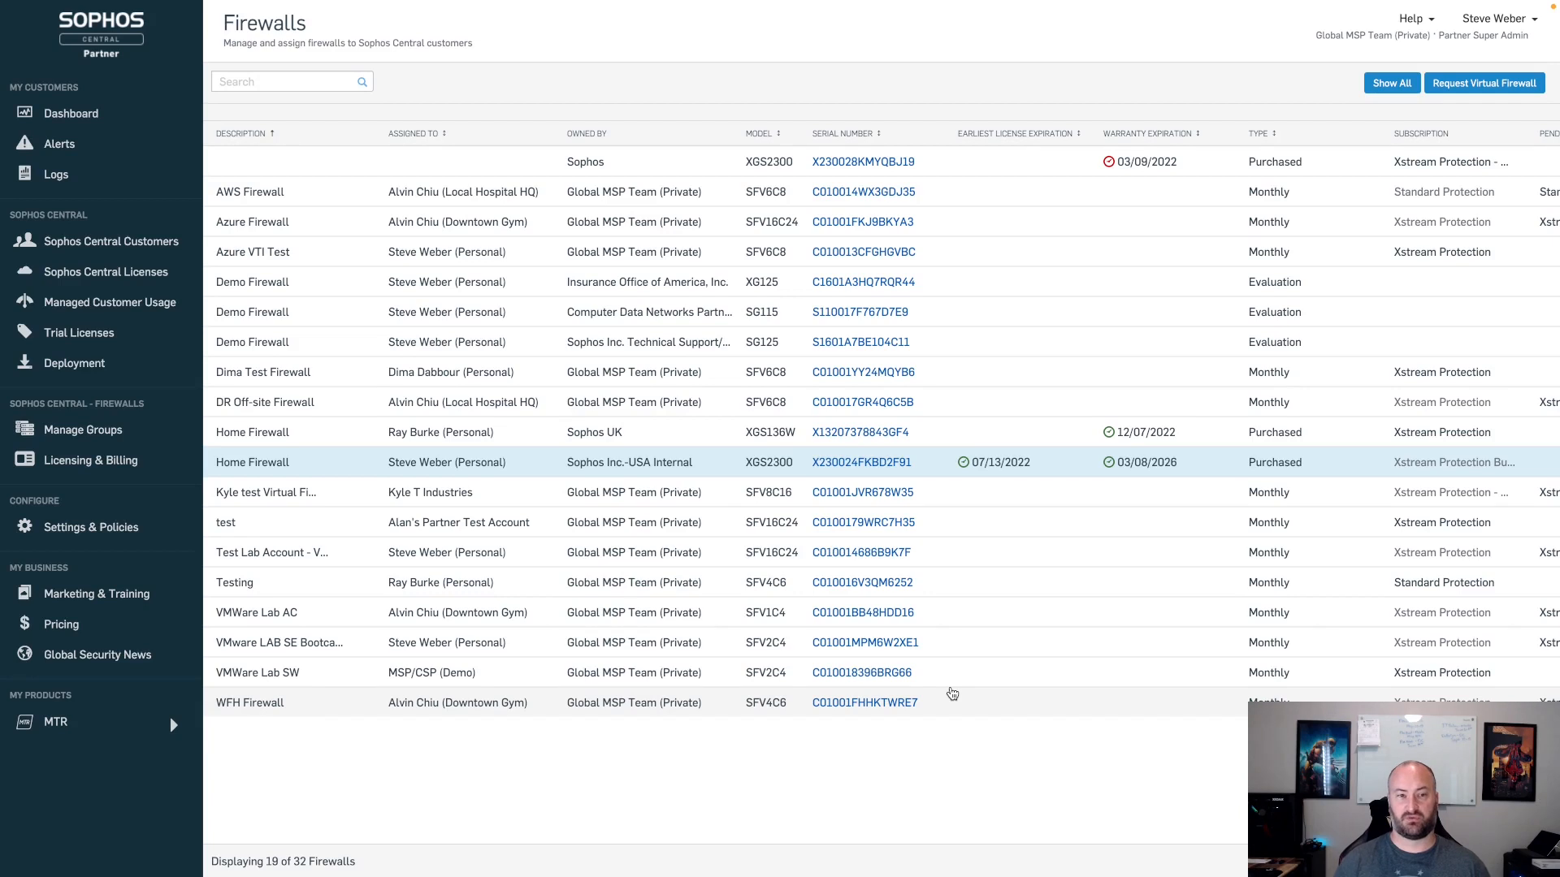
pyautogui.moveTo(474, 416)
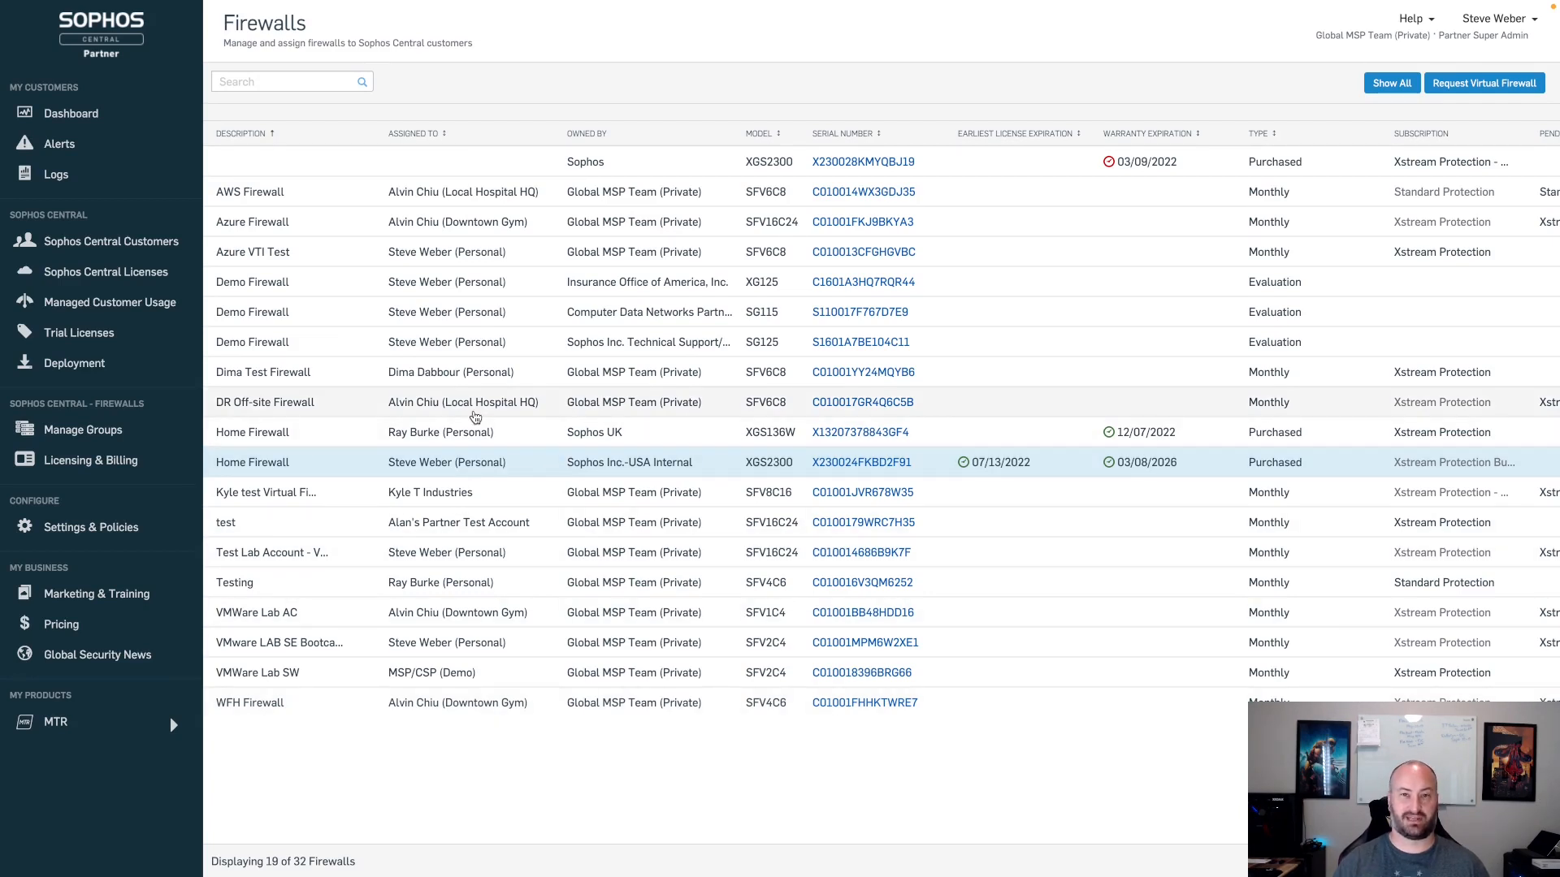